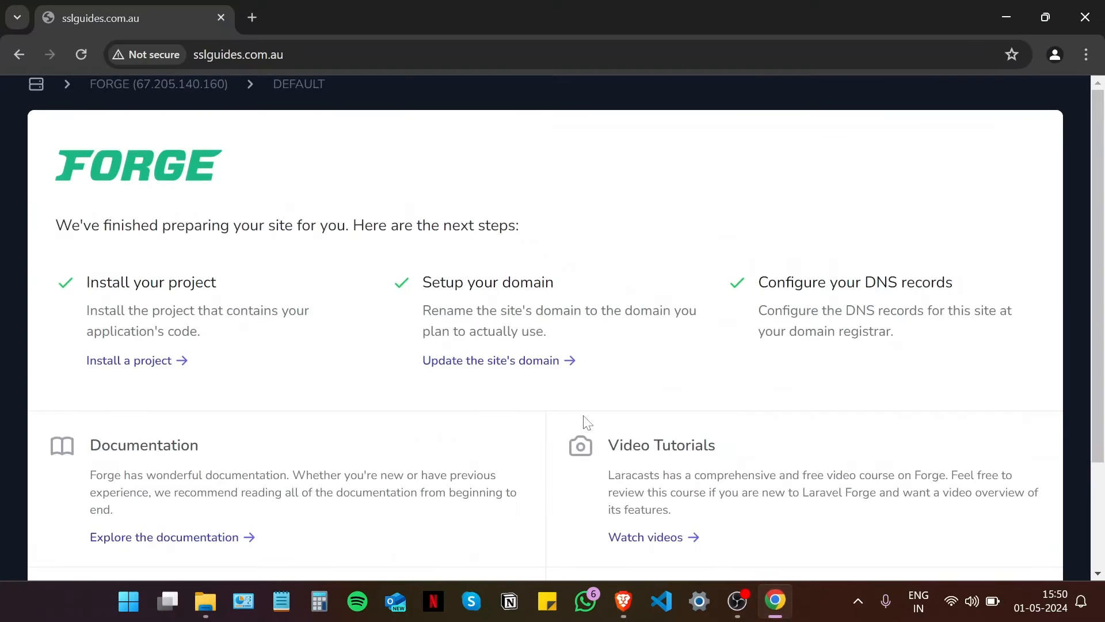
mouse_move(374, 379)
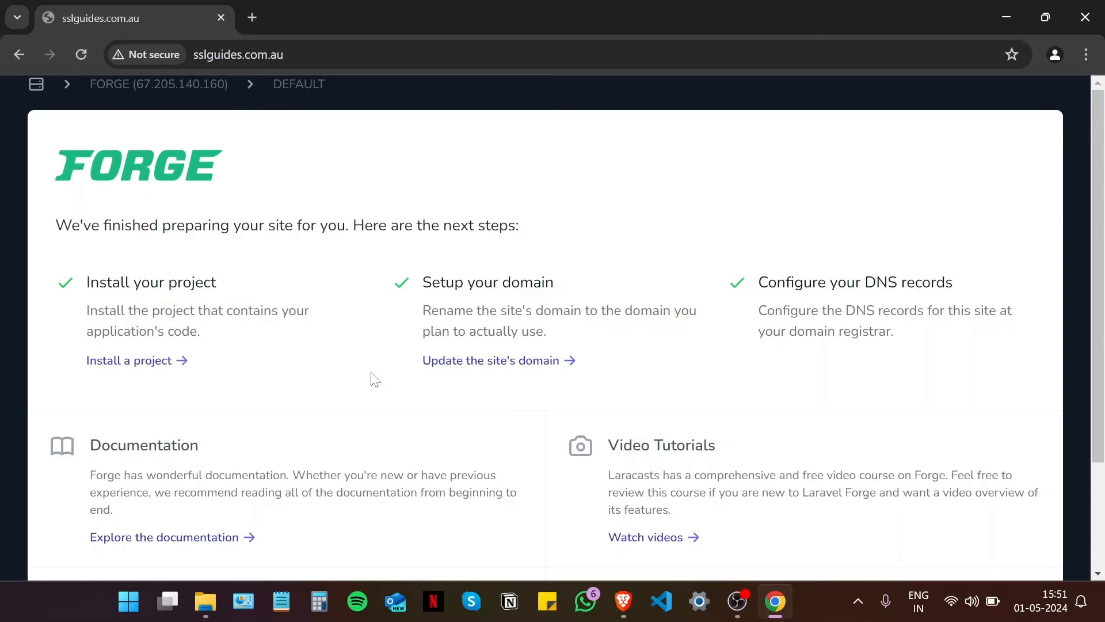
mouse_move(166, 65)
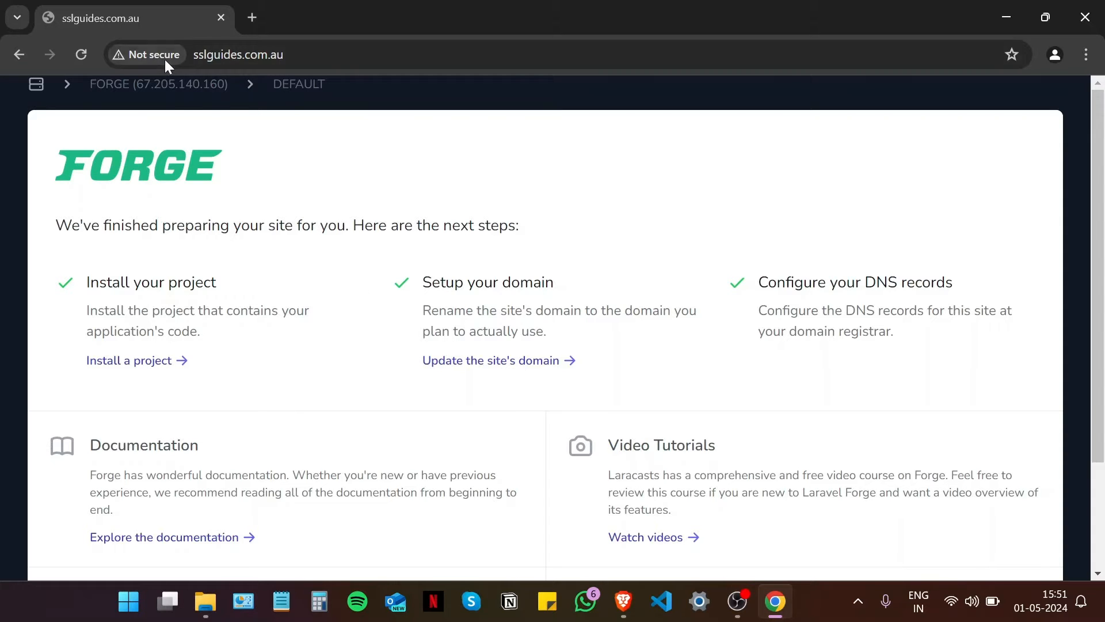
Step: Scroll the SSLTrust homepage to its footer and open the CSR and Key Generator tool
click(146, 54)
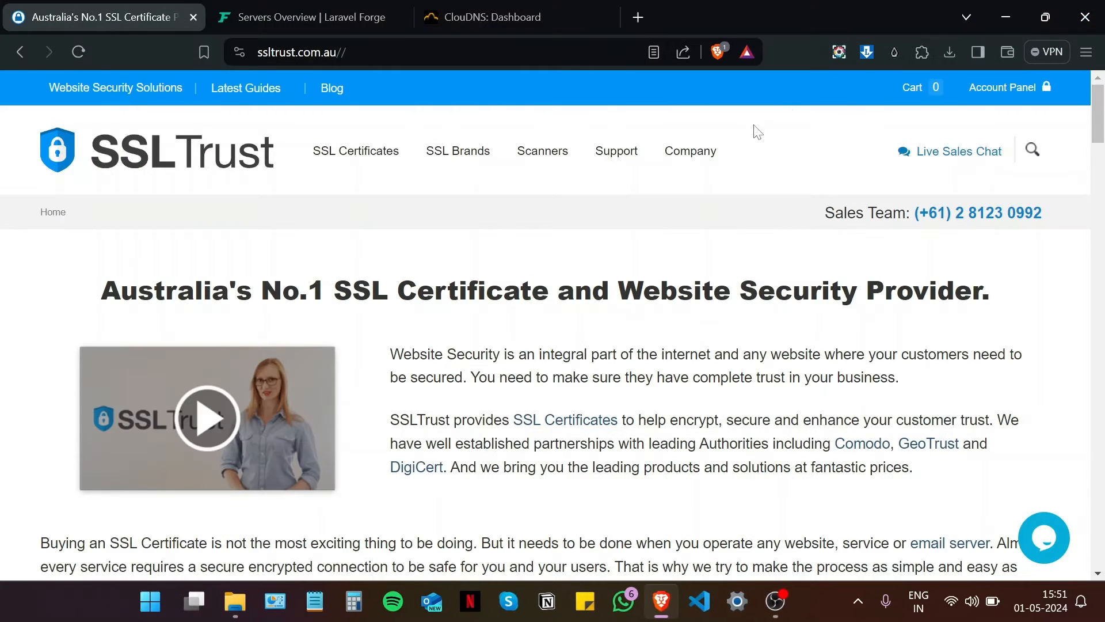
mouse_move(537, 487)
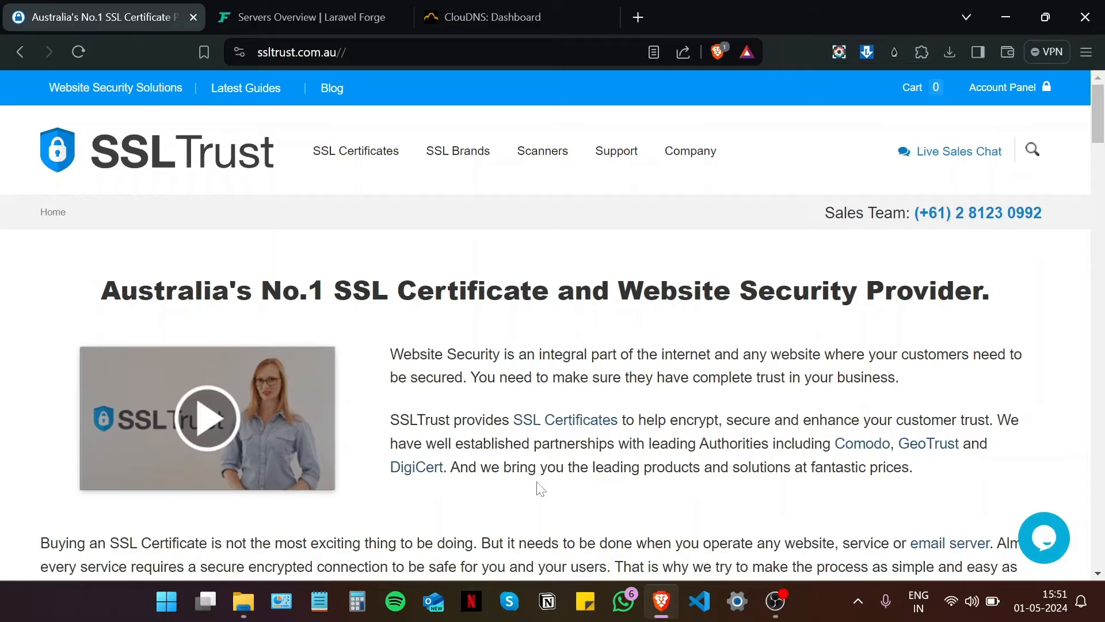
scroll(down, 3)
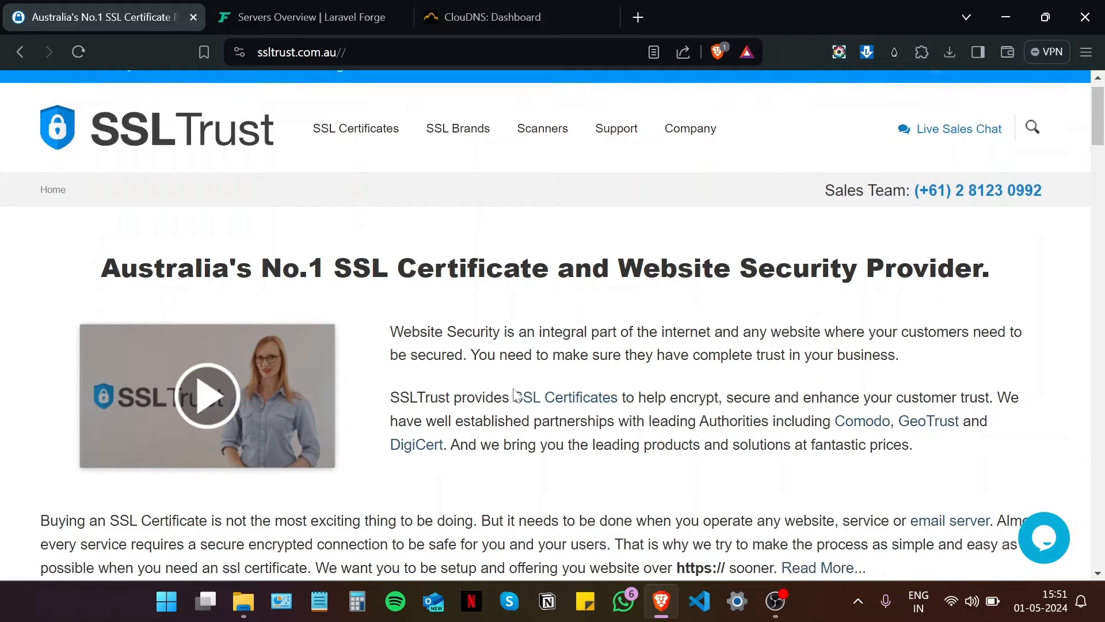
scroll(down, 3)
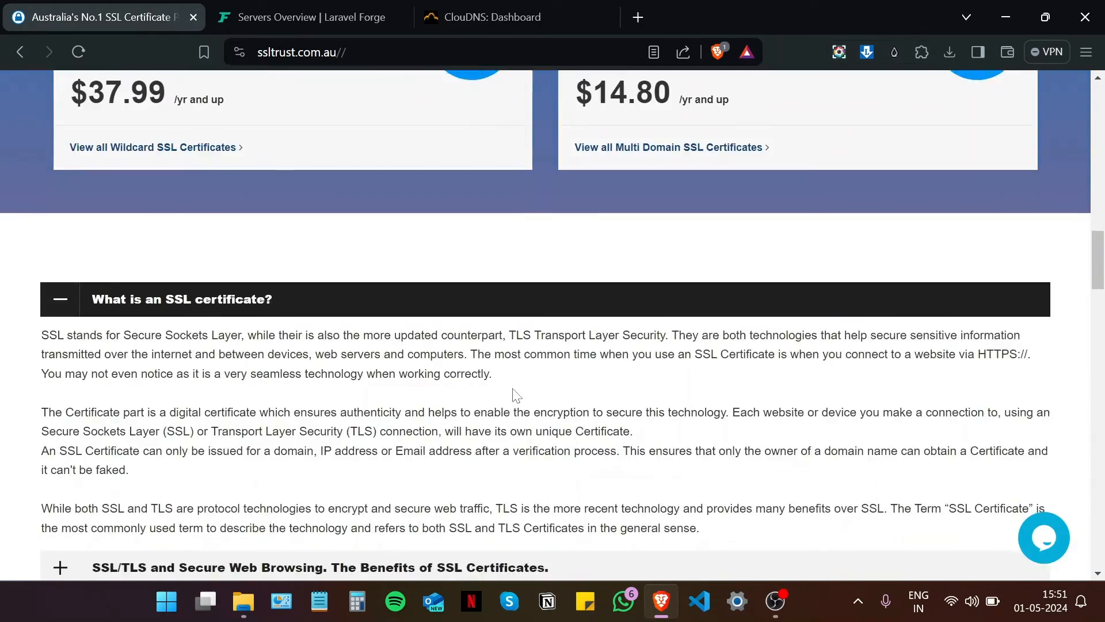
scroll(down, 3)
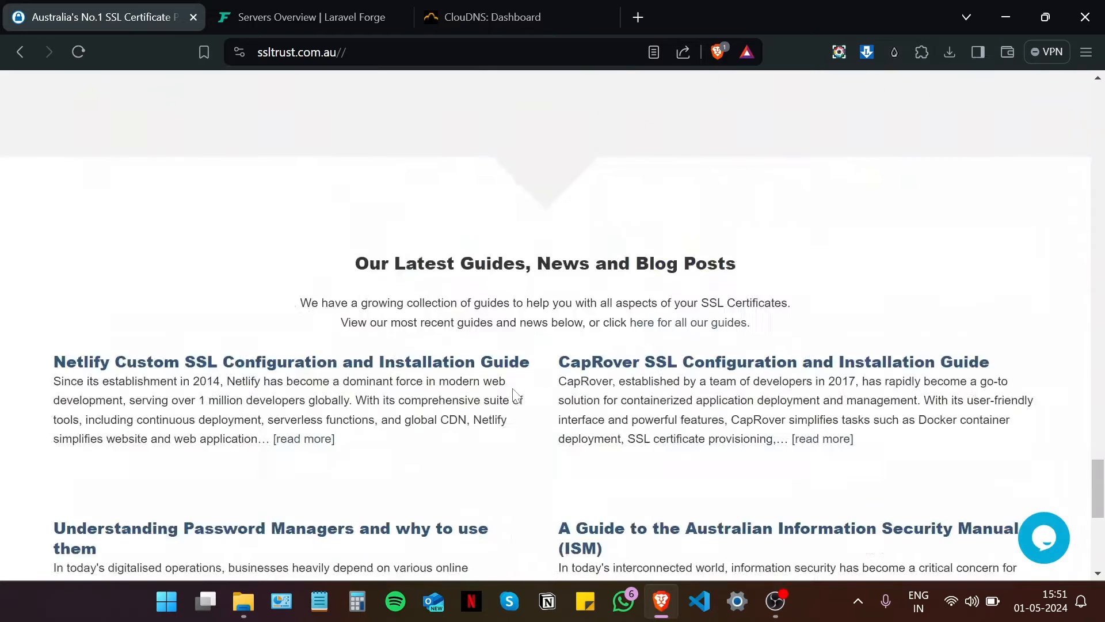
scroll(down, 3)
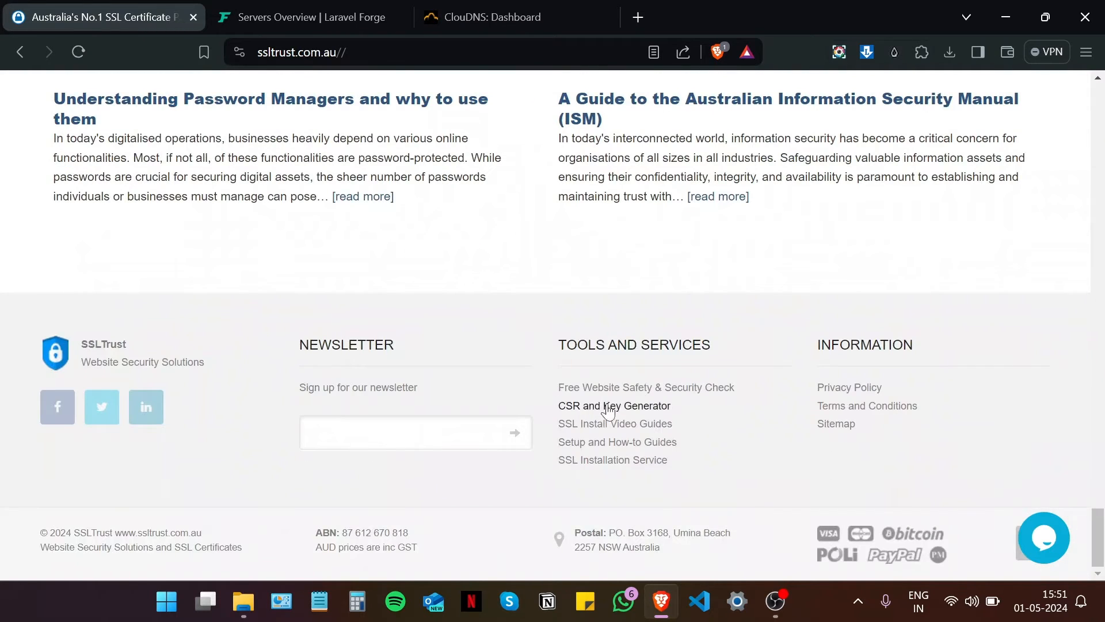
mouse_move(614, 405)
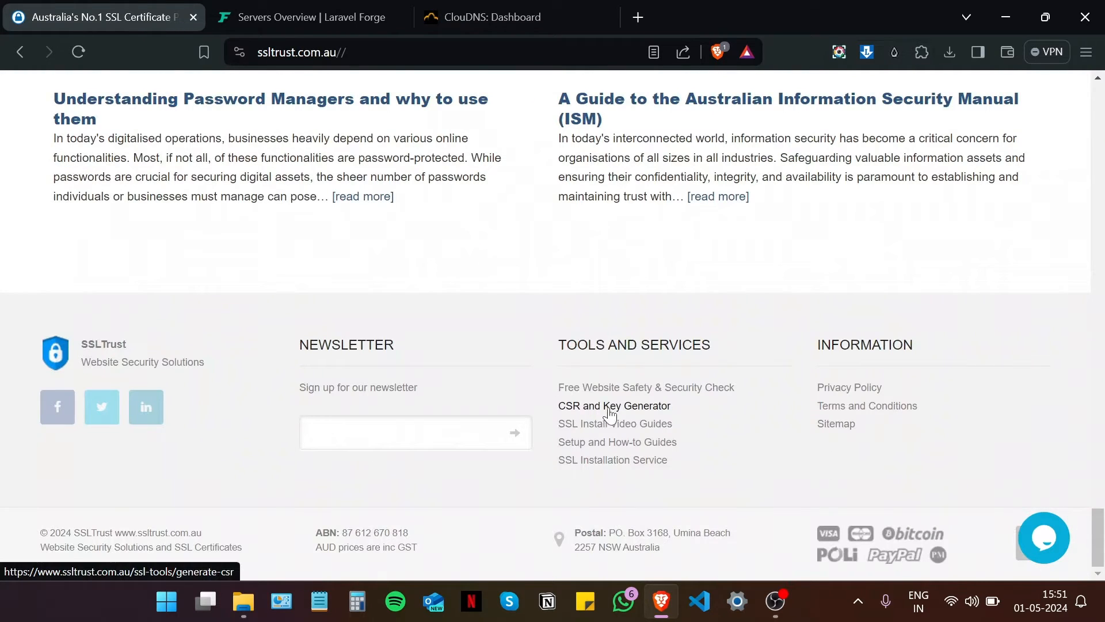
click(613, 405)
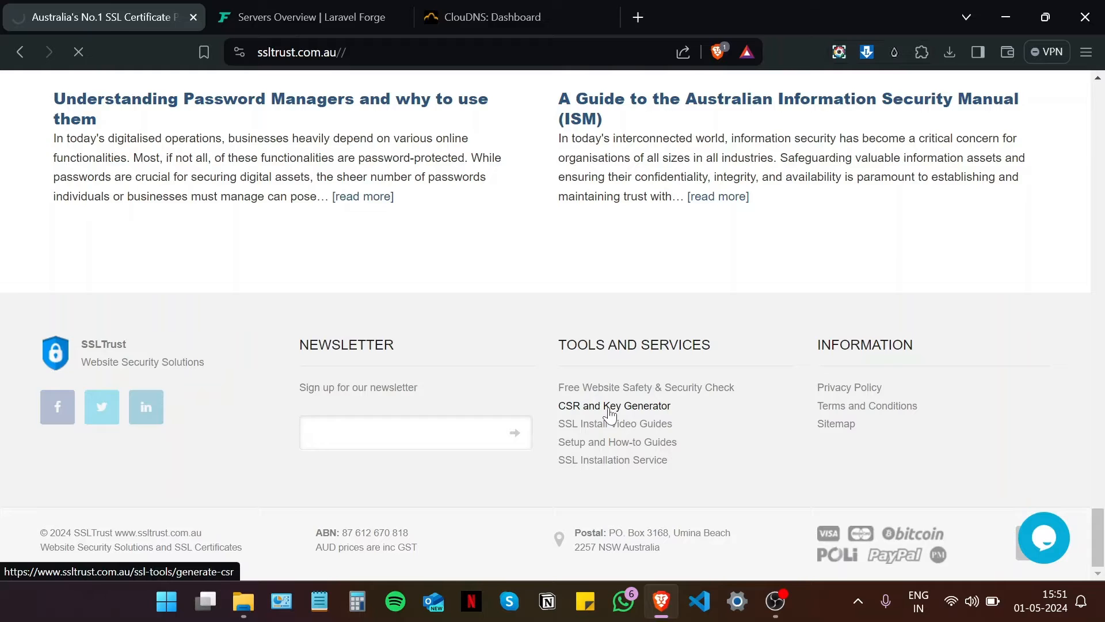
Step: Scroll the Free CSR Generator page down to the empty Common Name request form
click(614, 406)
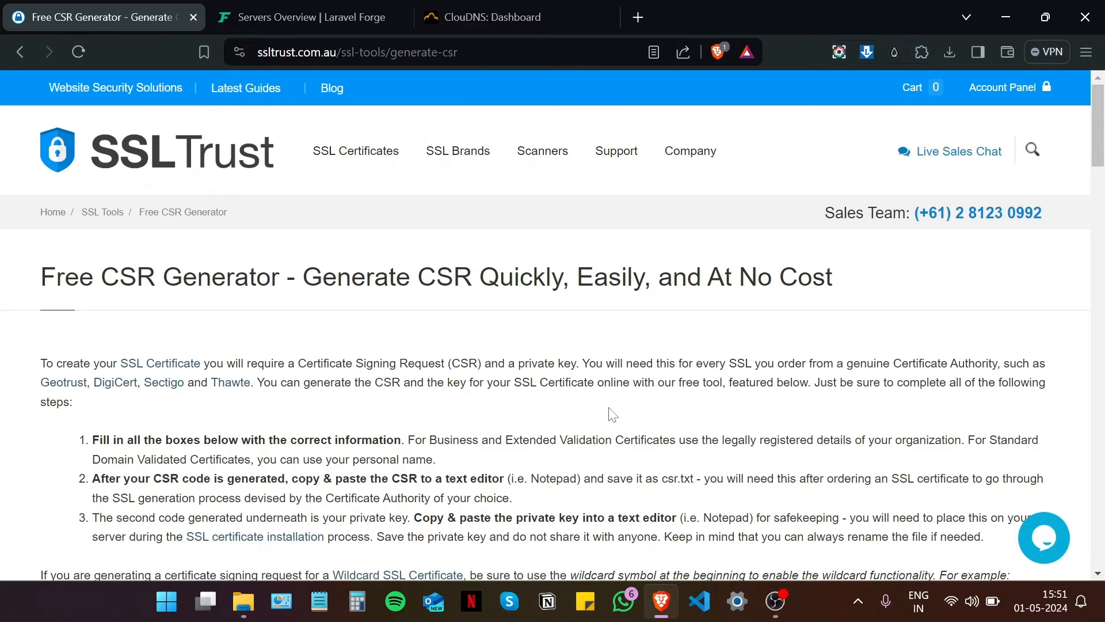
mouse_move(423, 345)
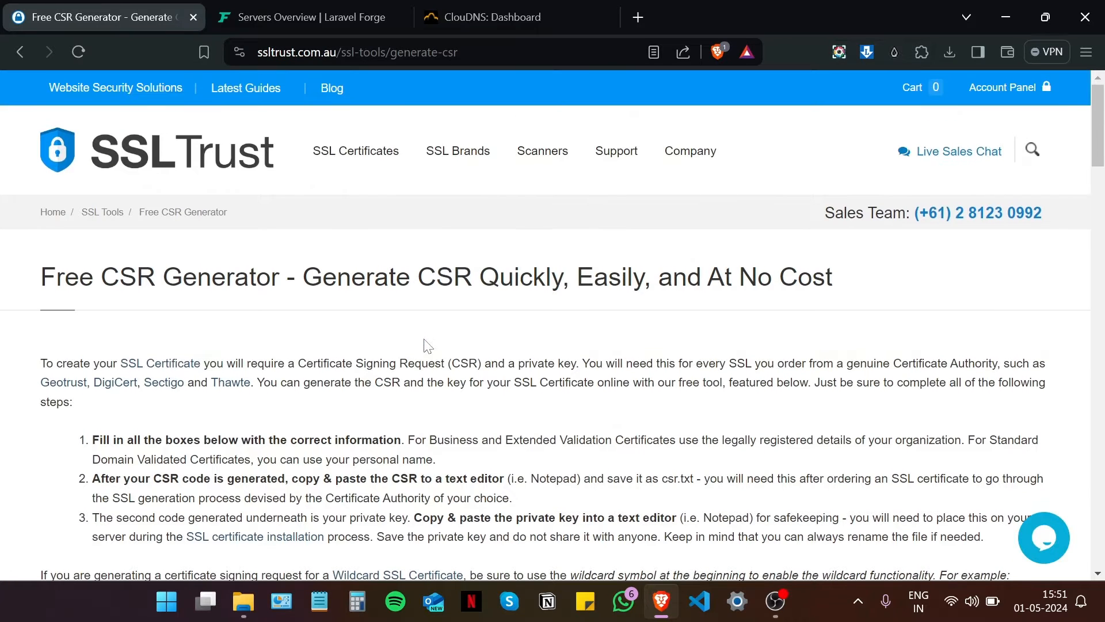
mouse_move(440, 314)
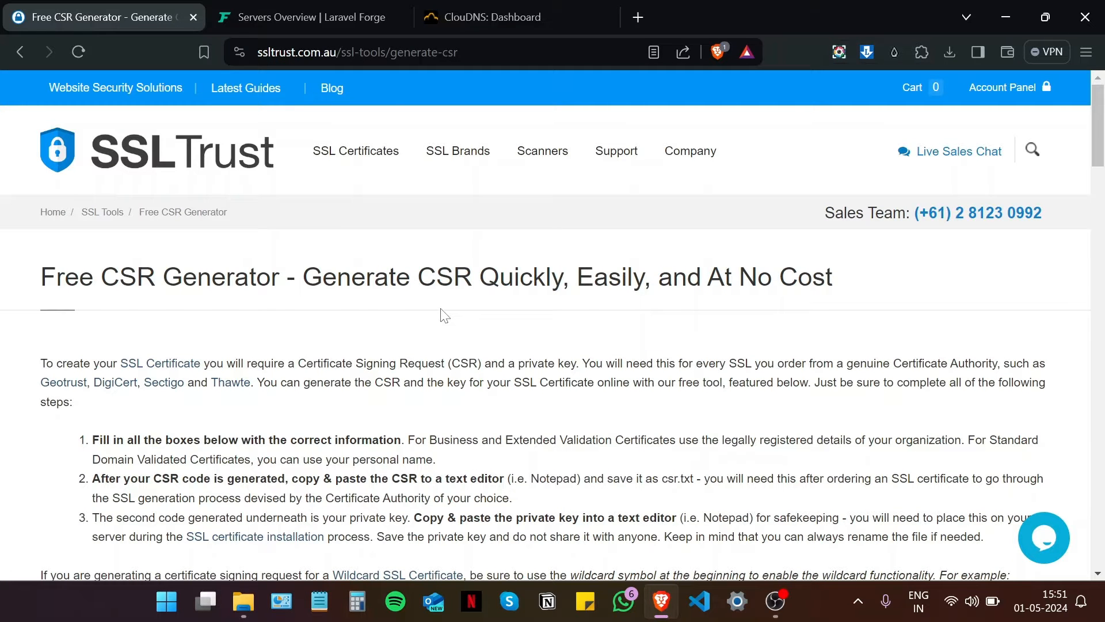
scroll(down, 3)
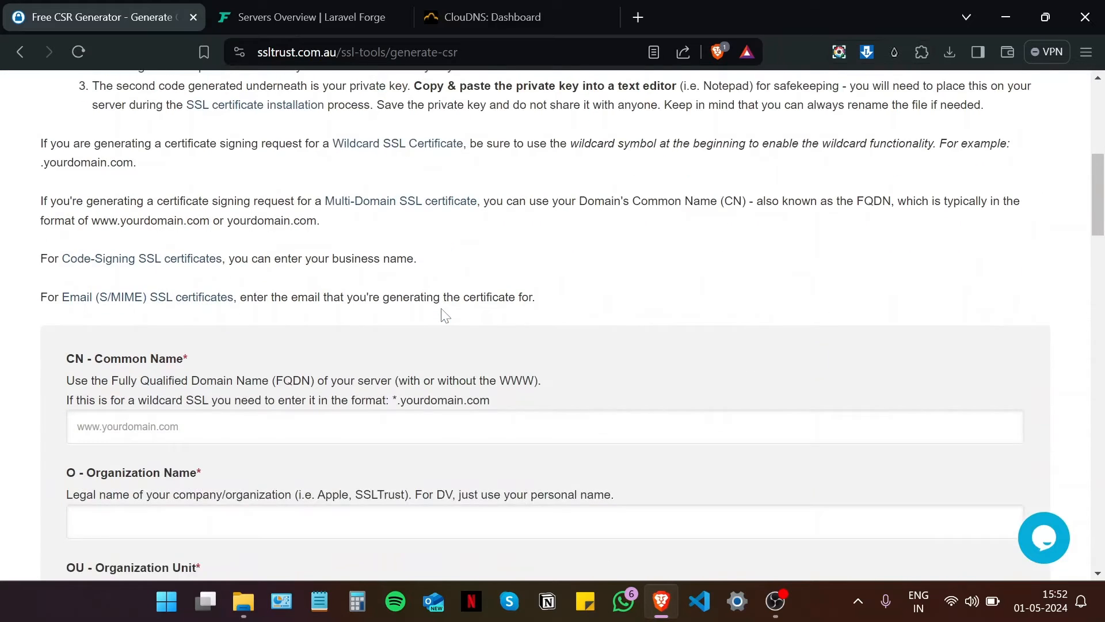
scroll(down, 3)
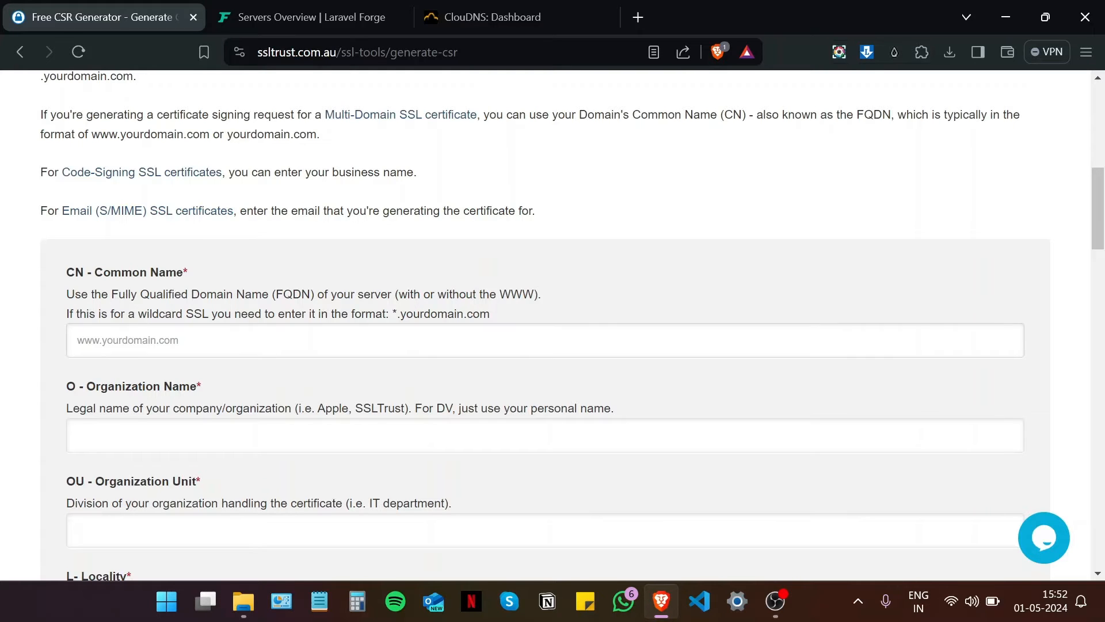
text(sss)
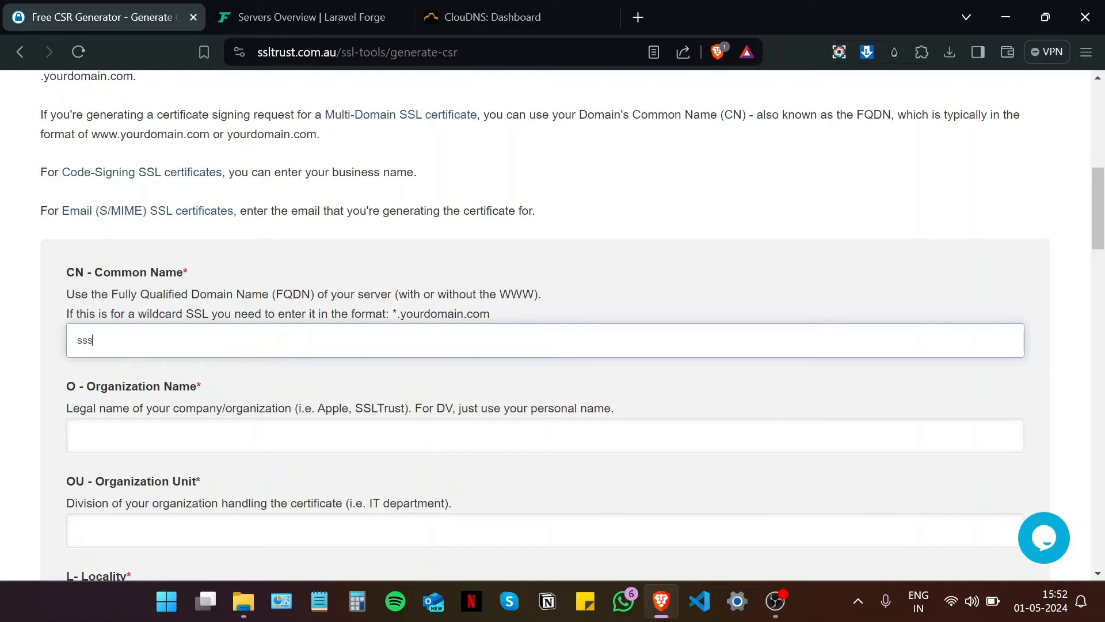
text(sslguides)
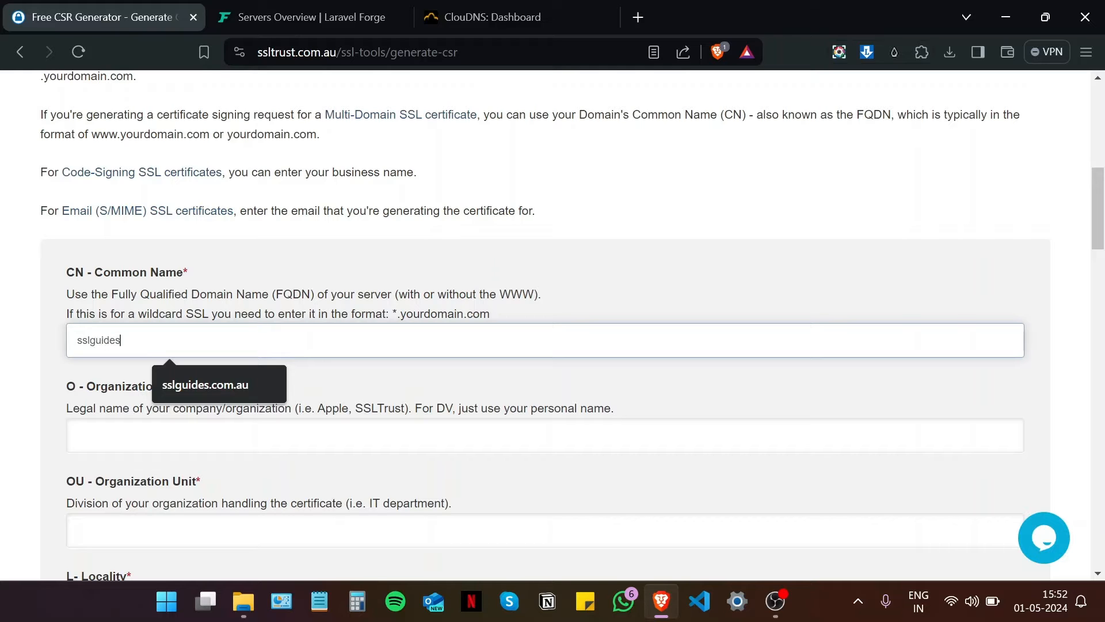
text(.com.au)
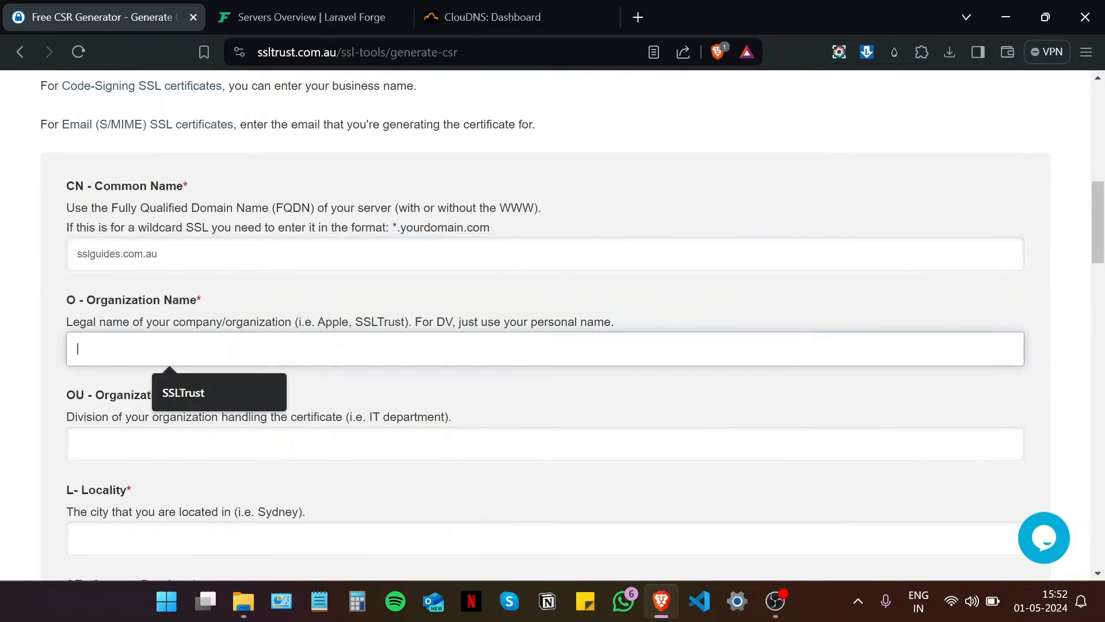
mouse_move(179, 373)
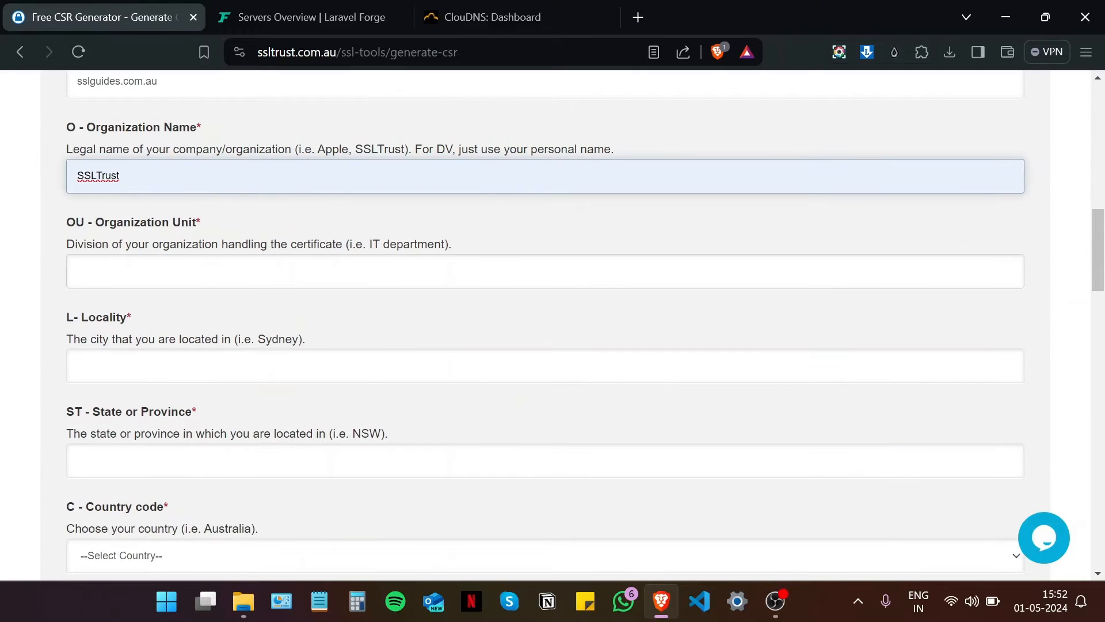
text(IT)
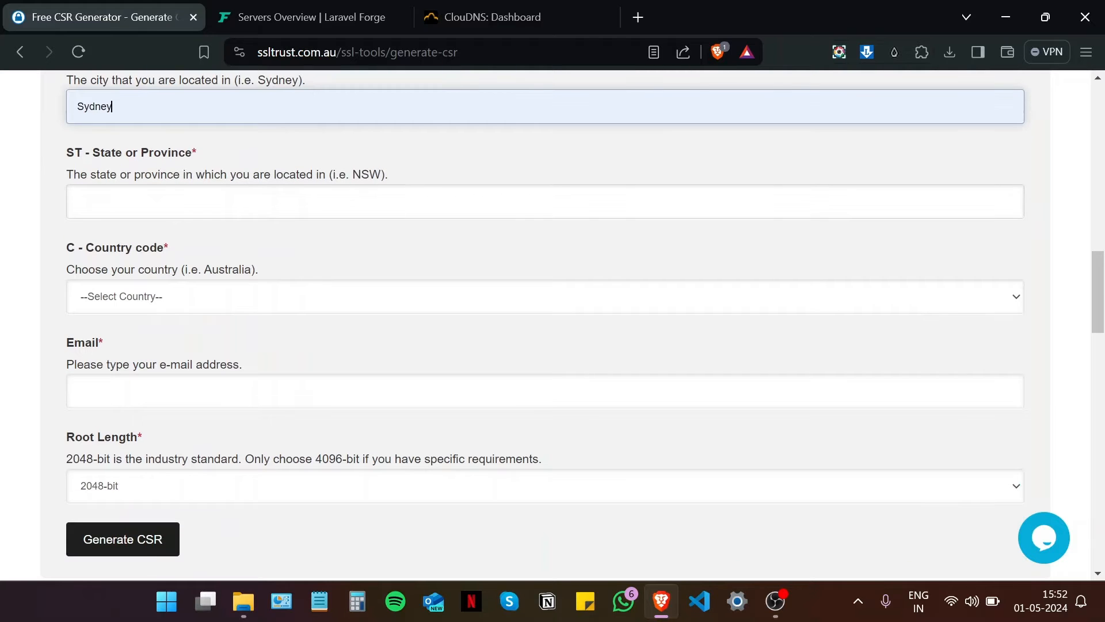
text(NSW)
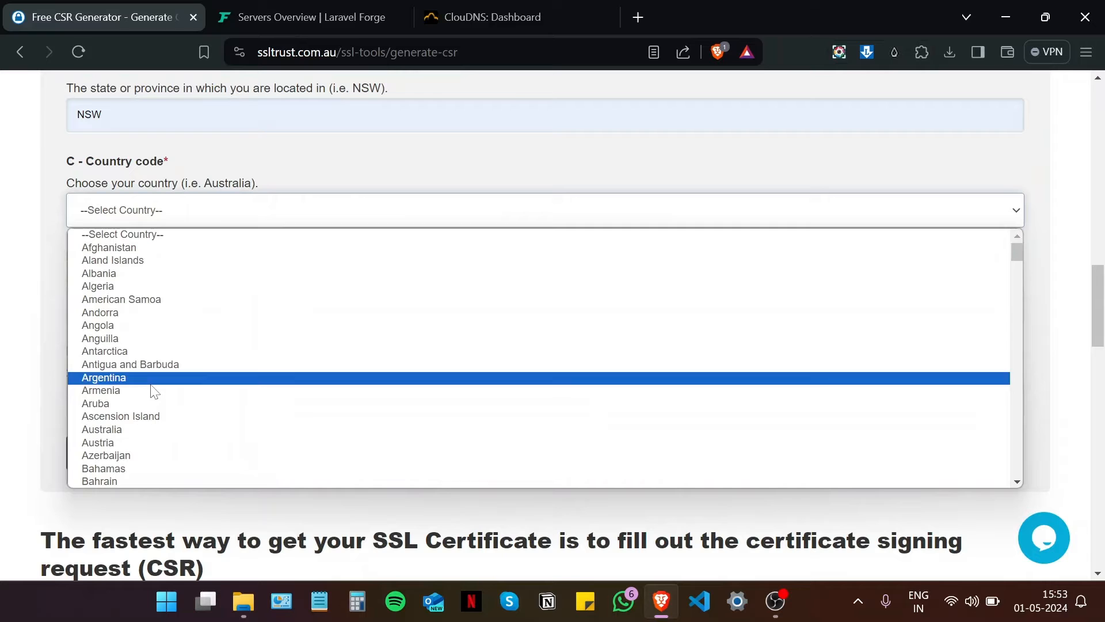
click(101, 429)
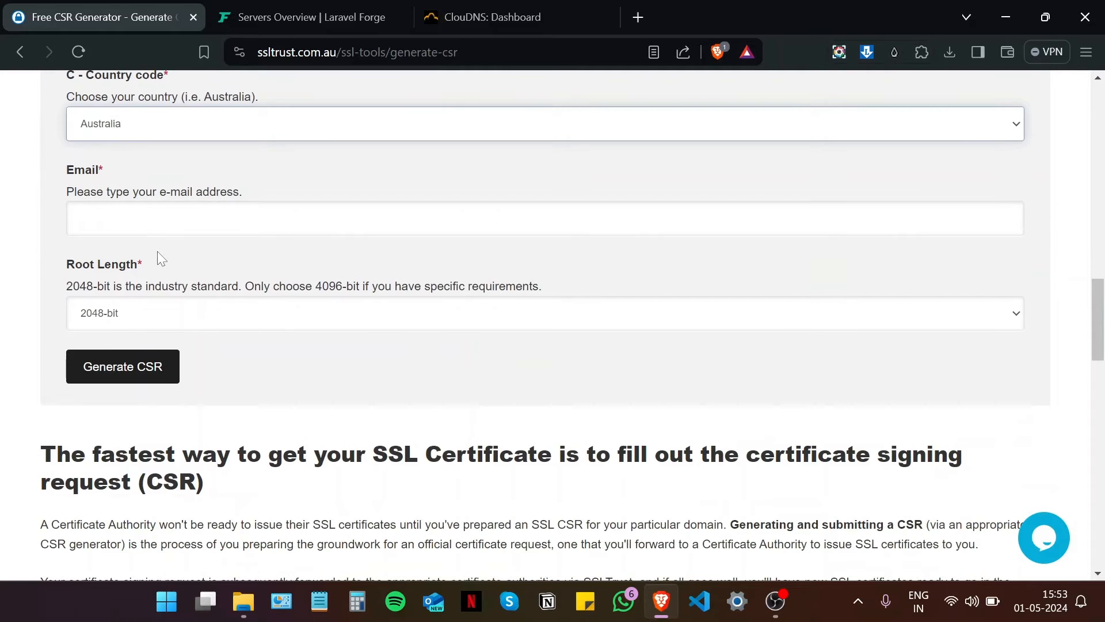
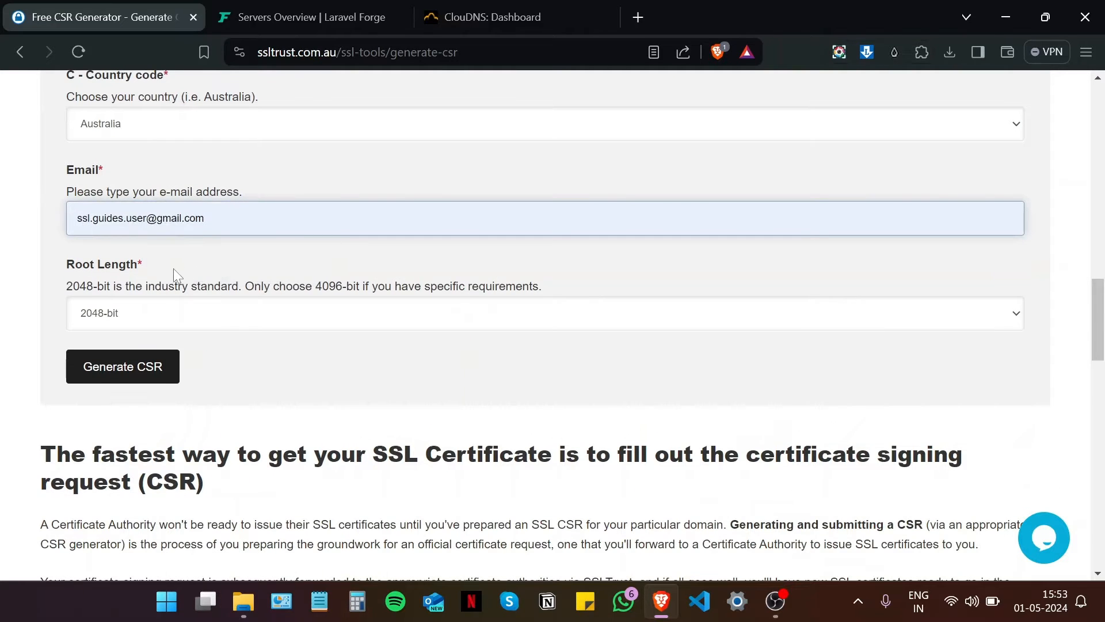
scroll(down, 3)
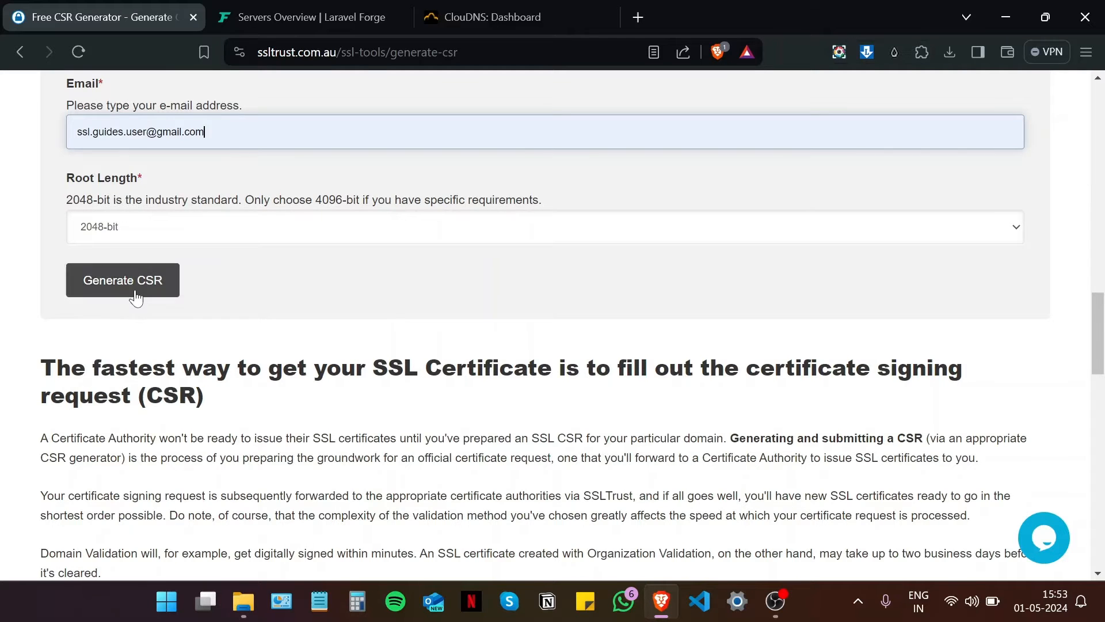
Step: Generate the private server key and CSR and scroll down to view them
click(122, 280)
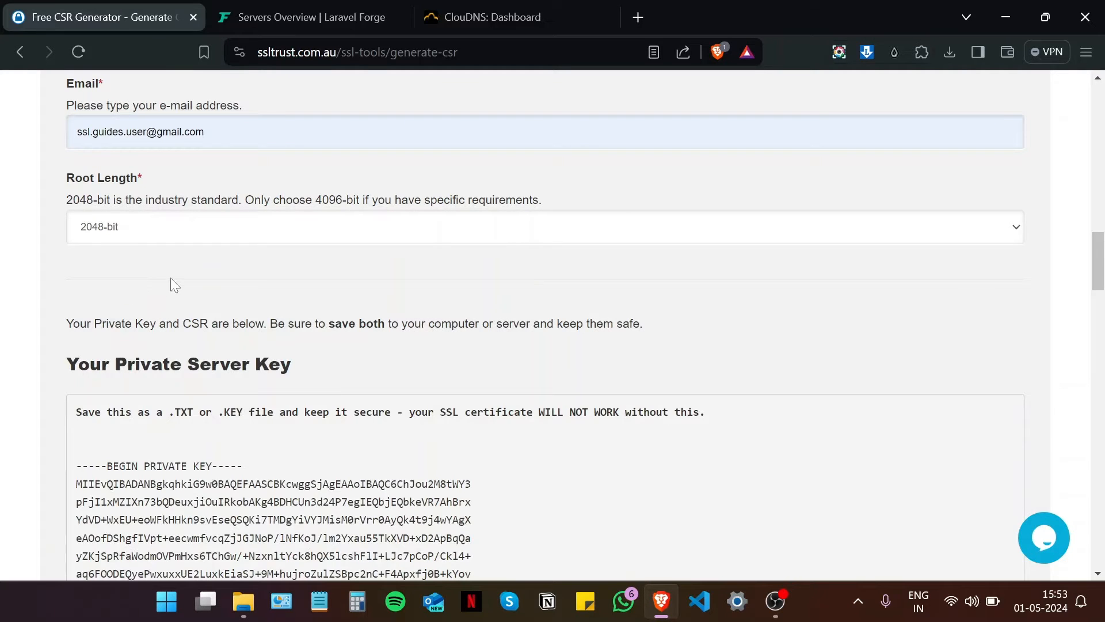
scroll(down, 3)
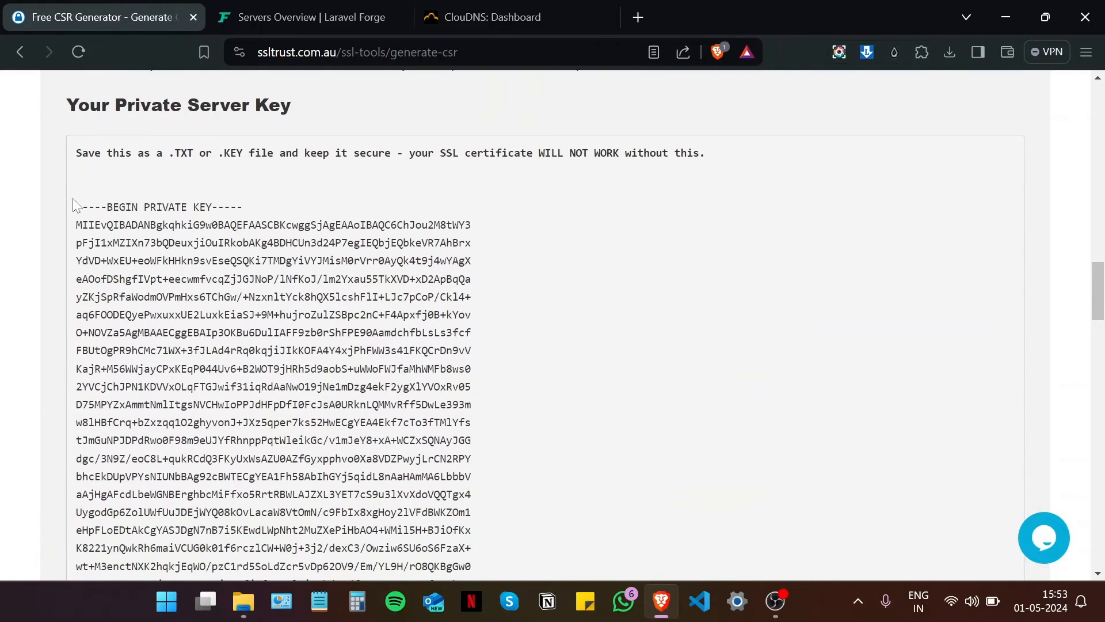
scroll(down, 3)
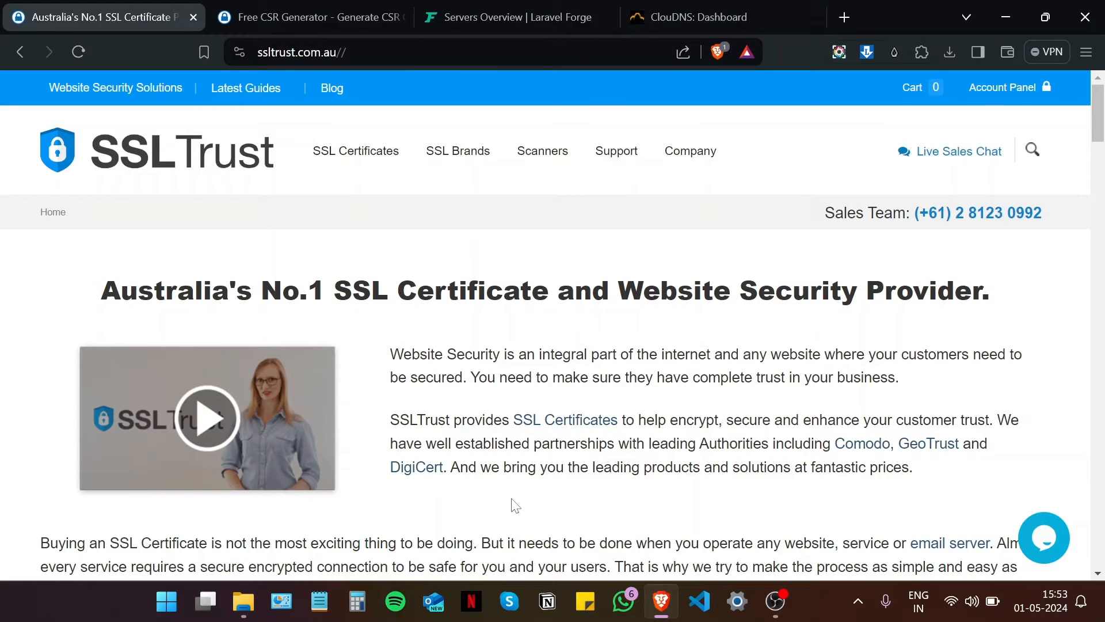
Step: Browse the SSLTrust homepage to find the standard SSL certificate offerings
scroll(down, 3)
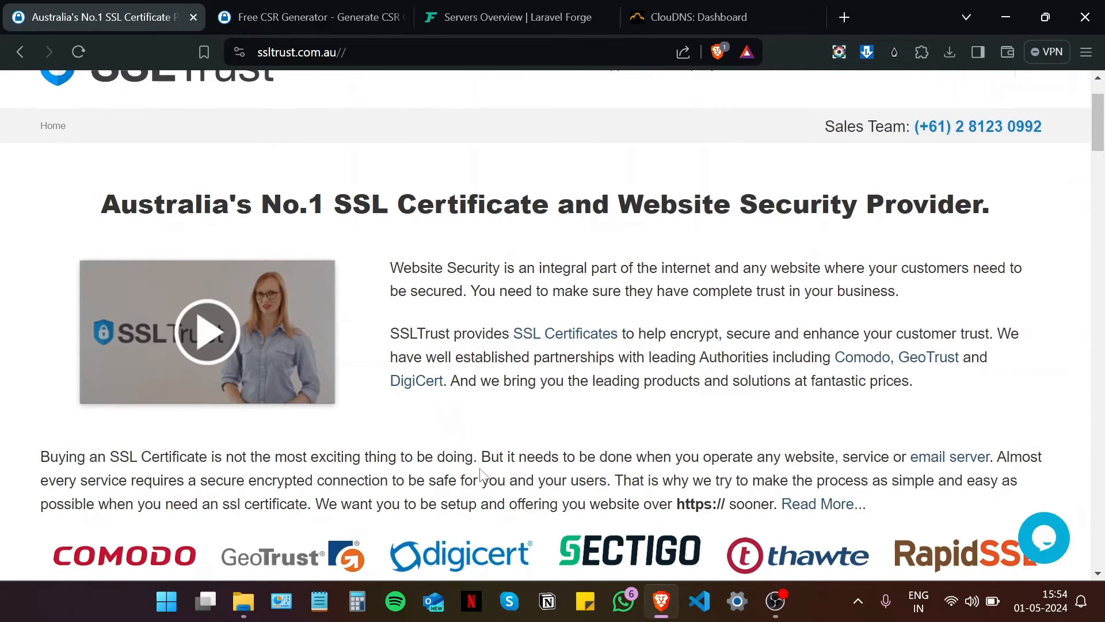
scroll(down, 3)
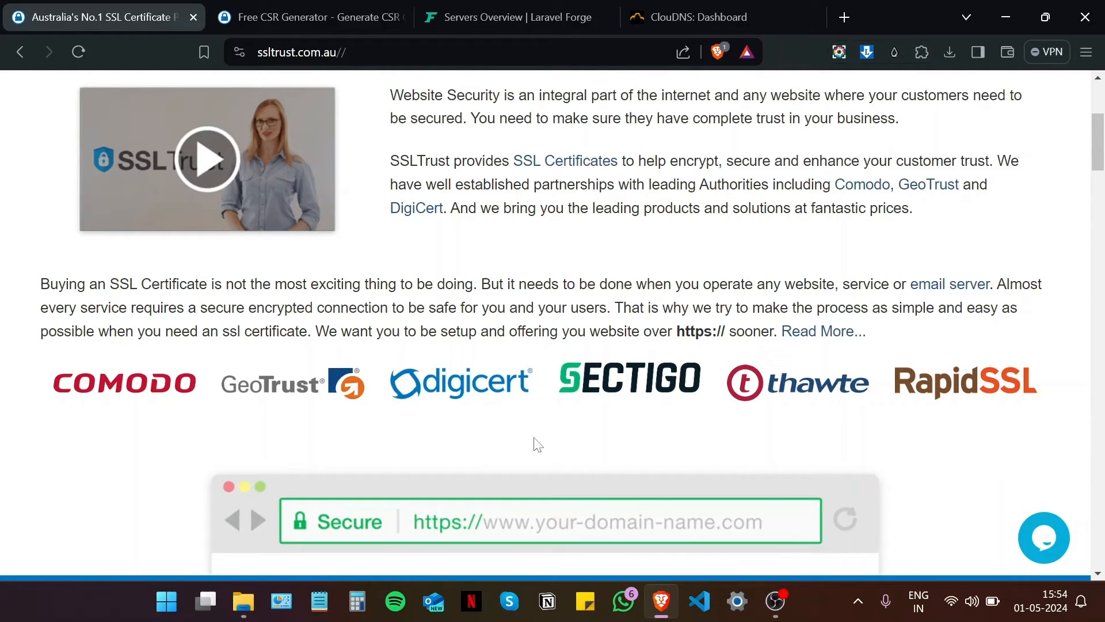
scroll(down, 3)
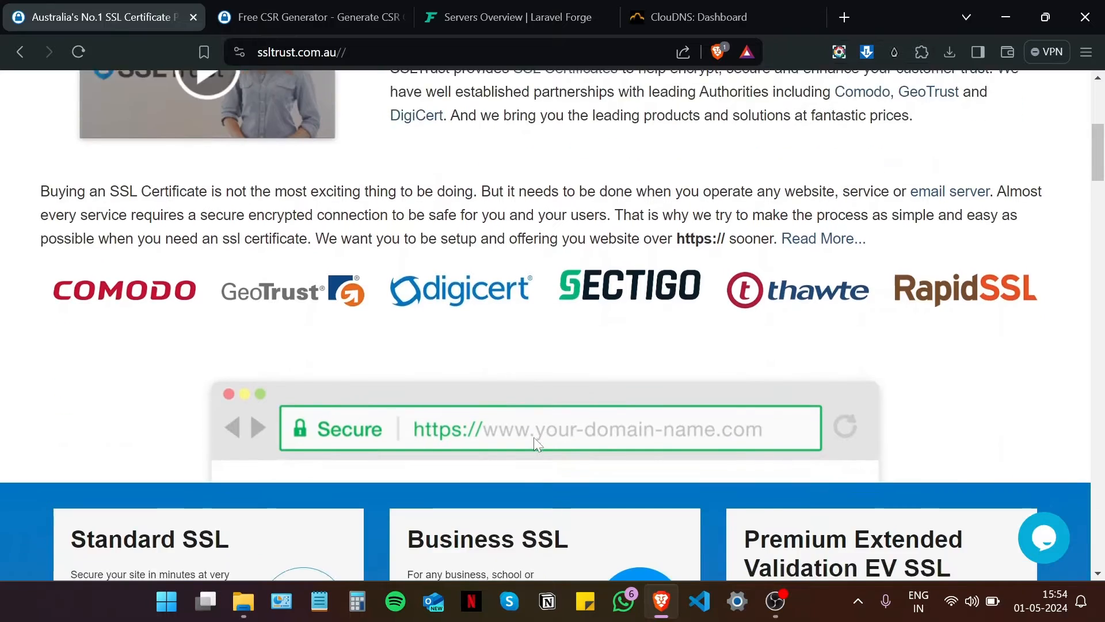
scroll(down, 3)
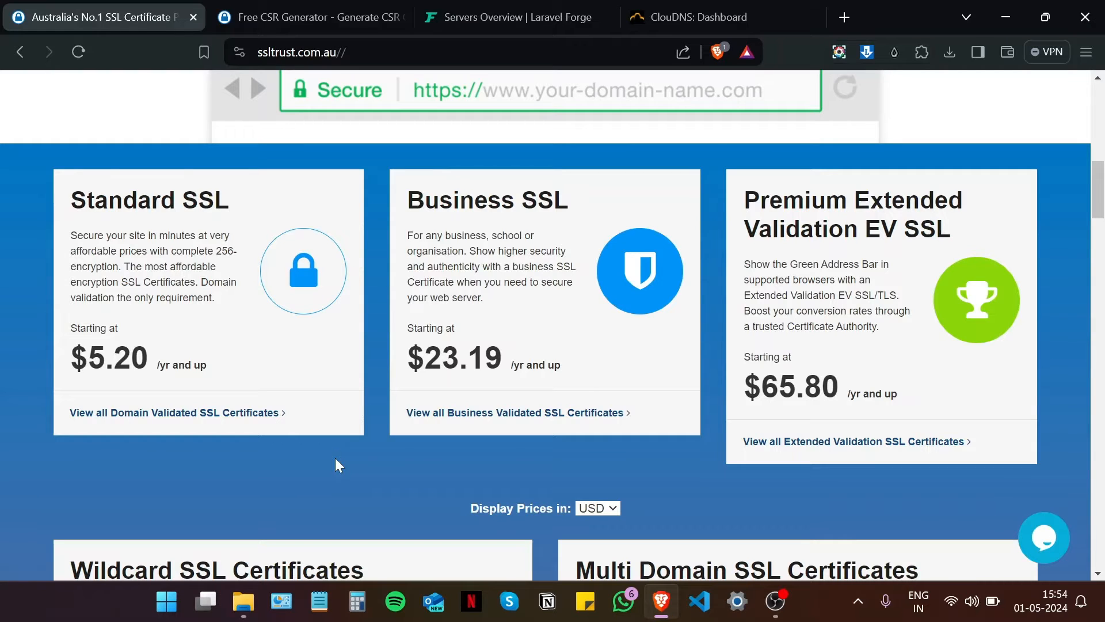
mouse_move(191, 280)
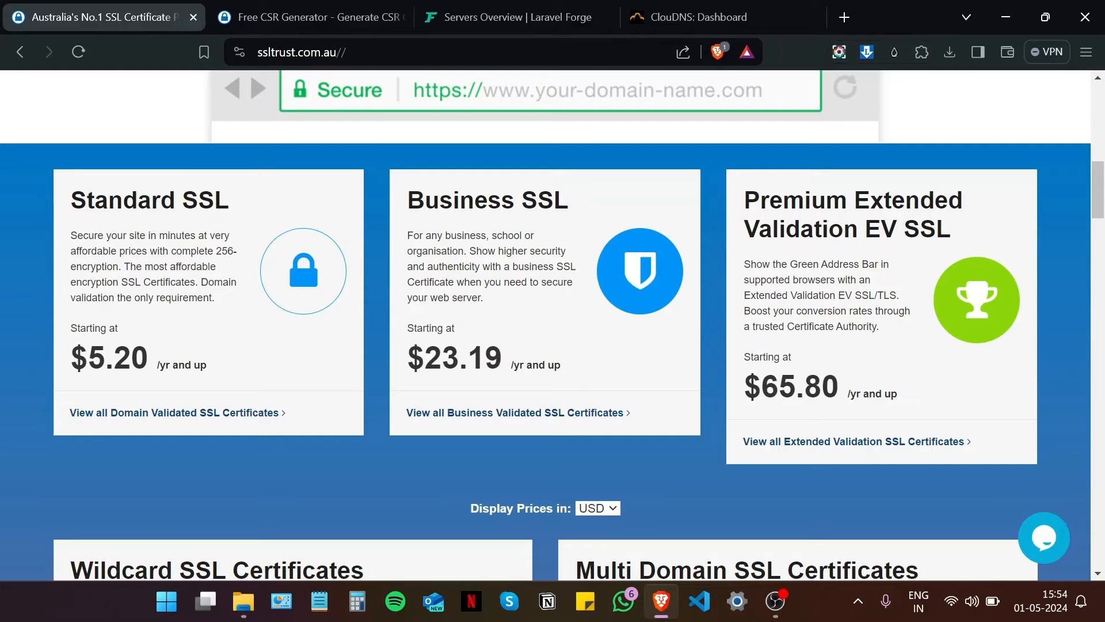
mouse_move(537, 279)
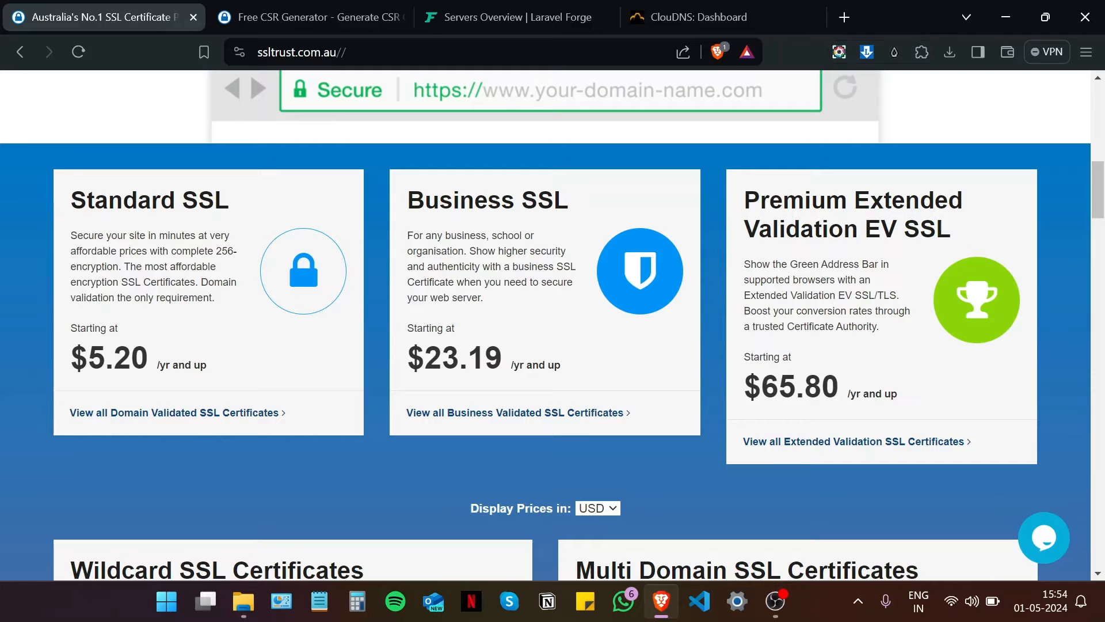
scroll(down, 3)
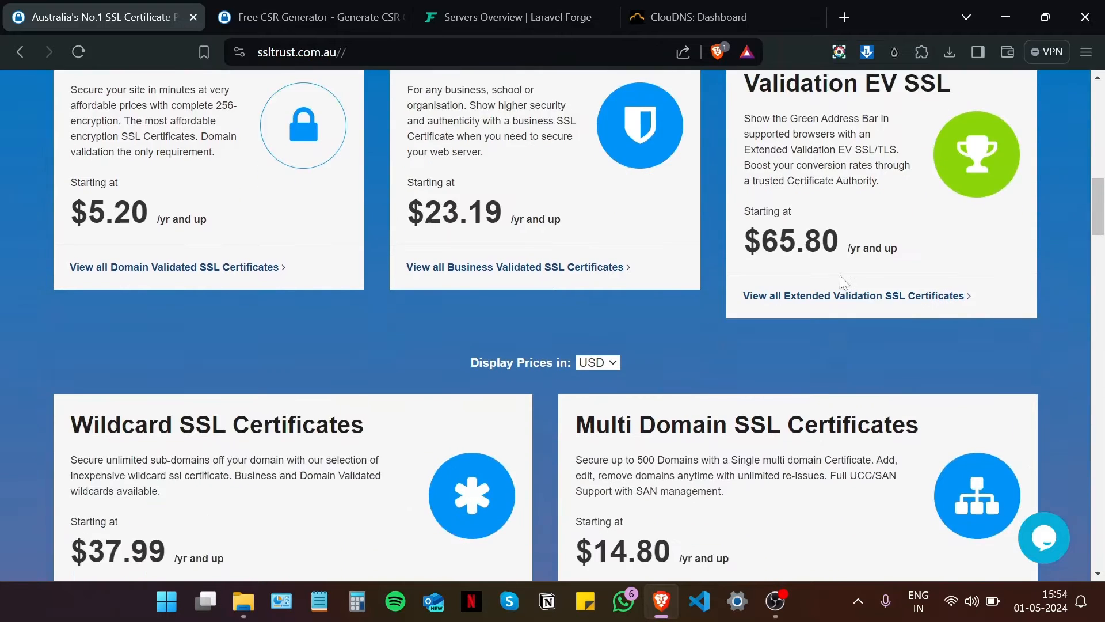
scroll(down, 3)
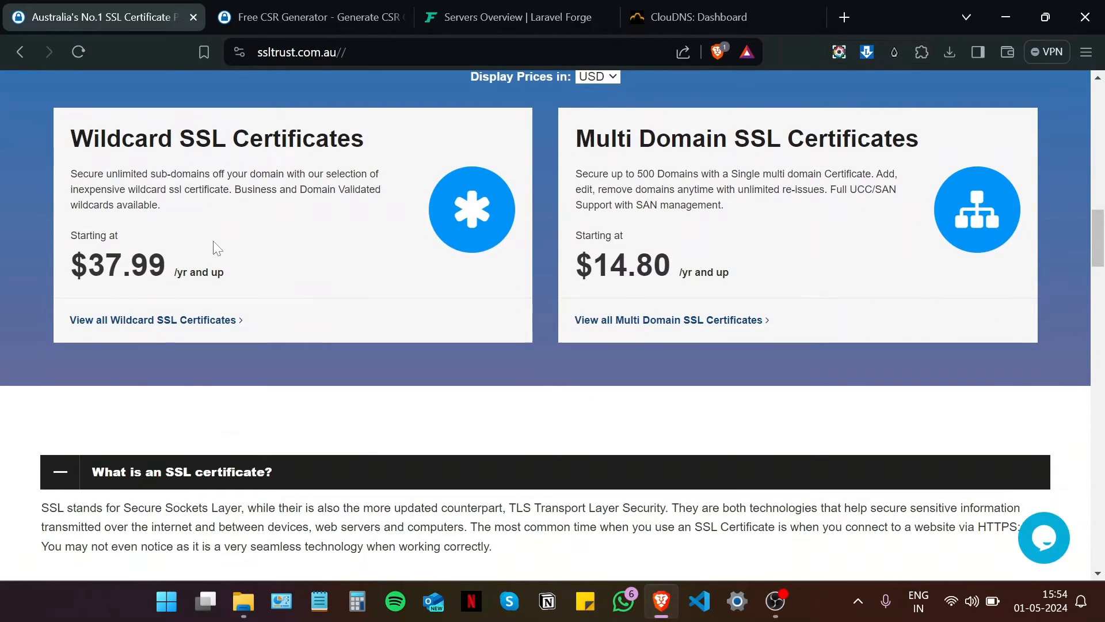
mouse_move(275, 248)
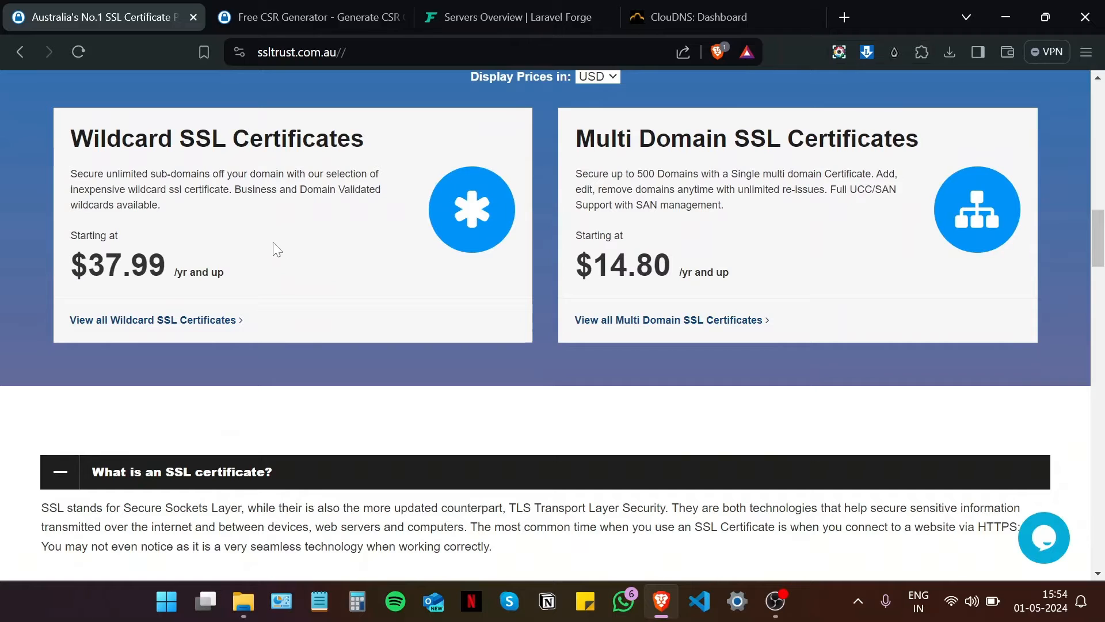
mouse_move(275, 206)
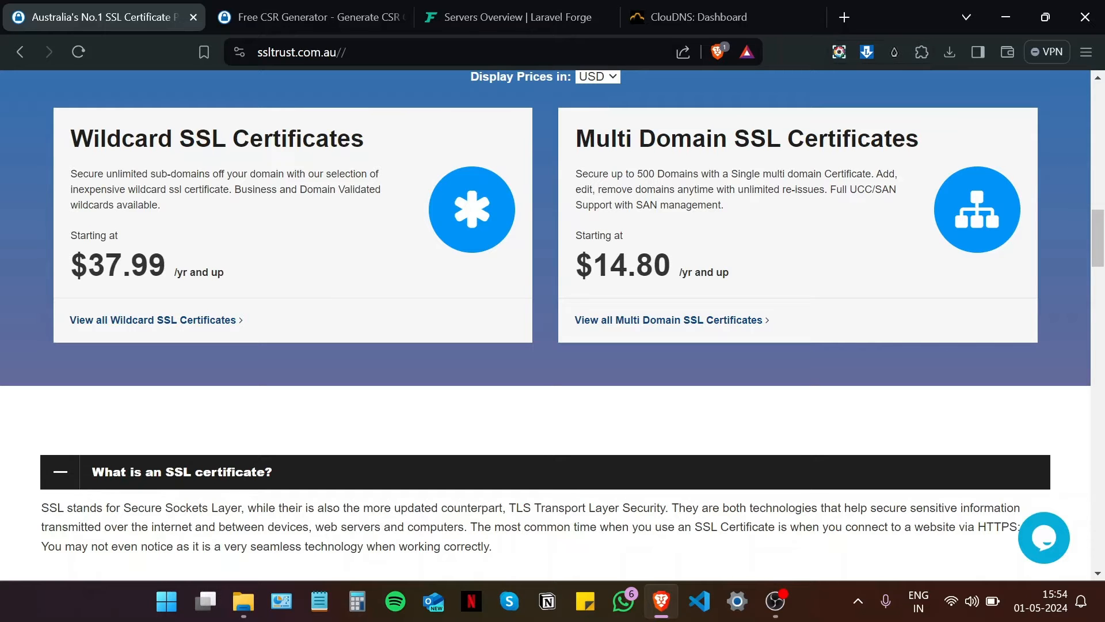
mouse_move(543, 418)
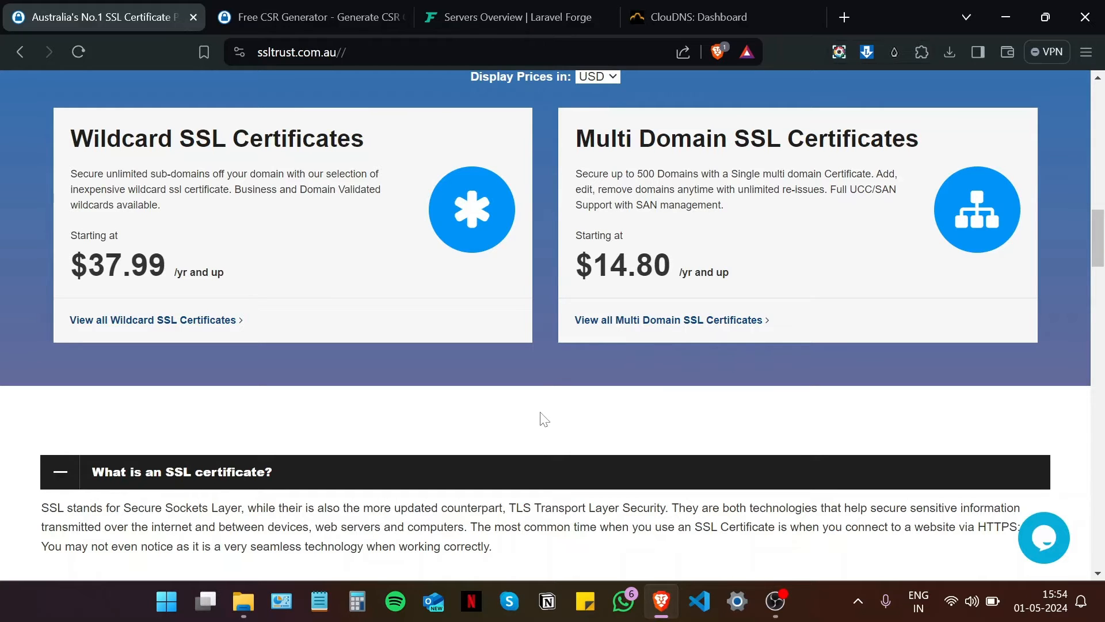
scroll(up, 3)
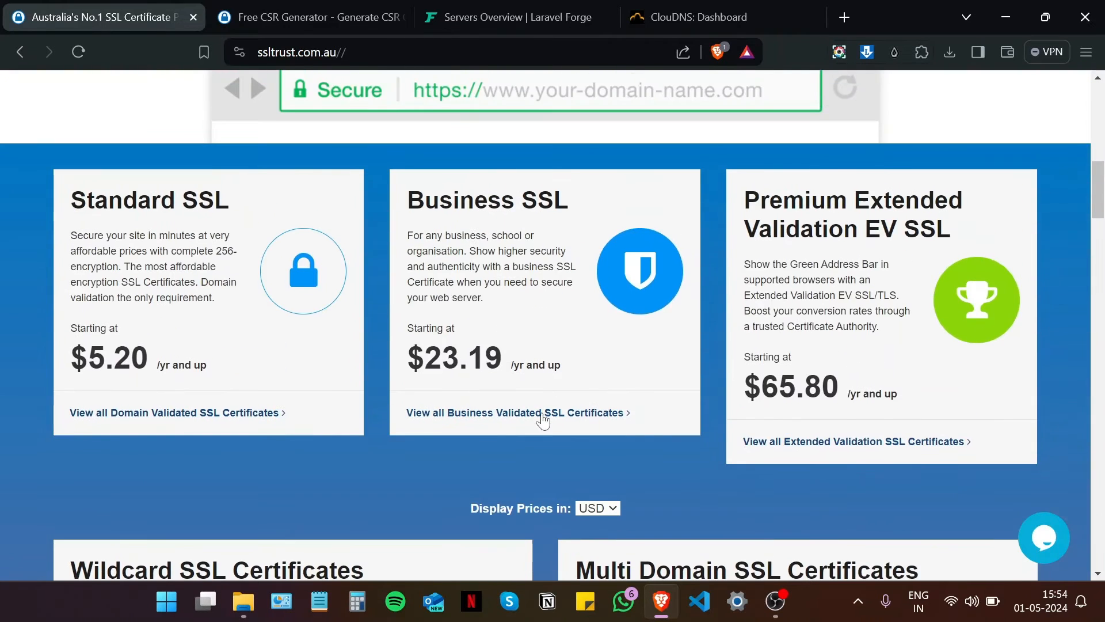
scroll(up, 3)
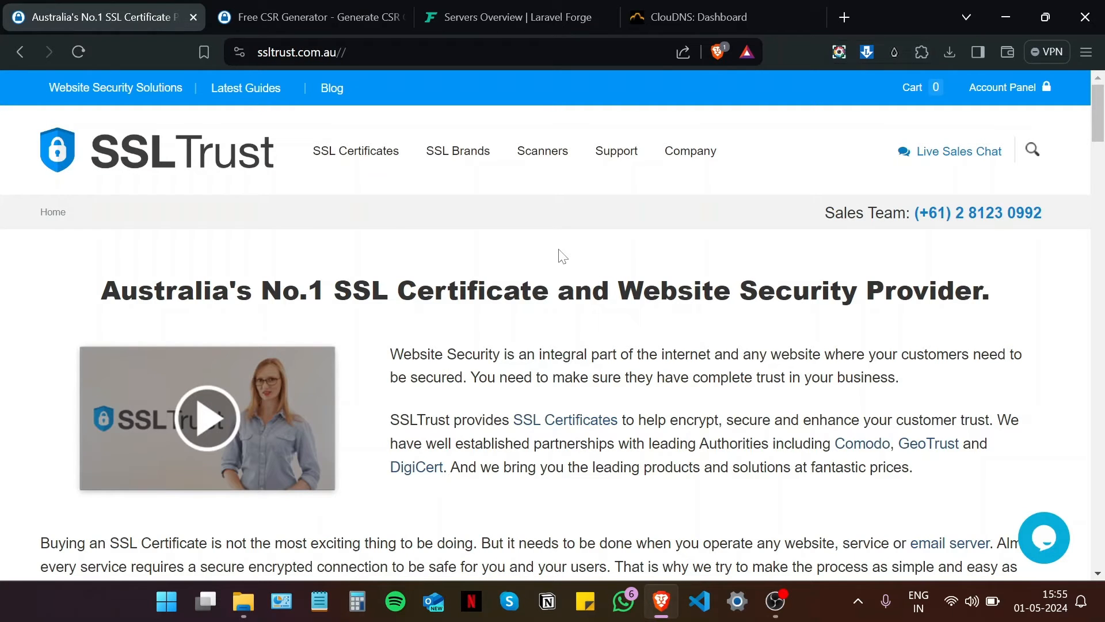
Step: Choose Comodo PositiveSSL from the Standard SSL list and buy it for 1 year
click(355, 151)
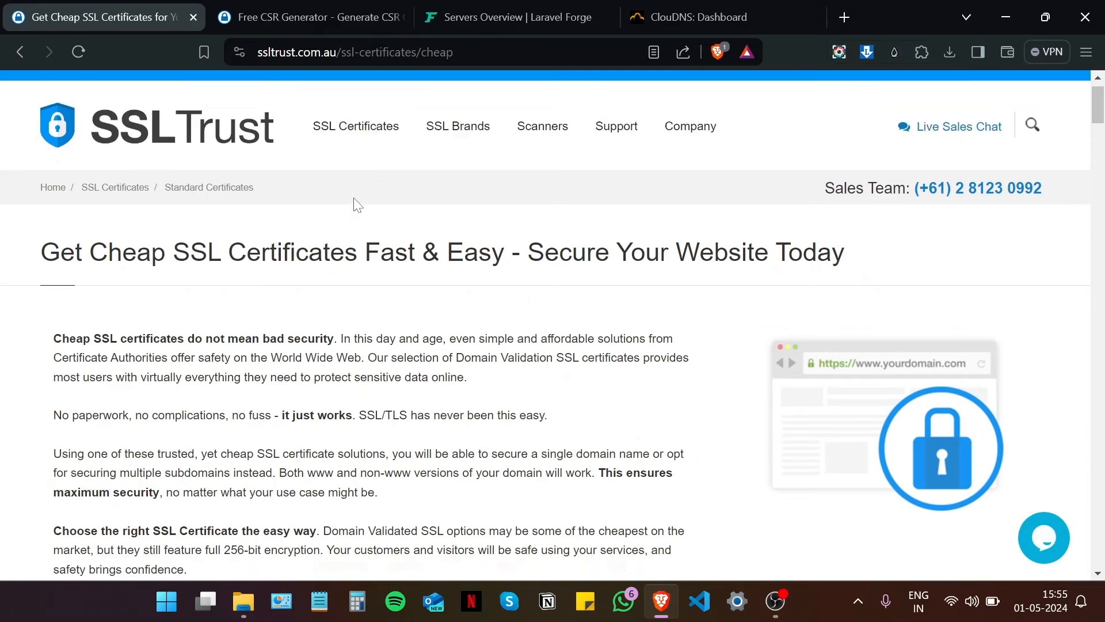
scroll(down, 3)
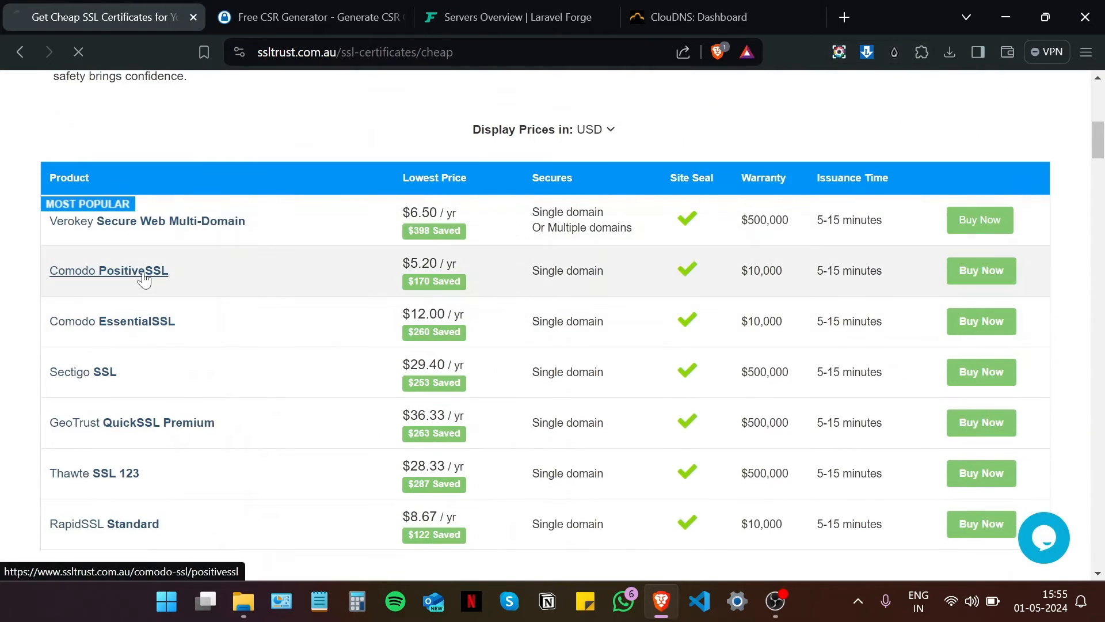
click(109, 271)
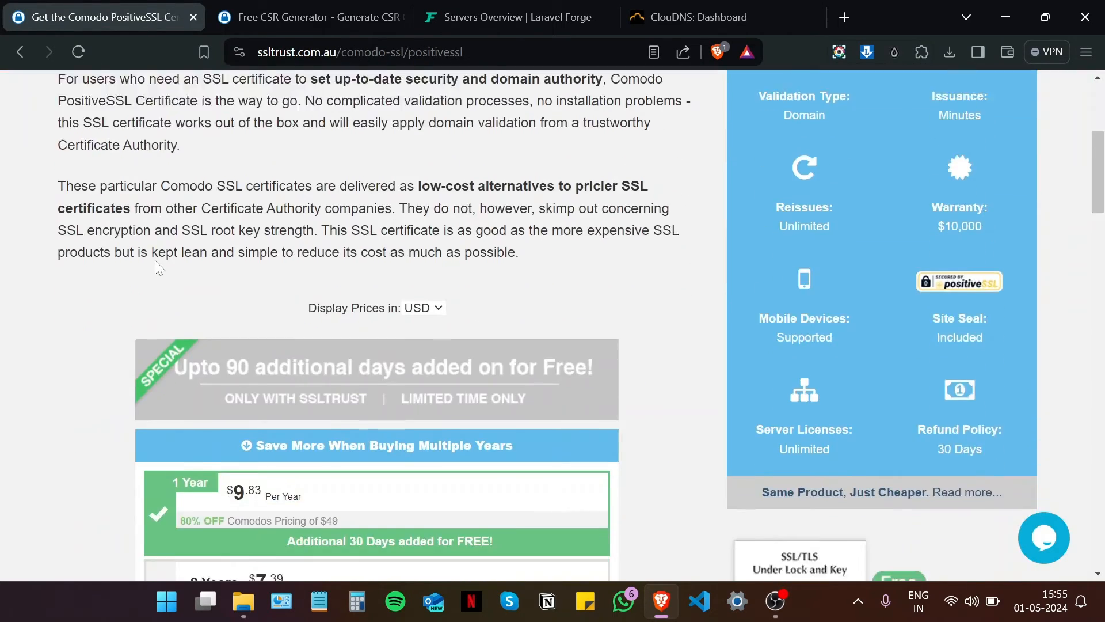
scroll(down, 3)
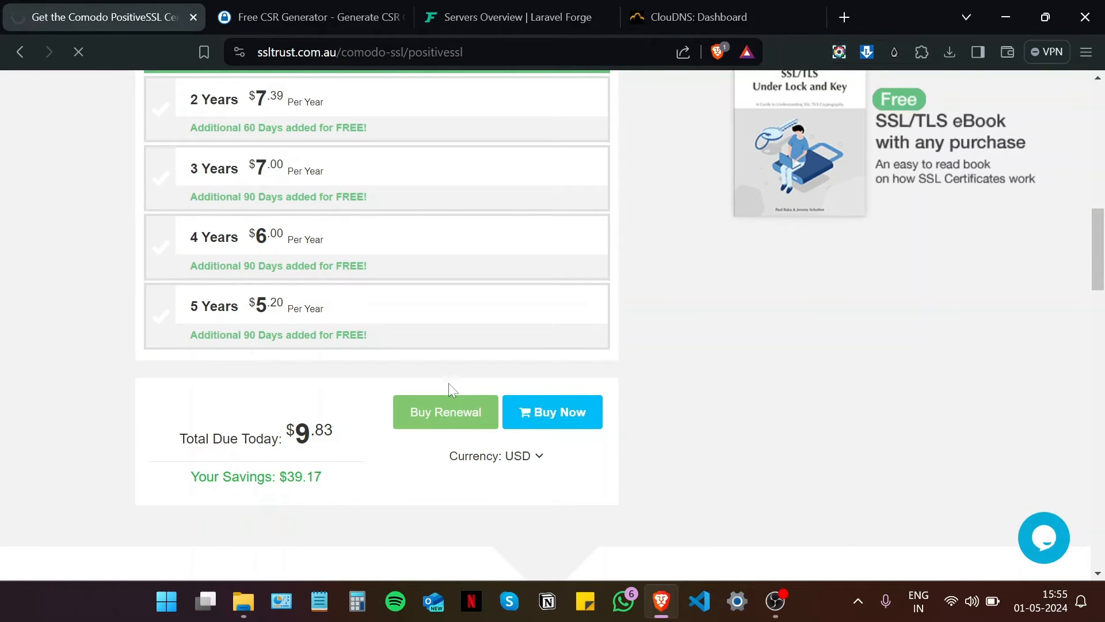
click(552, 411)
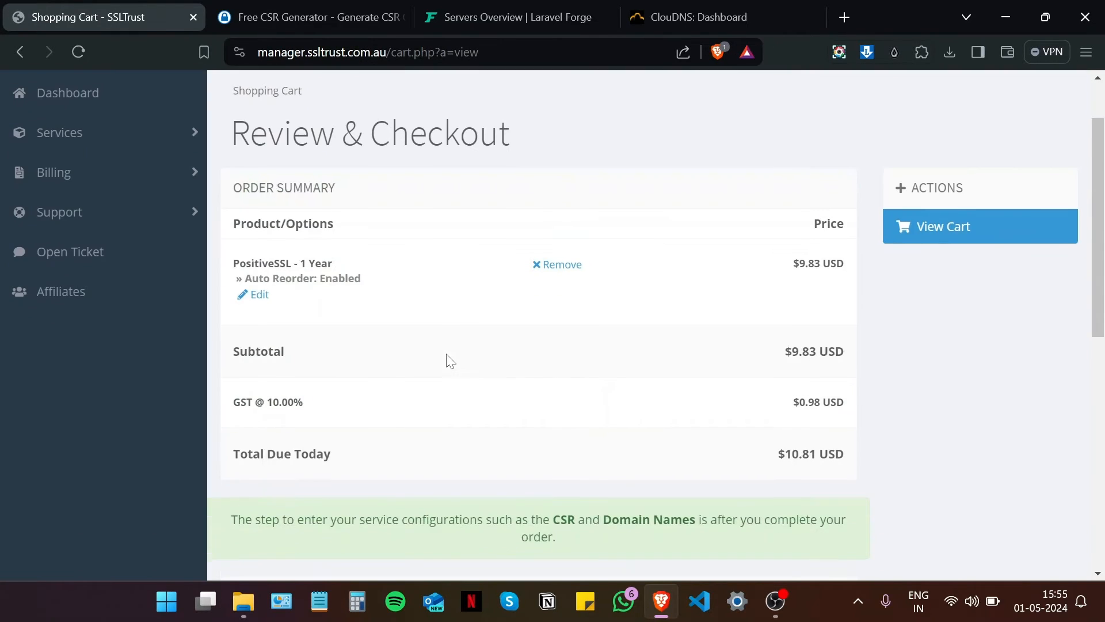
Step: Proceed to checkout, look over the billing and payment form, then go to the Dashboard
scroll(down, 3)
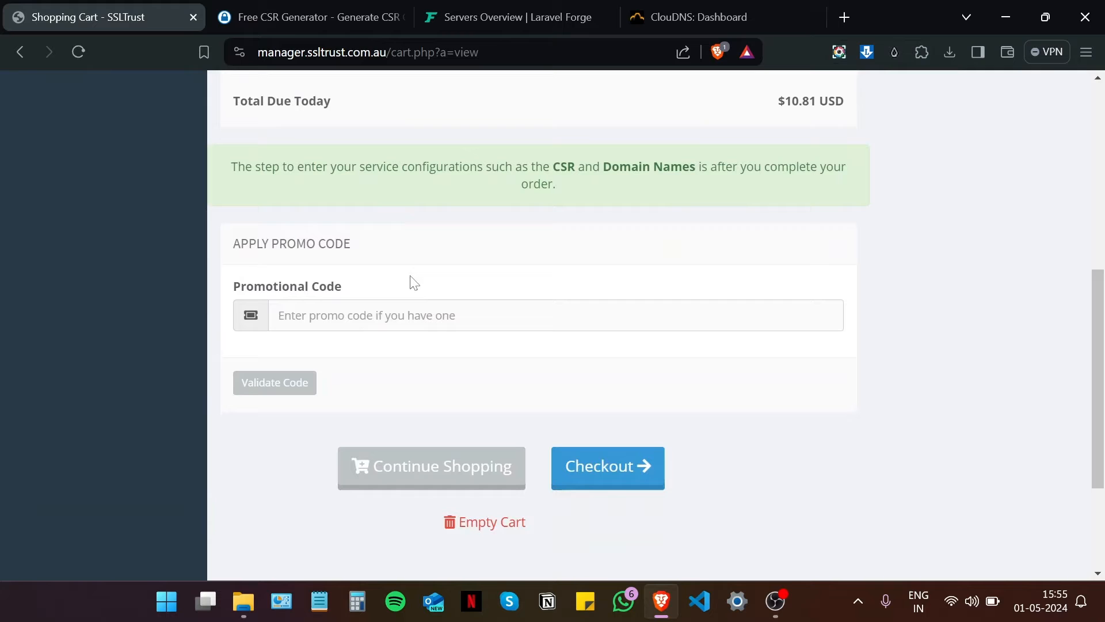
click(606, 465)
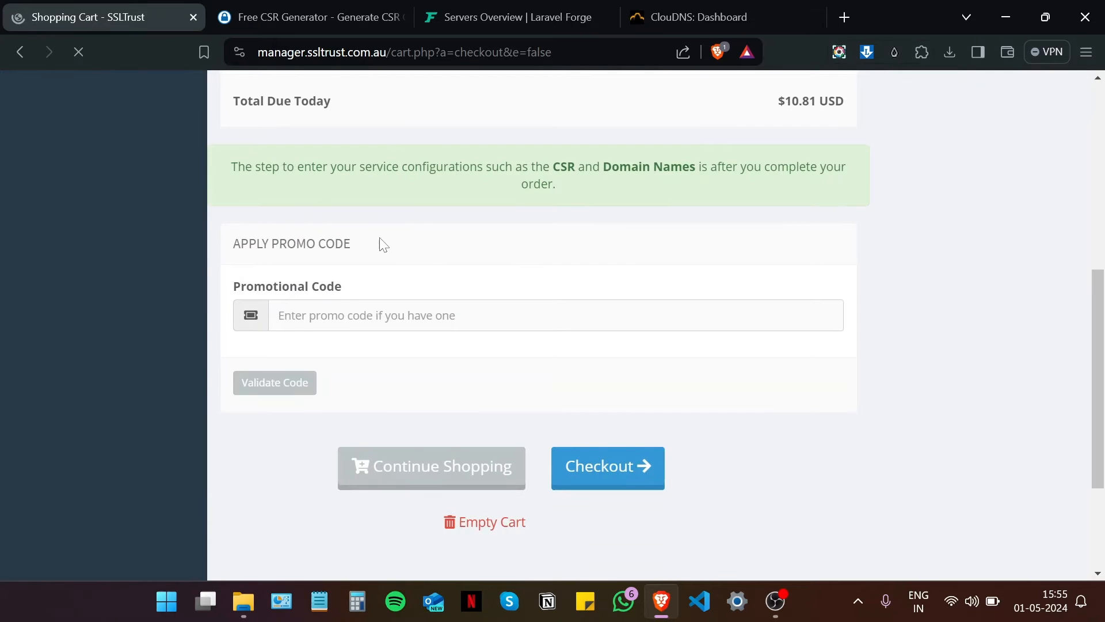
click(606, 466)
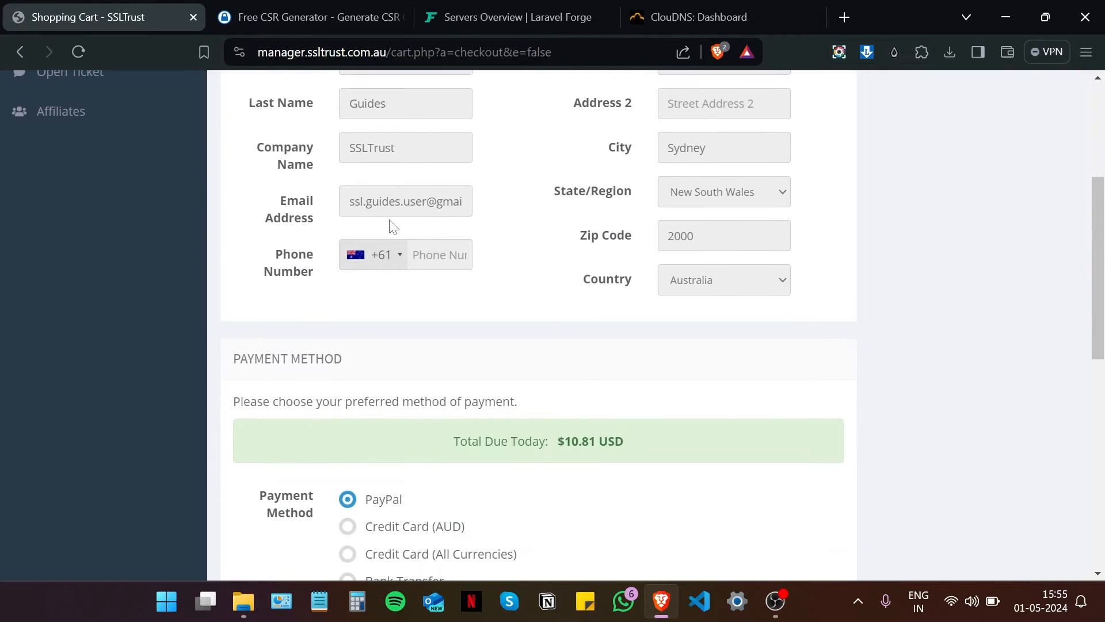
scroll(down, 3)
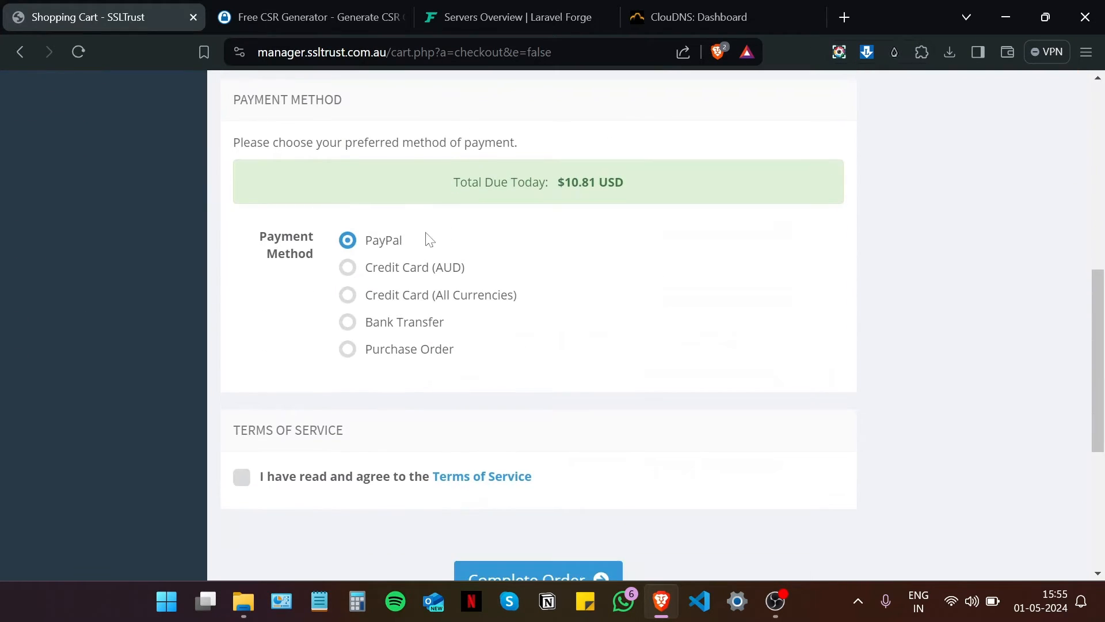
scroll(down, 3)
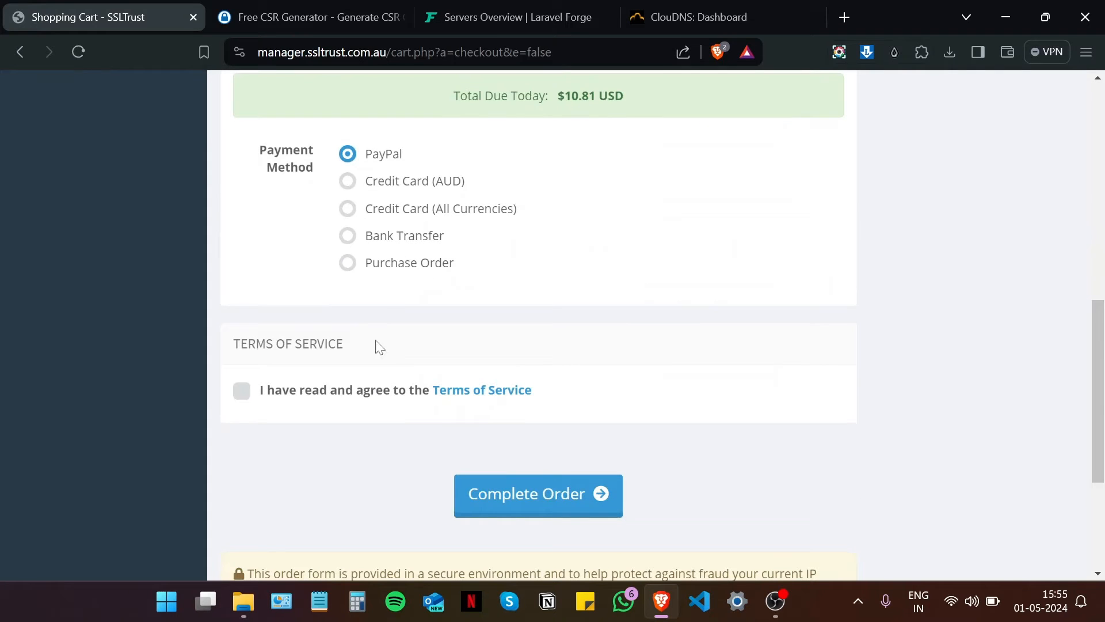
mouse_move(673, 509)
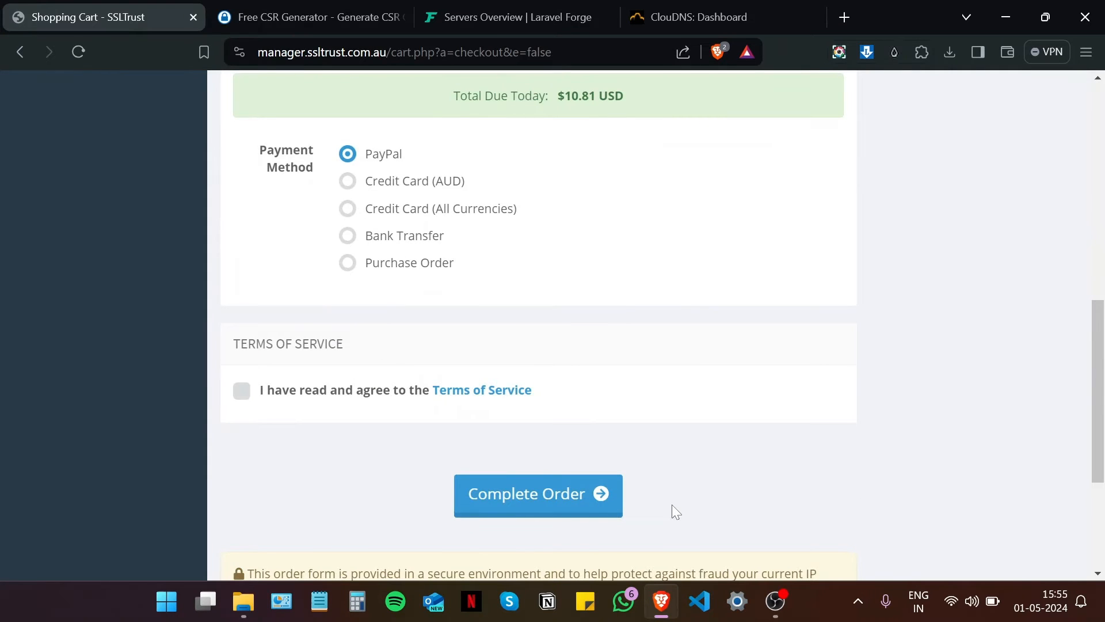
scroll(up, 3)
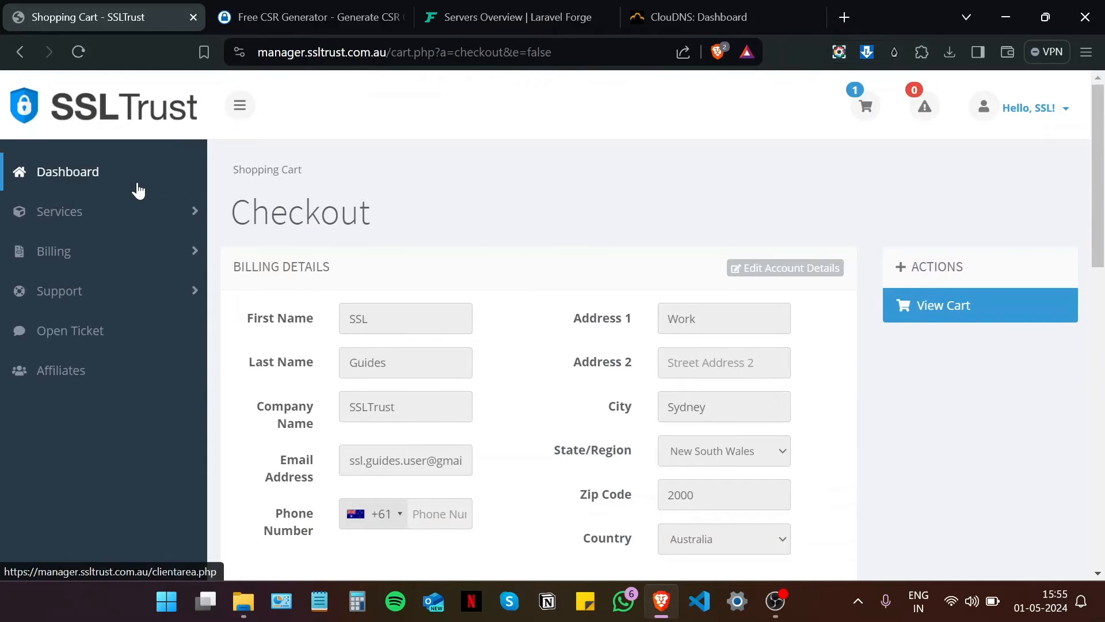
click(68, 171)
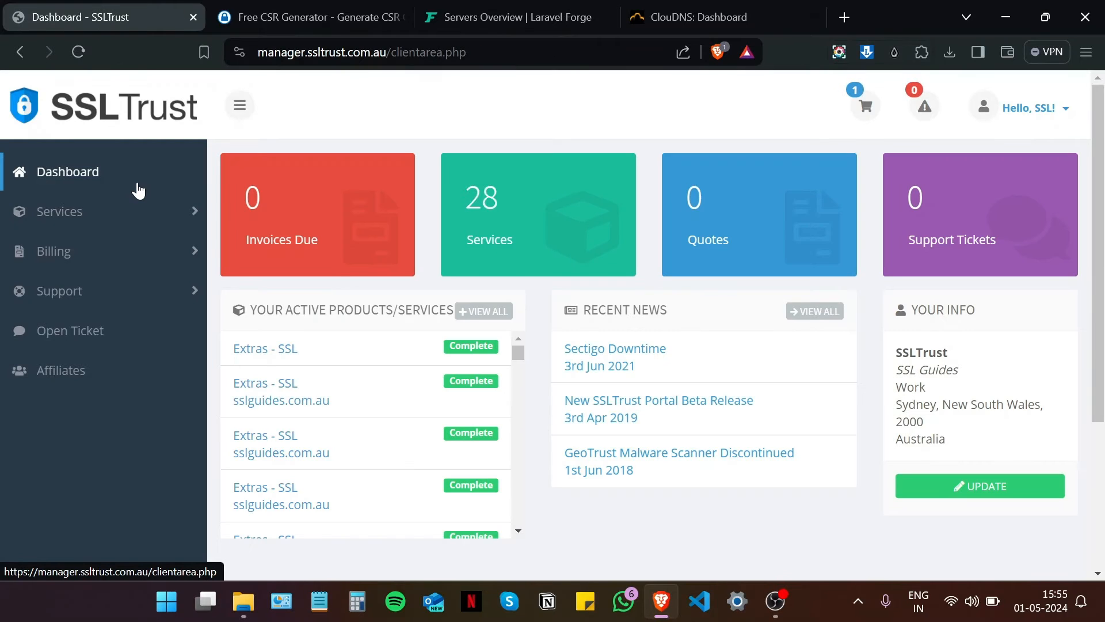
mouse_move(295, 348)
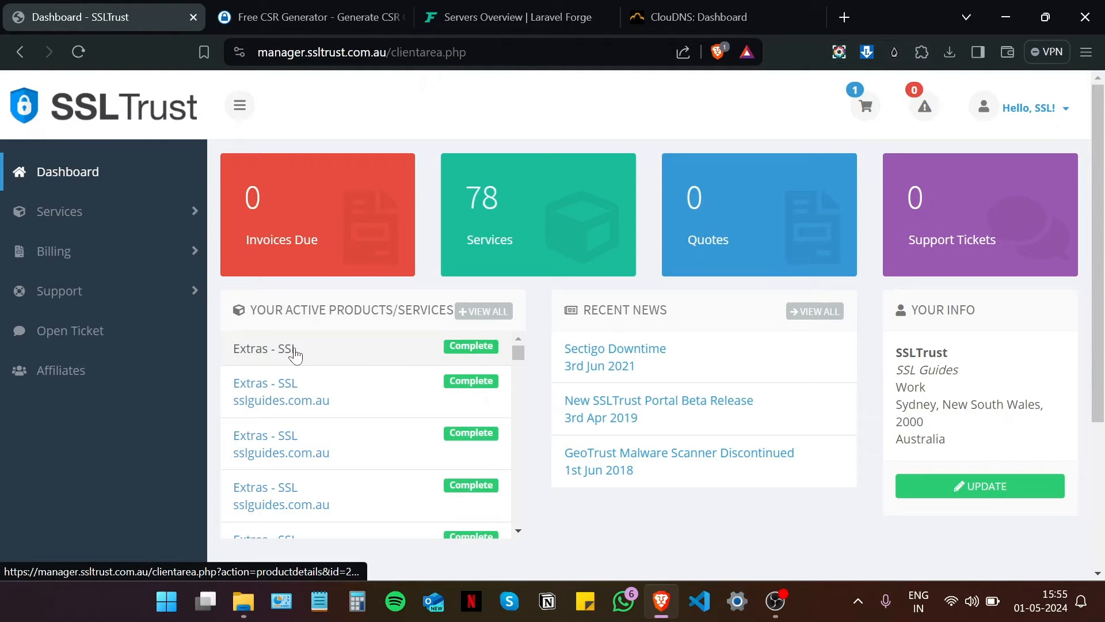
Step: Open the first active SSL service and start its certificate configuration
click(266, 349)
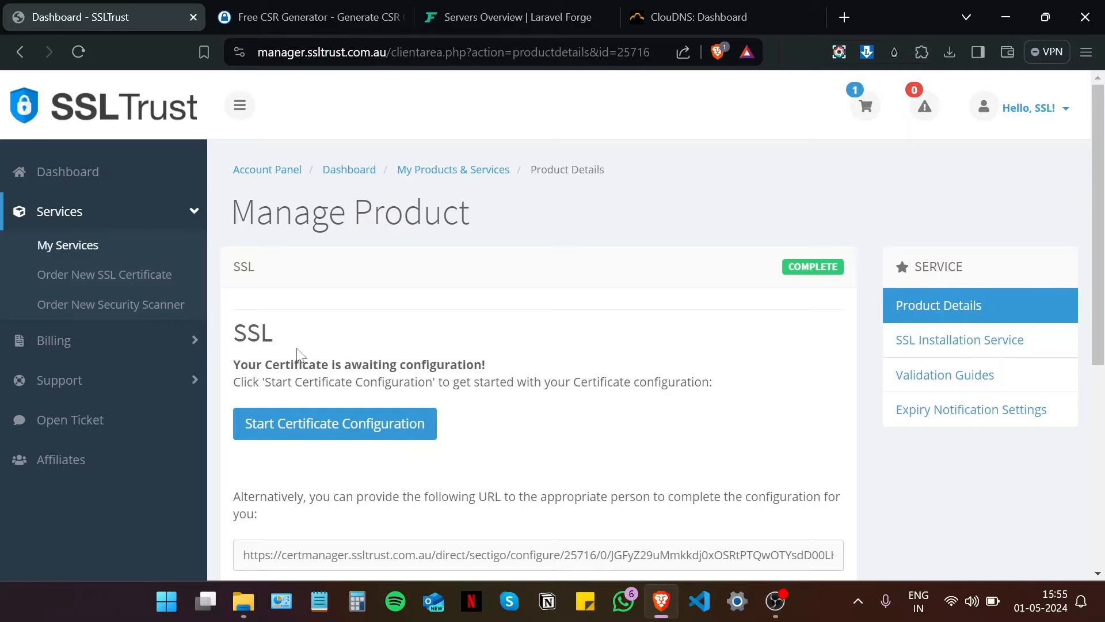
scroll(down, 3)
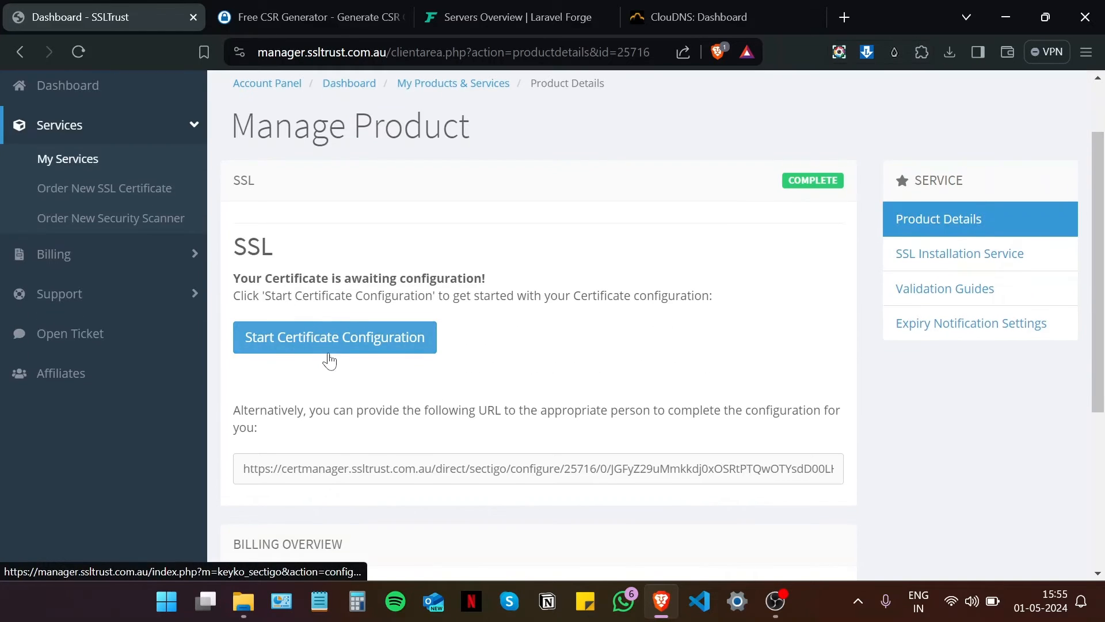
scroll(down, 3)
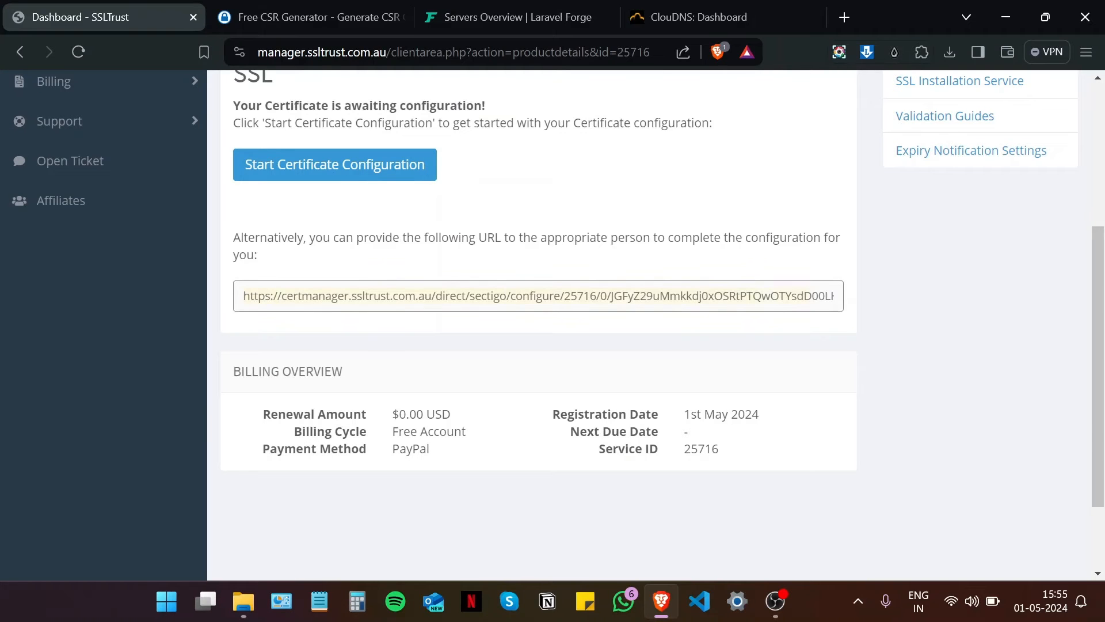
scroll(up, 3)
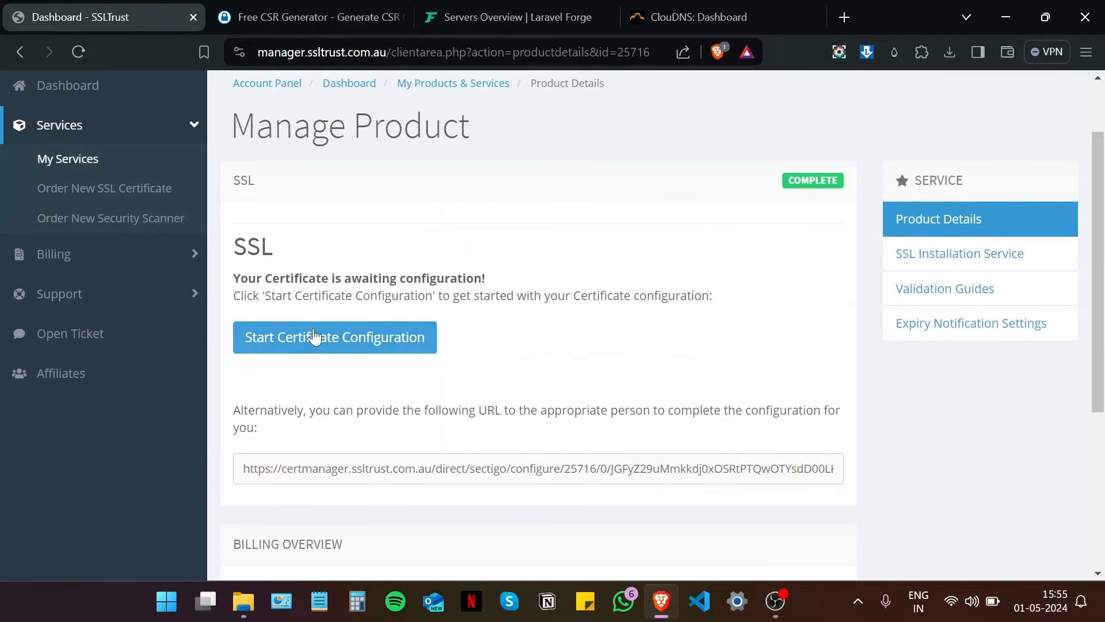
click(334, 337)
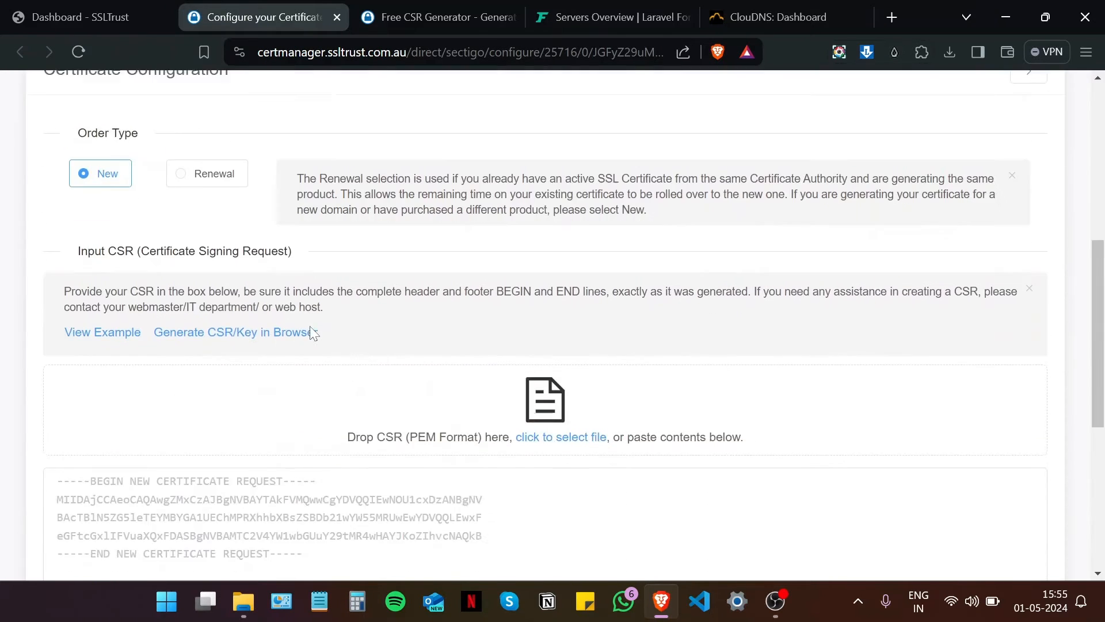
Step: Paste the generated CSR, verify it for sslguides.com.au, choose nginx server type, and continue
click(437, 17)
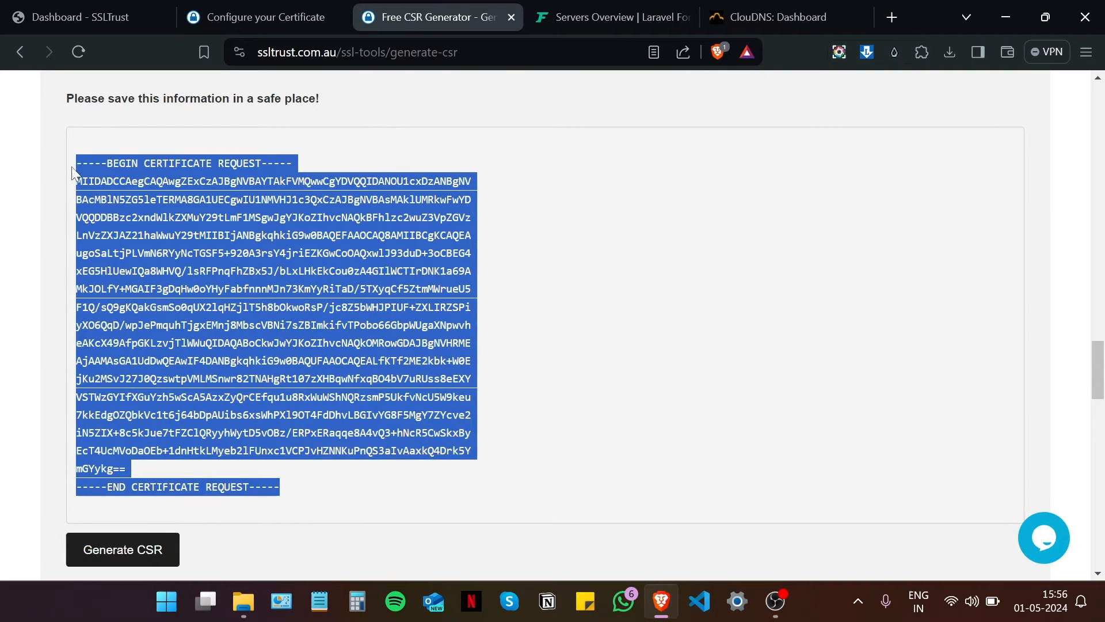
right_click(201, 247)
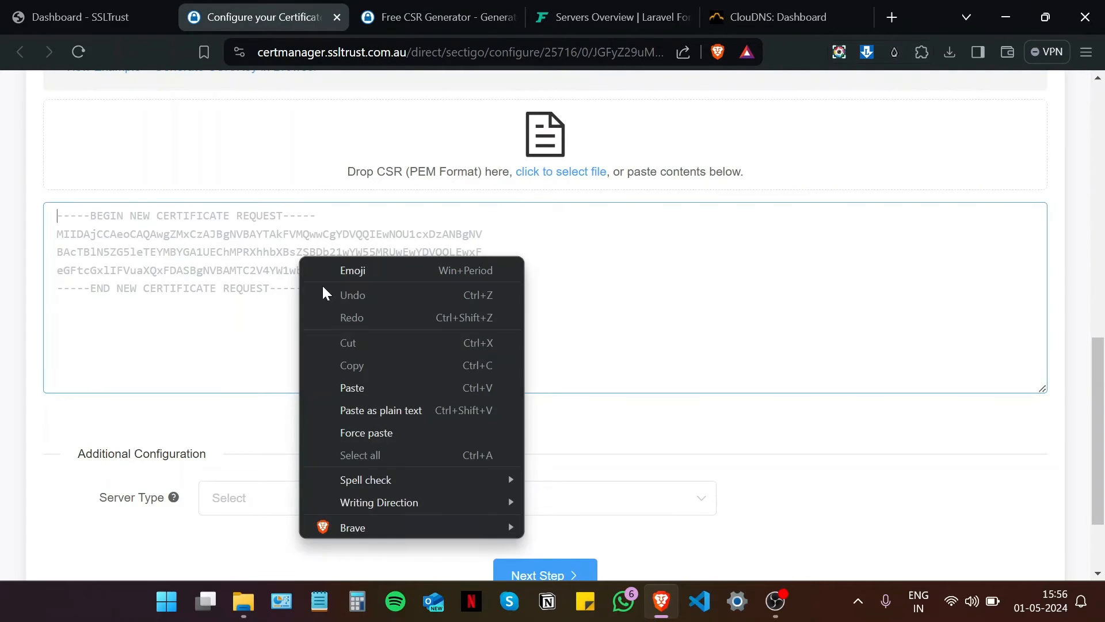
click(351, 387)
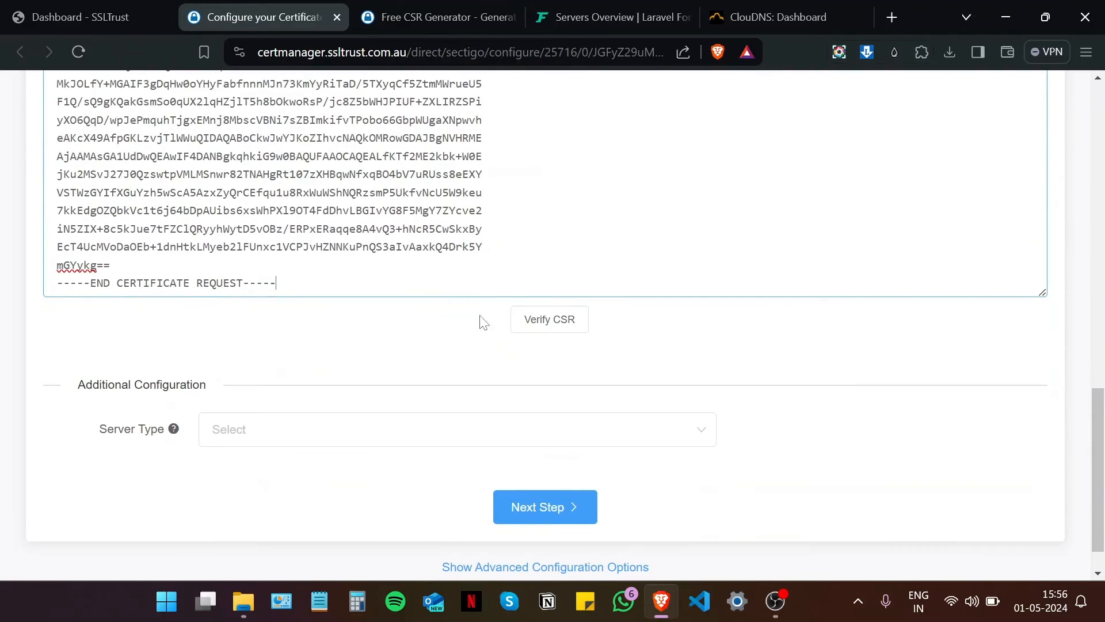
click(549, 319)
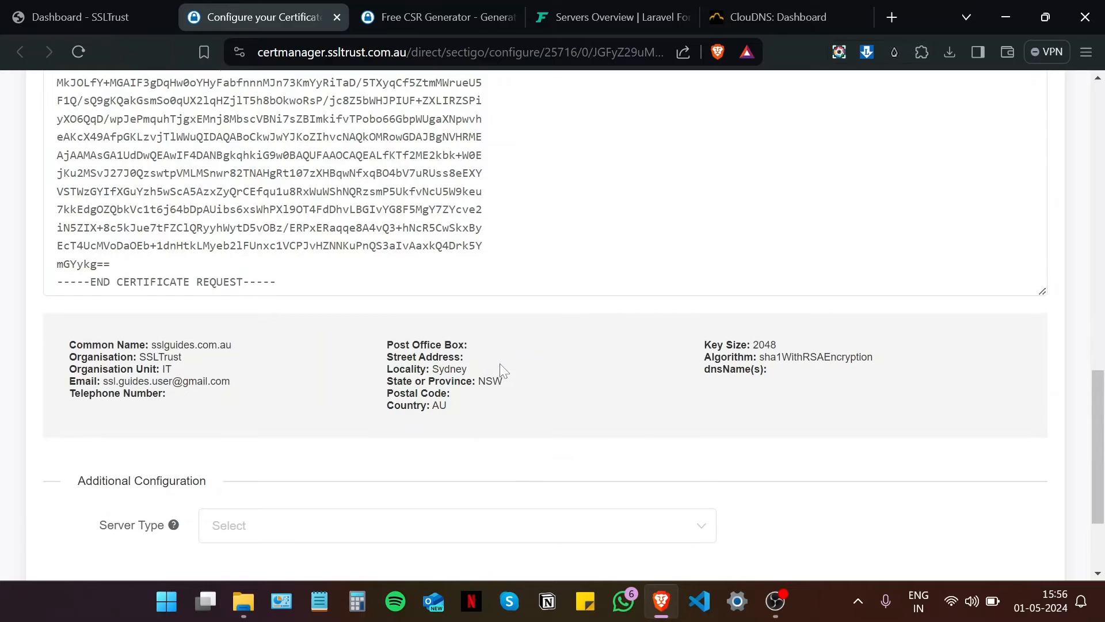
scroll(down, 3)
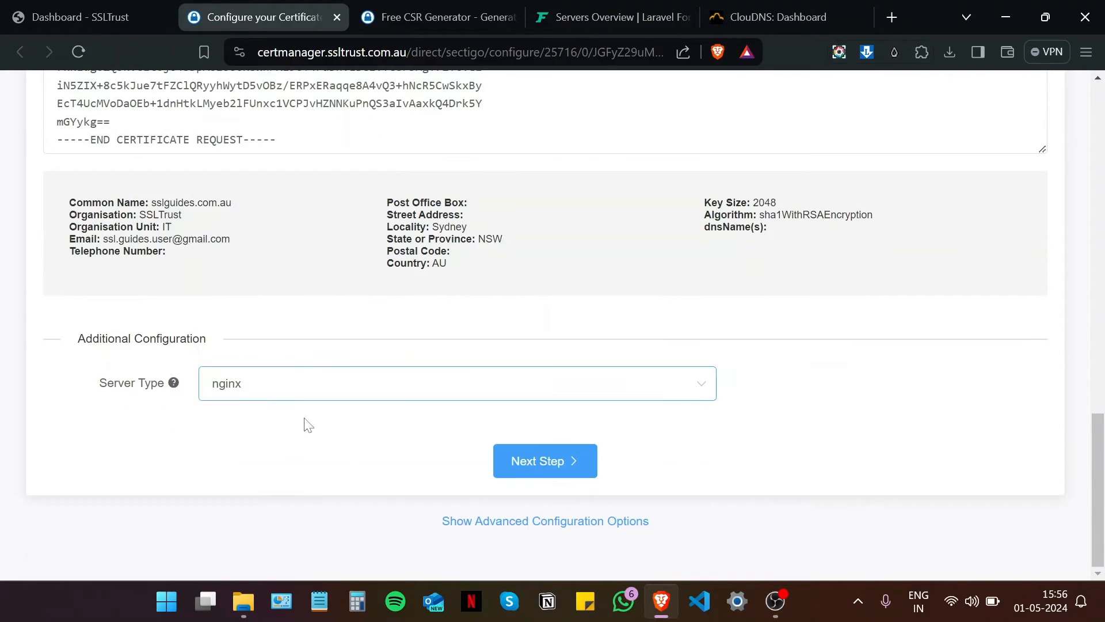
mouse_move(293, 477)
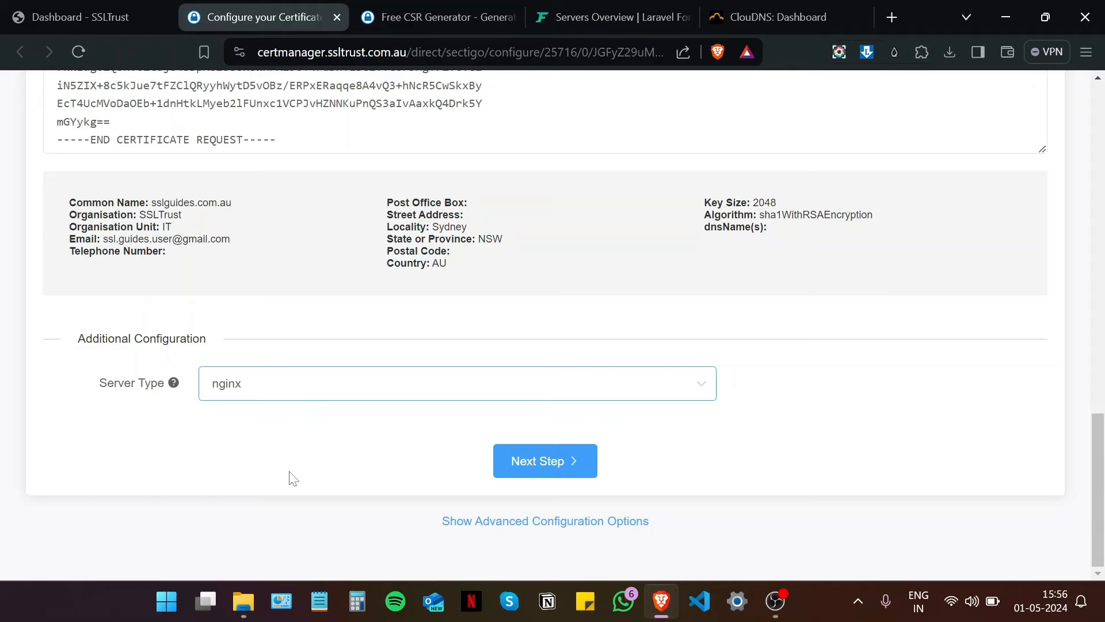
mouse_move(509, 426)
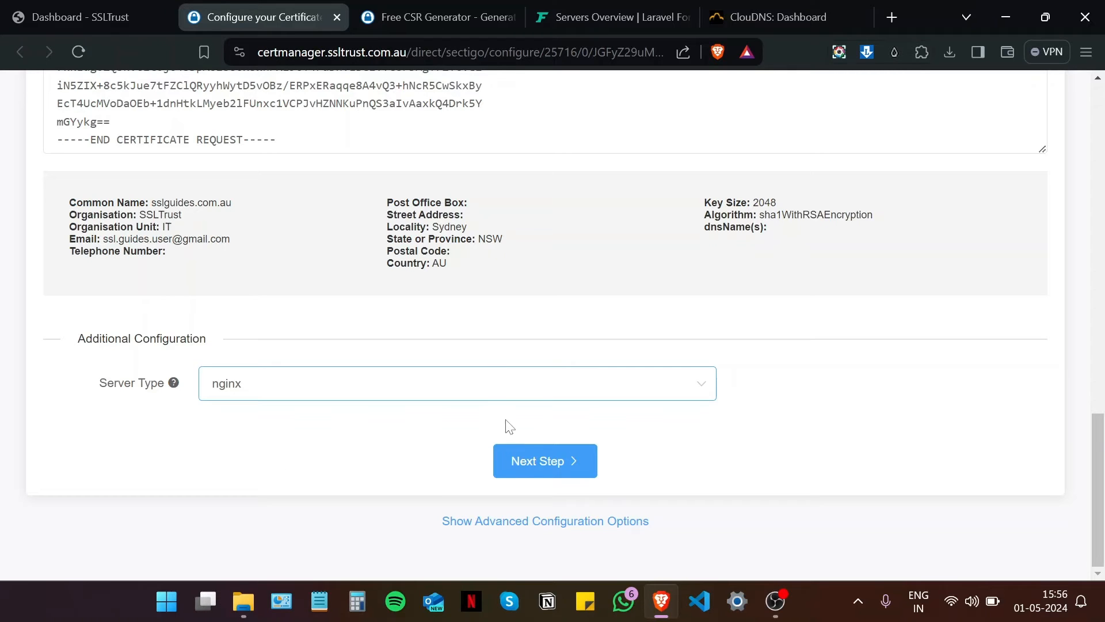
click(544, 460)
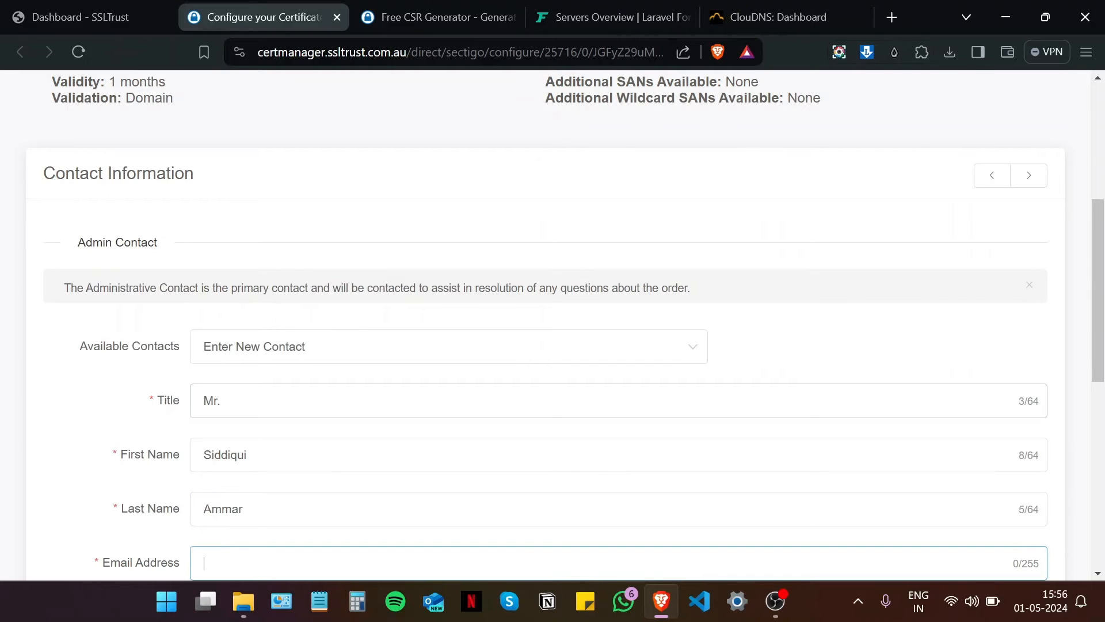
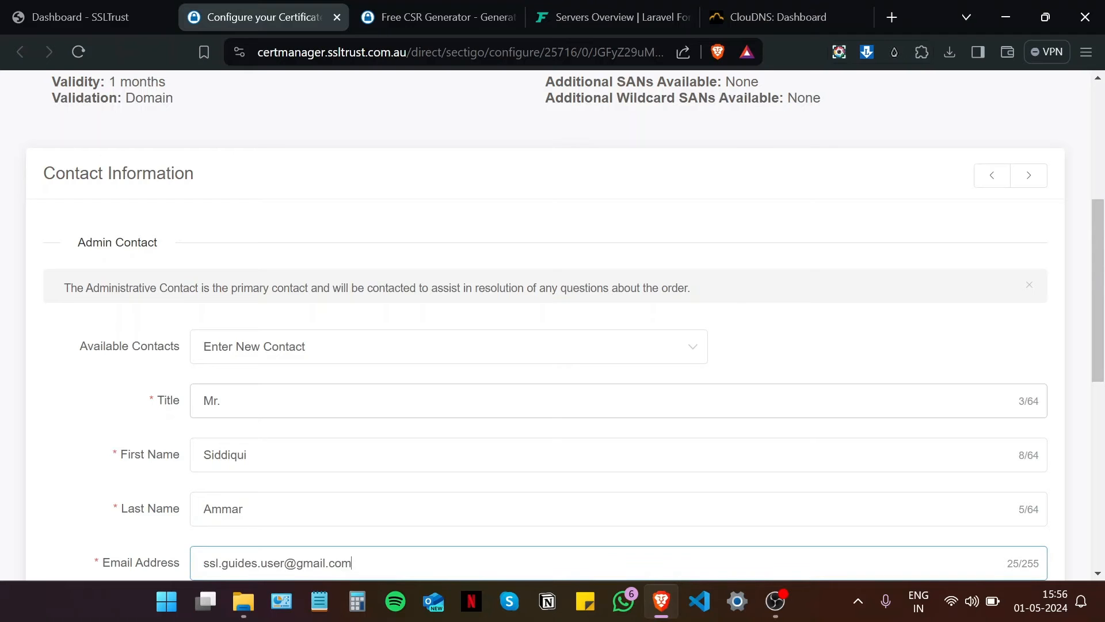
scroll(down, 3)
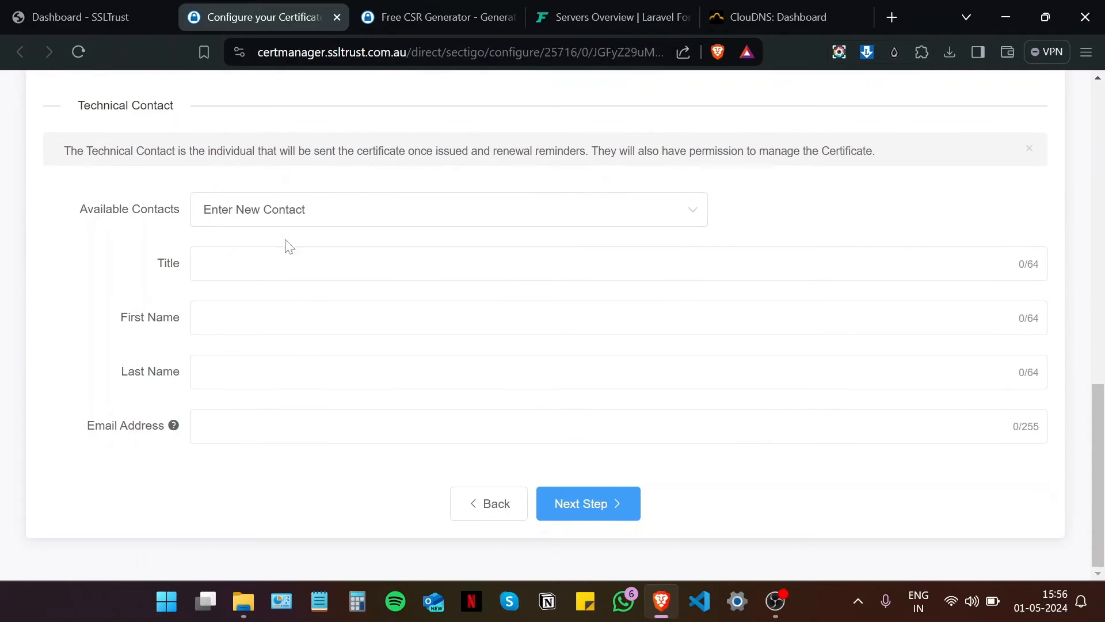
click(448, 209)
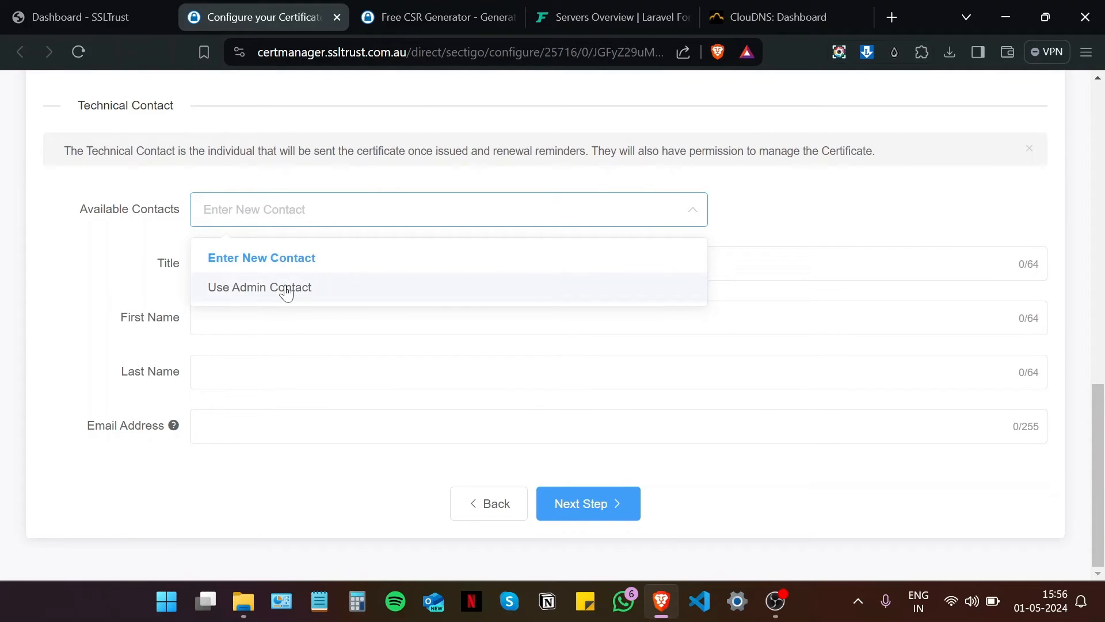
mouse_move(261, 257)
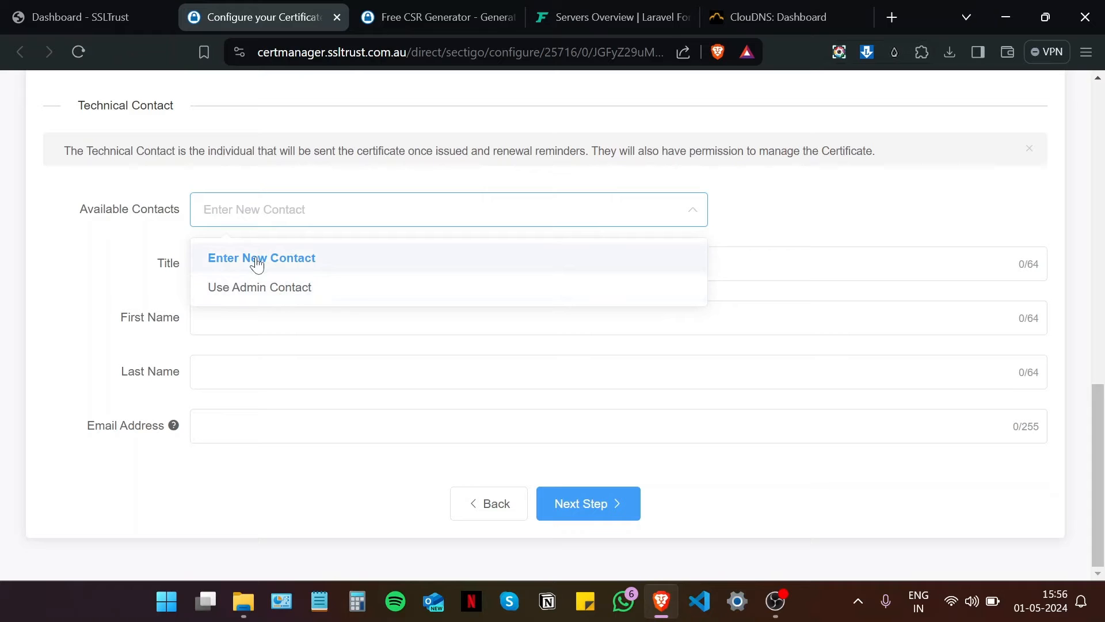
click(258, 287)
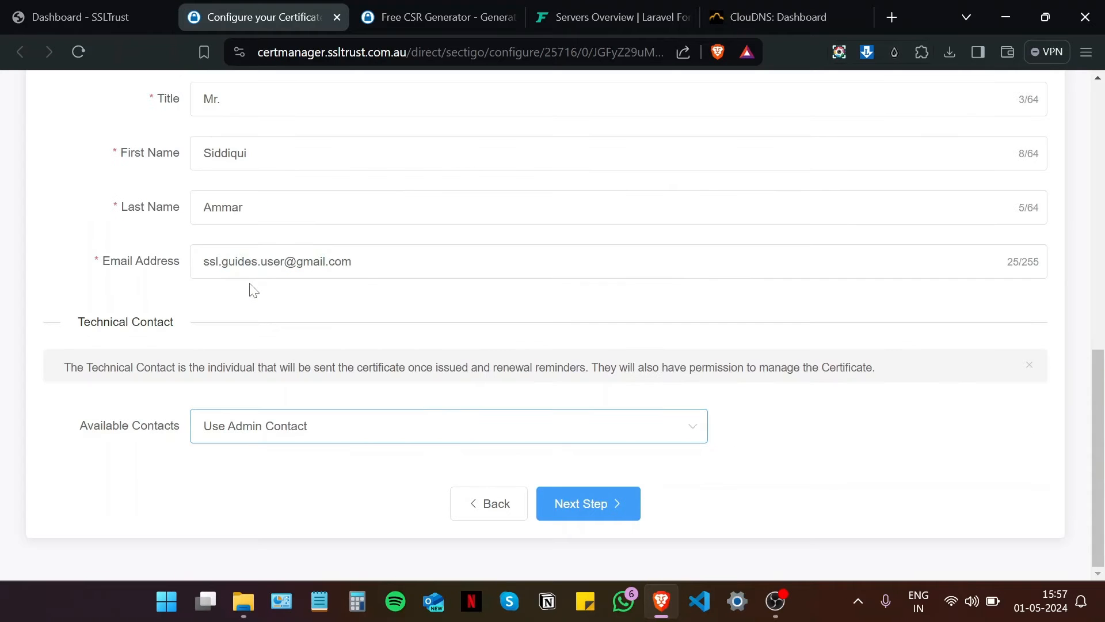
click(587, 503)
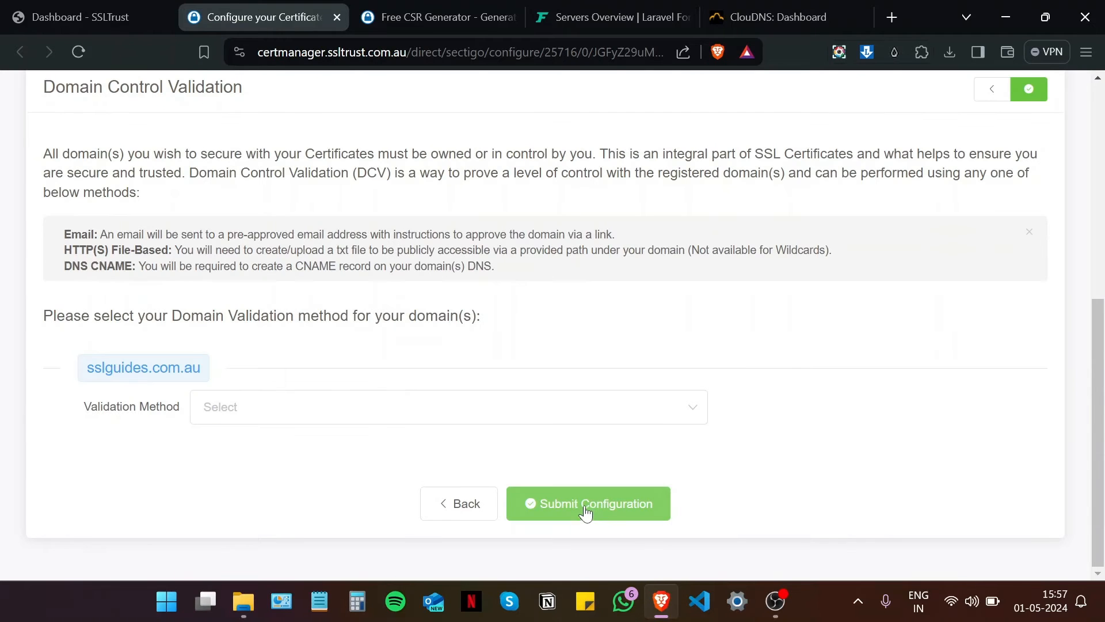
scroll(up, 3)
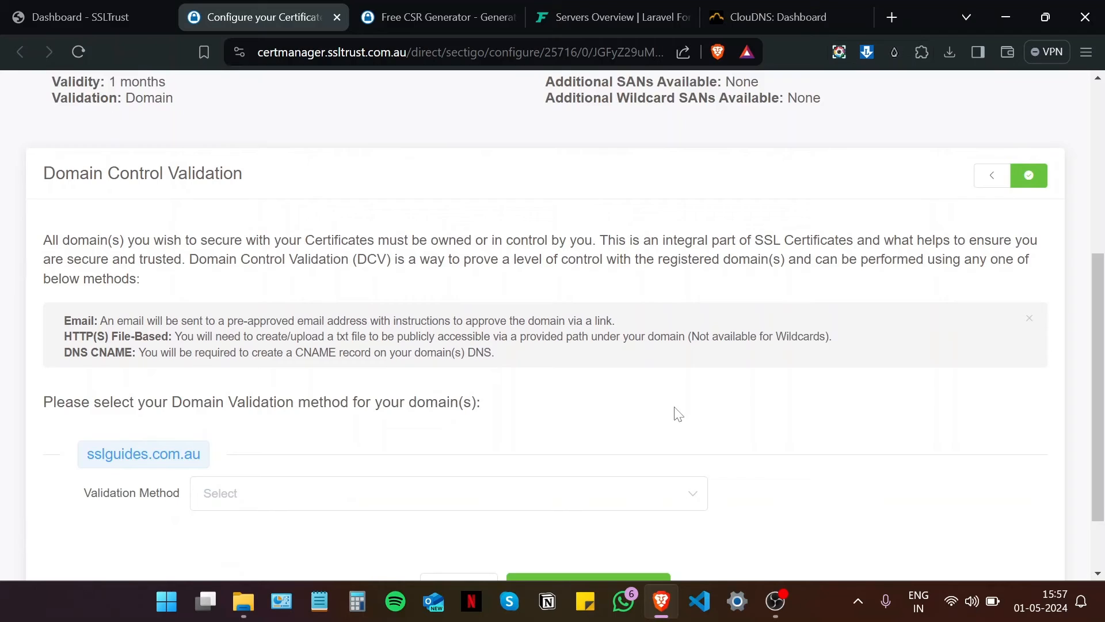
scroll(down, 3)
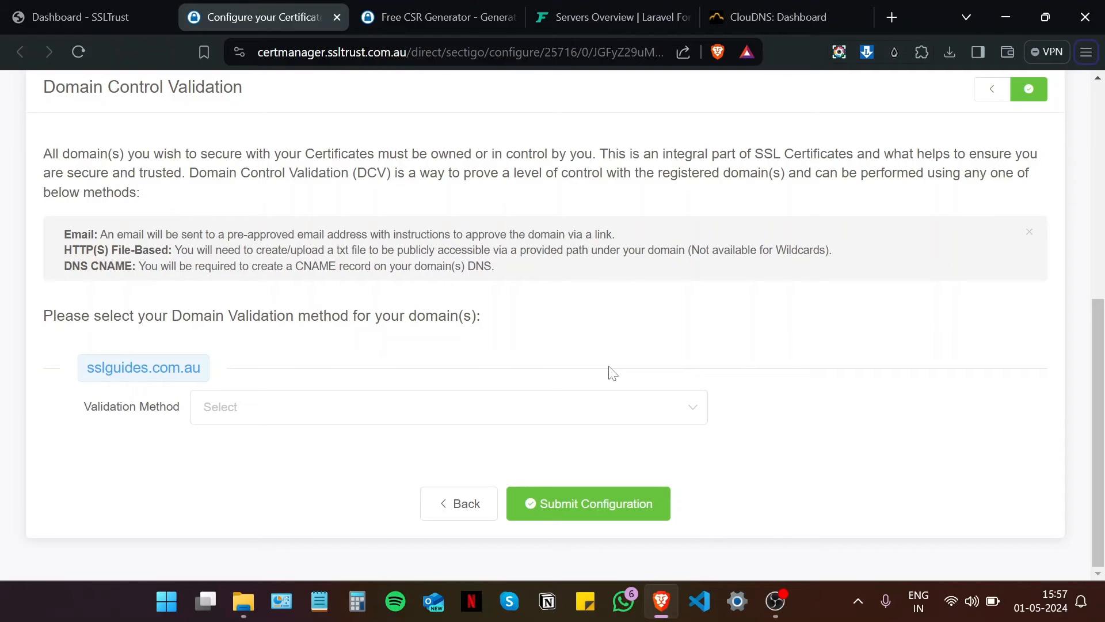
mouse_move(513, 324)
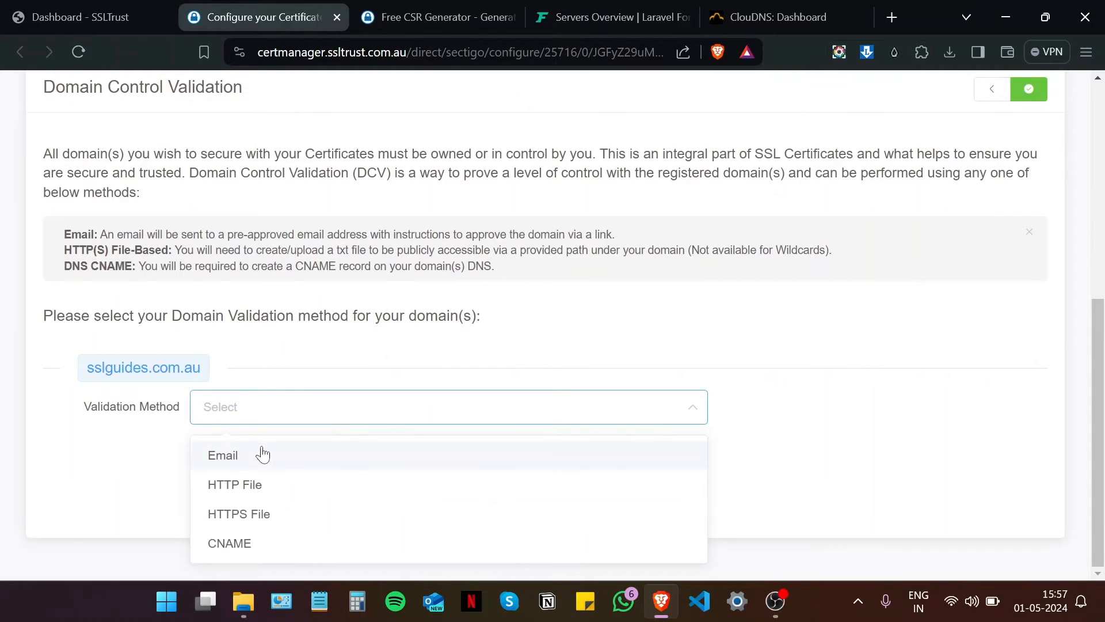
click(223, 455)
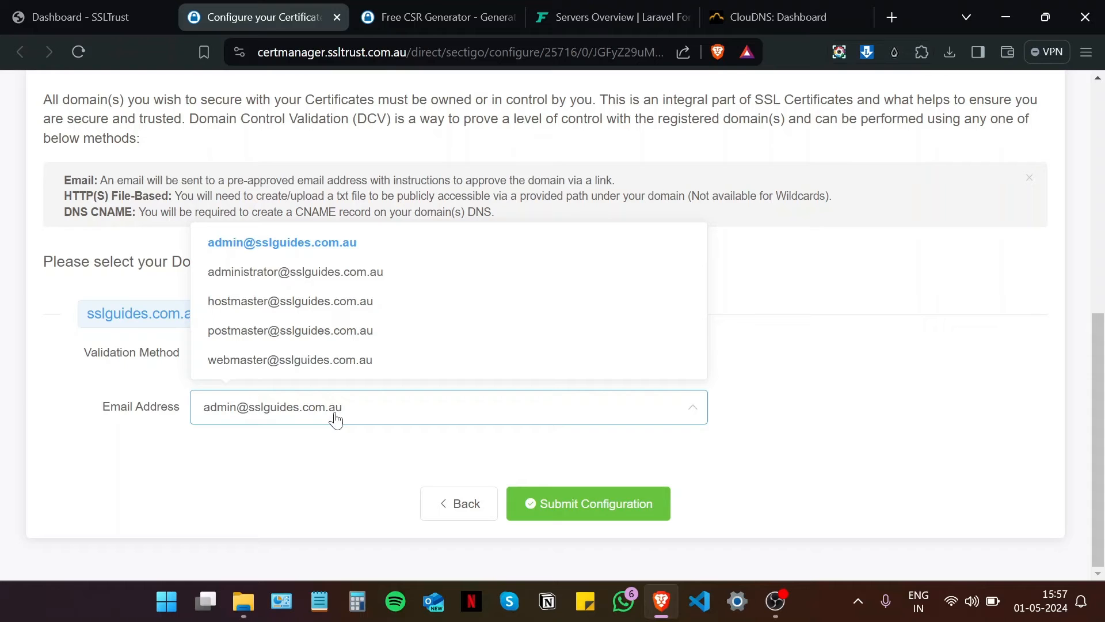
click(281, 242)
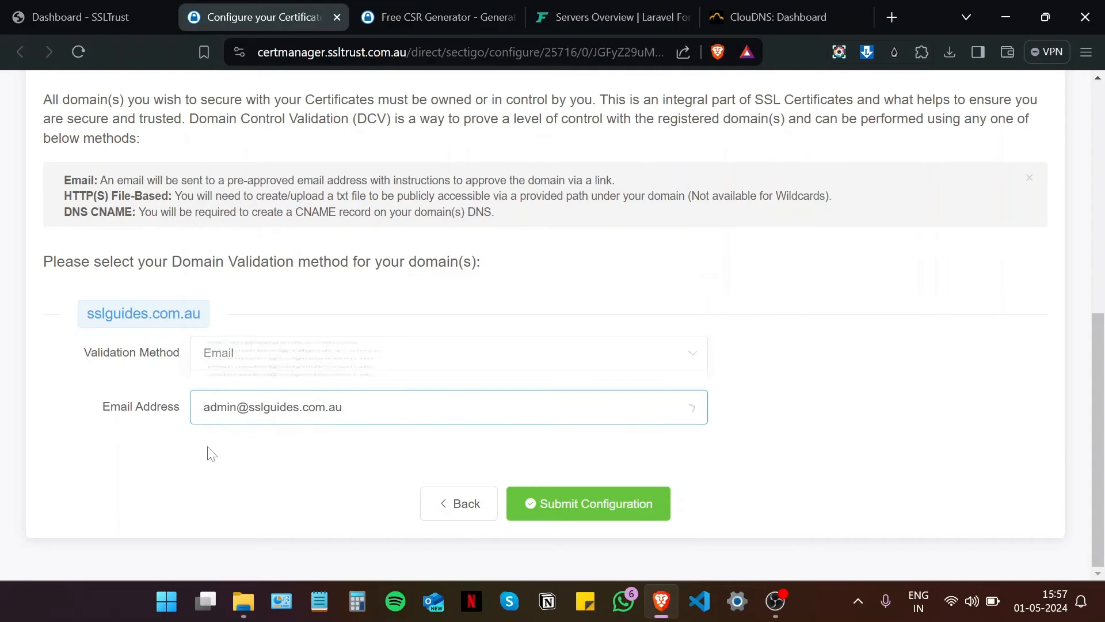
Step: Review the HTTP File validation path, then switch sslguides.com.au validation to CNAME
click(448, 352)
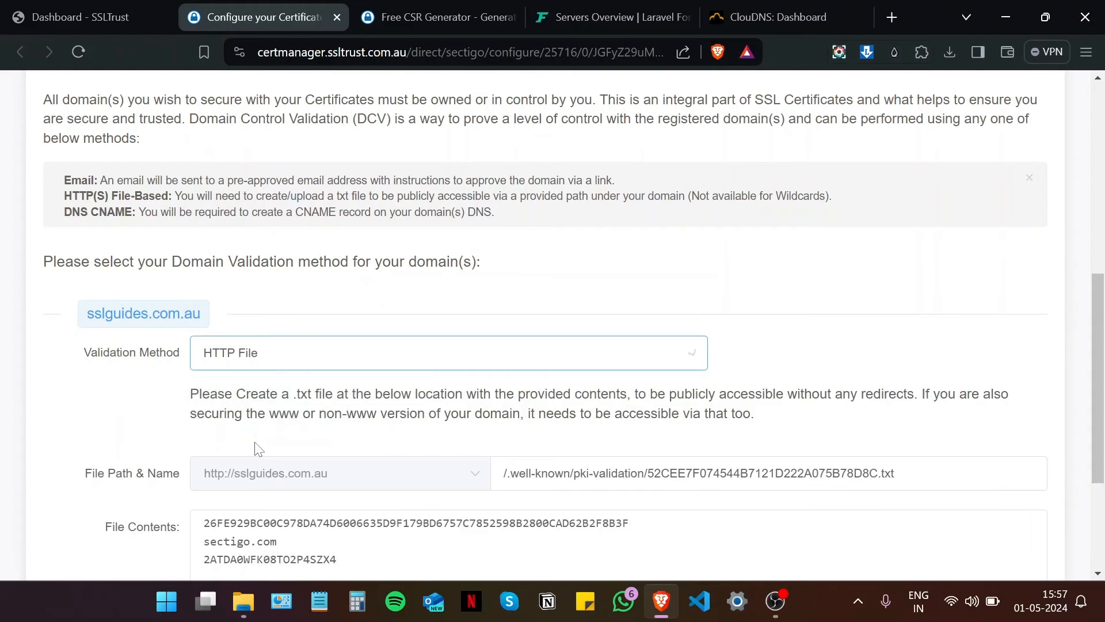
scroll(down, 3)
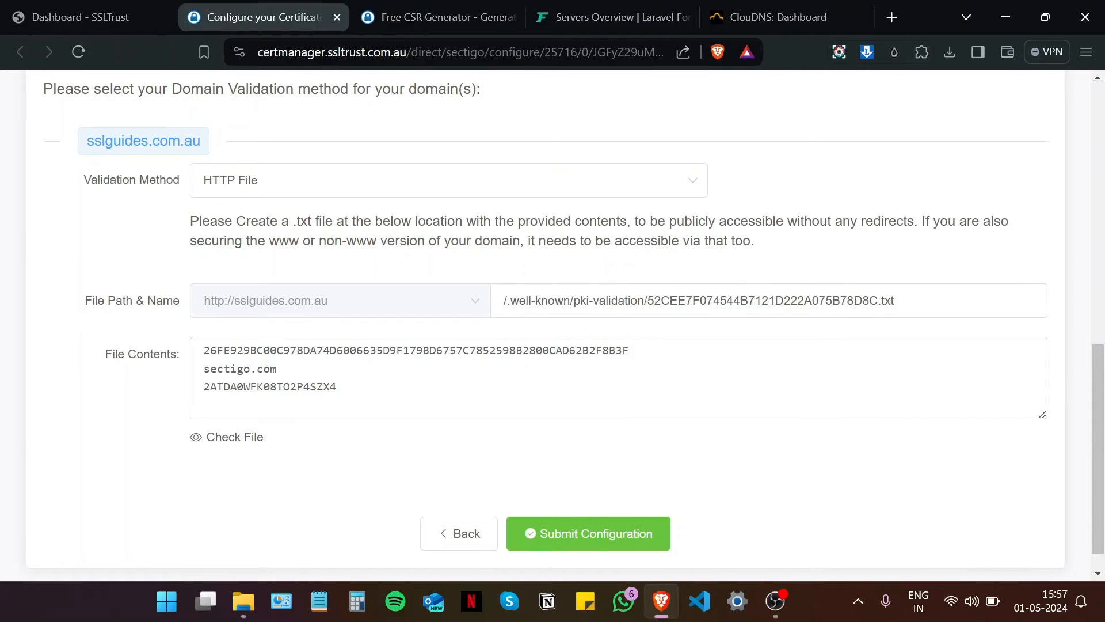
mouse_move(509, 304)
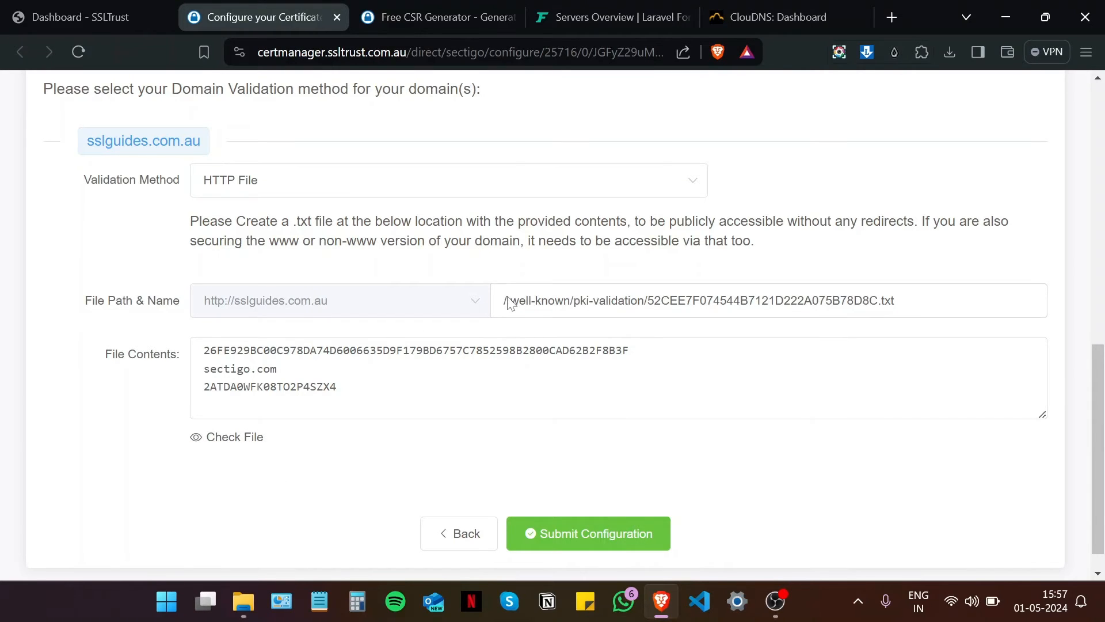
double_click(577, 300)
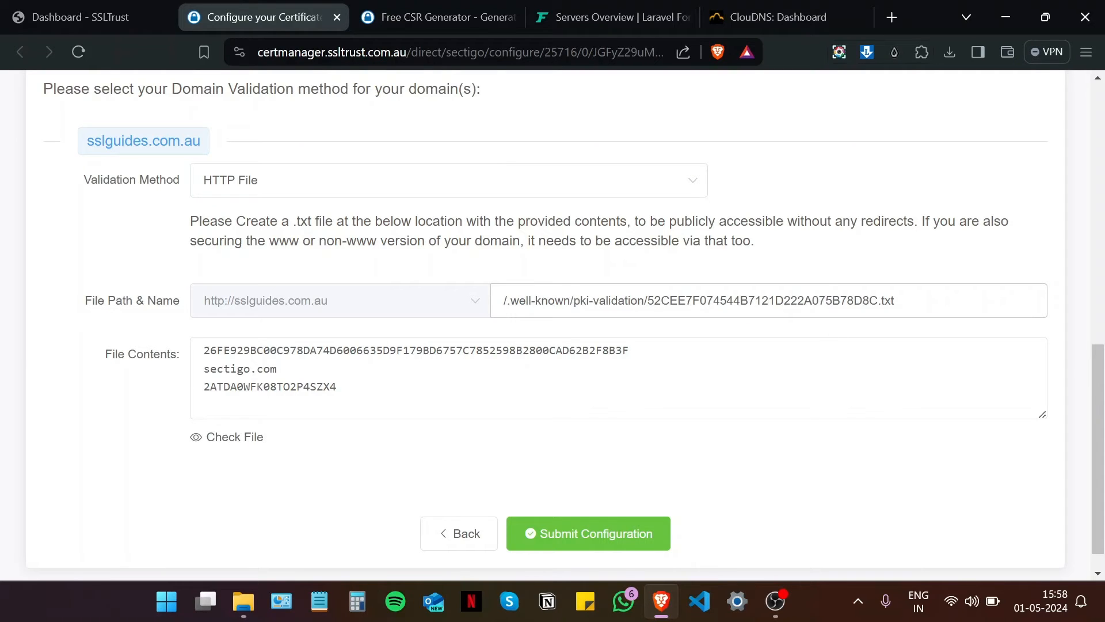
double_click(761, 300)
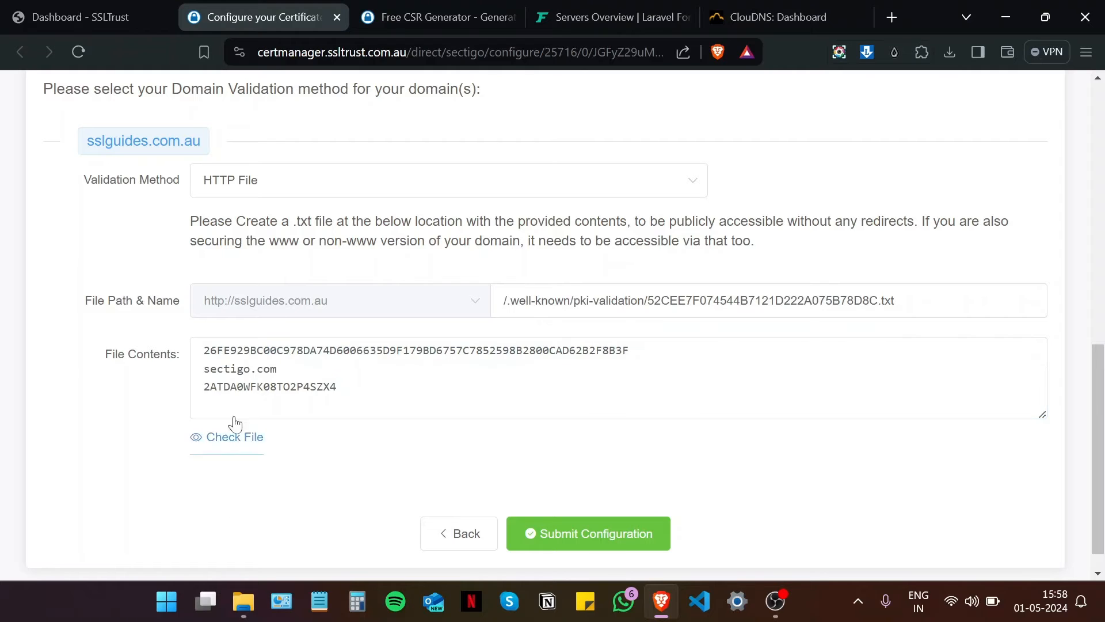
mouse_move(301, 486)
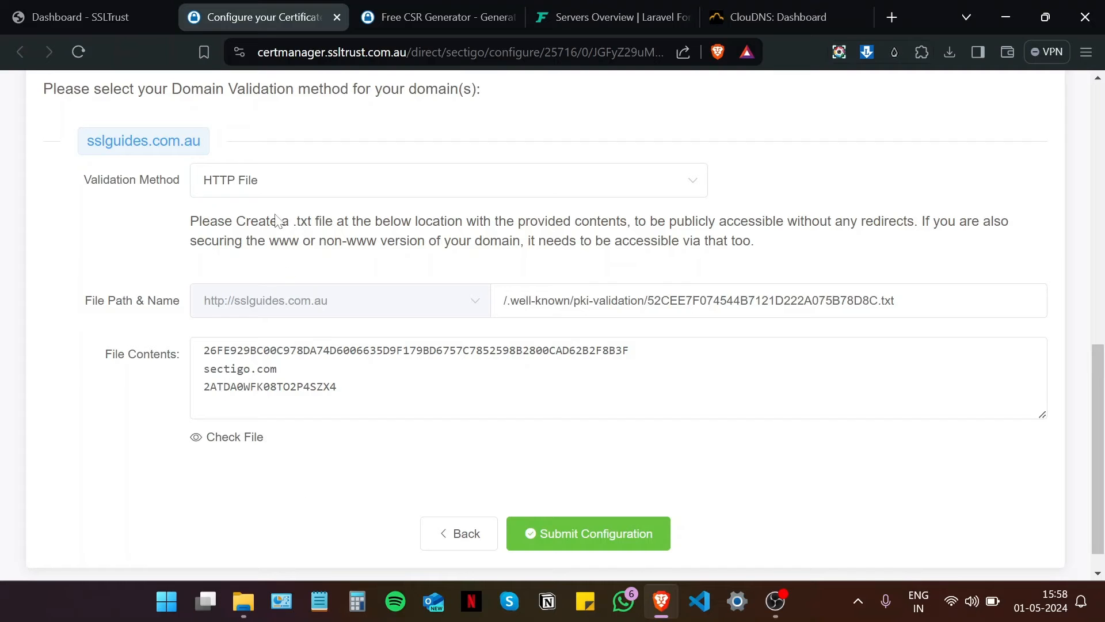
click(449, 180)
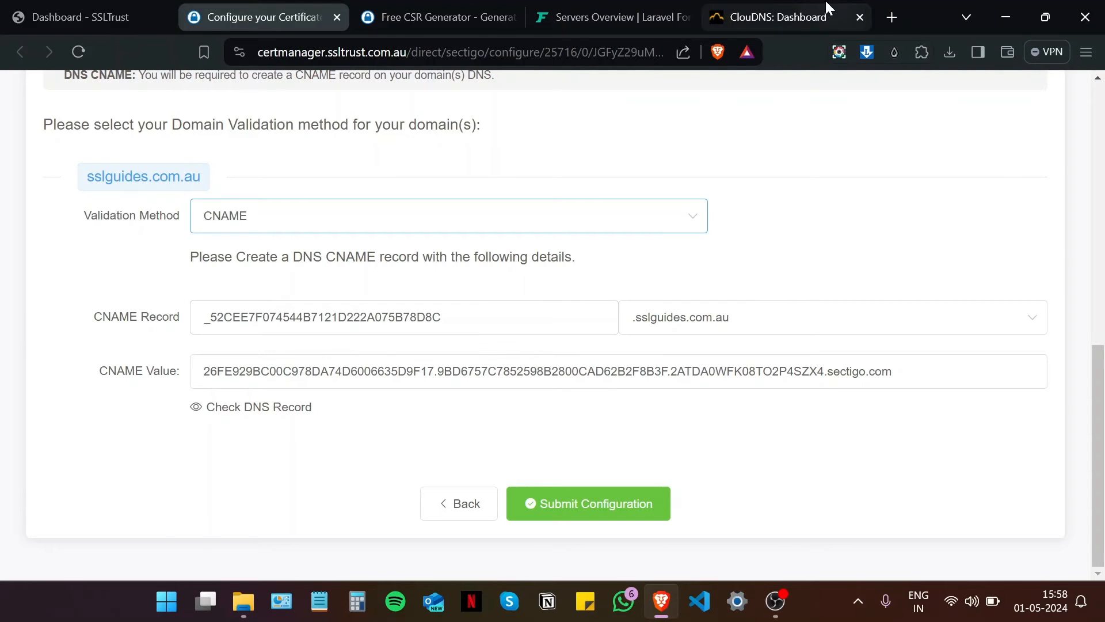
Step: Save a ClouDNS CNAME record with host _52CEE7F074544B7121D222A075B78D8C pointing to Sectigo's validation value
click(775, 17)
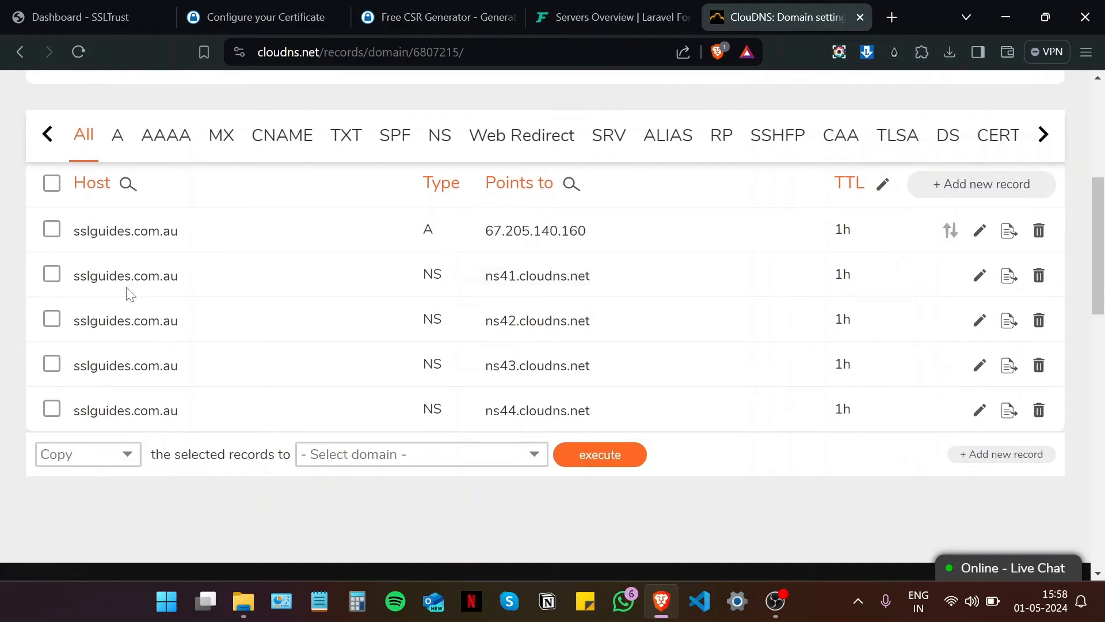
click(980, 185)
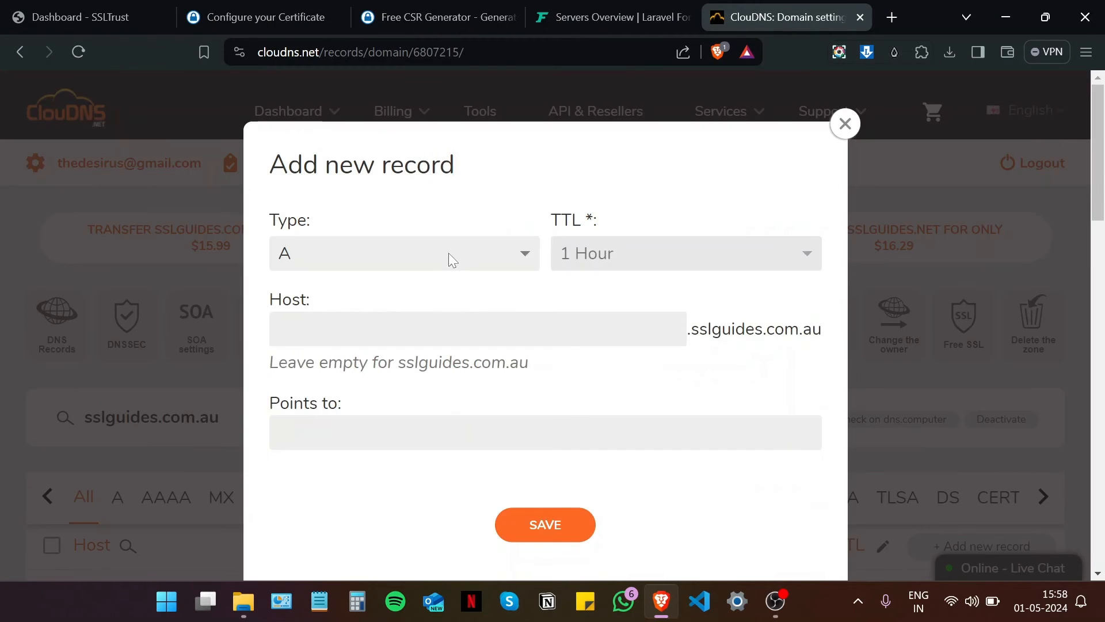
click(404, 254)
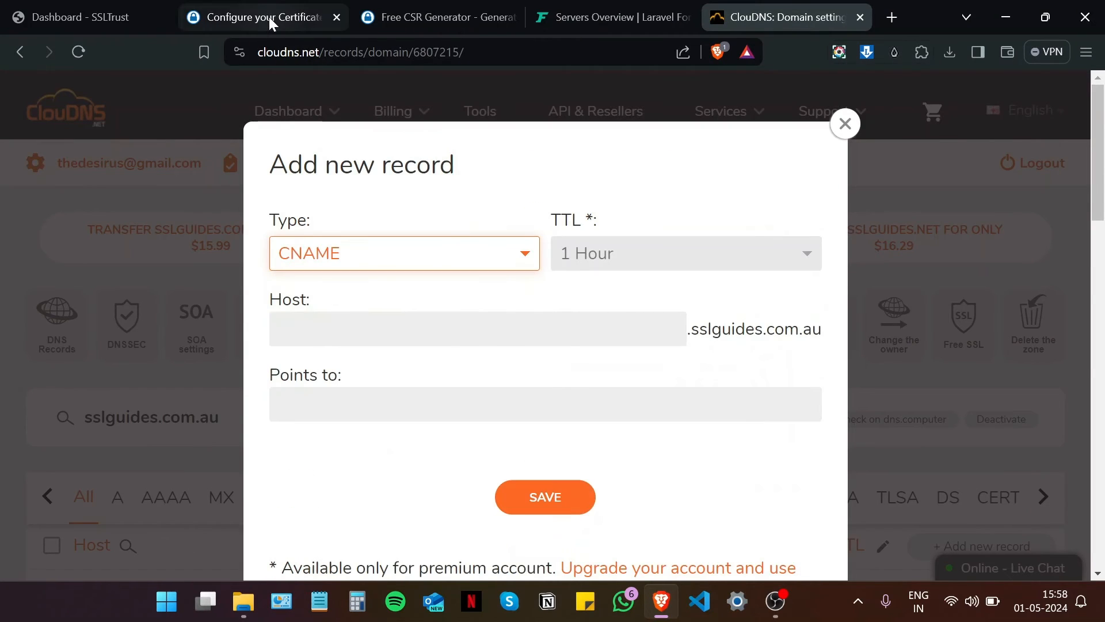
click(261, 17)
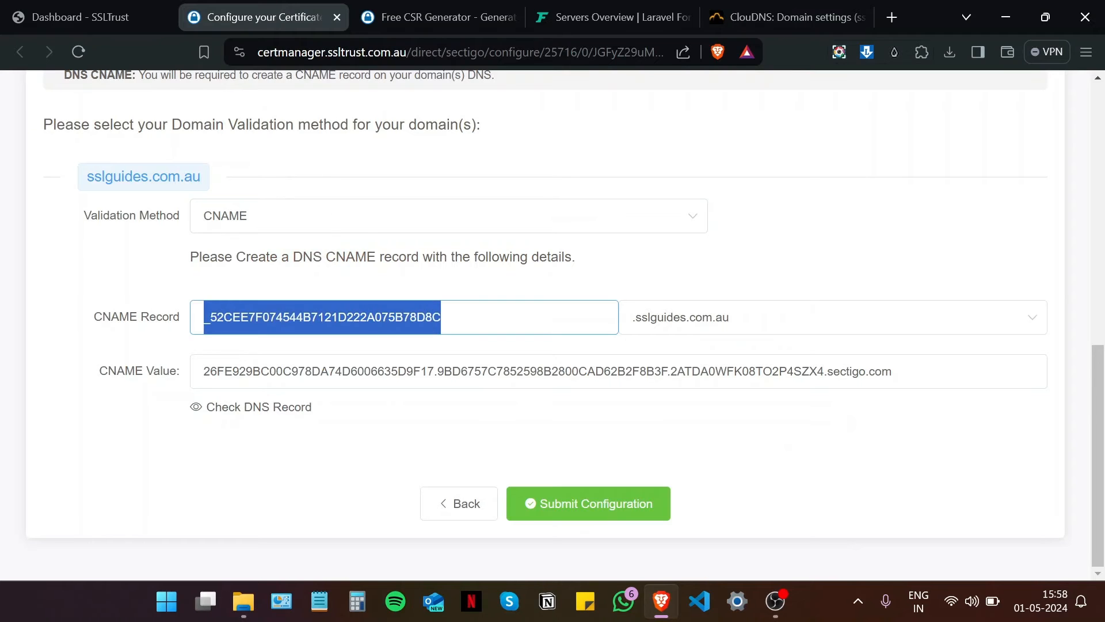
click(785, 17)
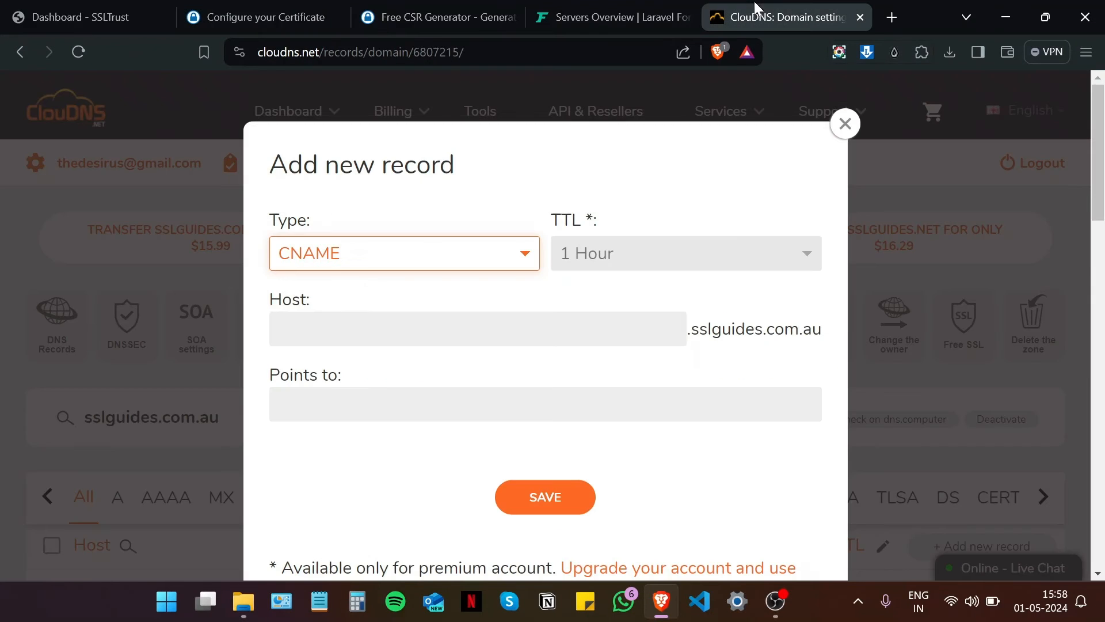
right_click(477, 328)
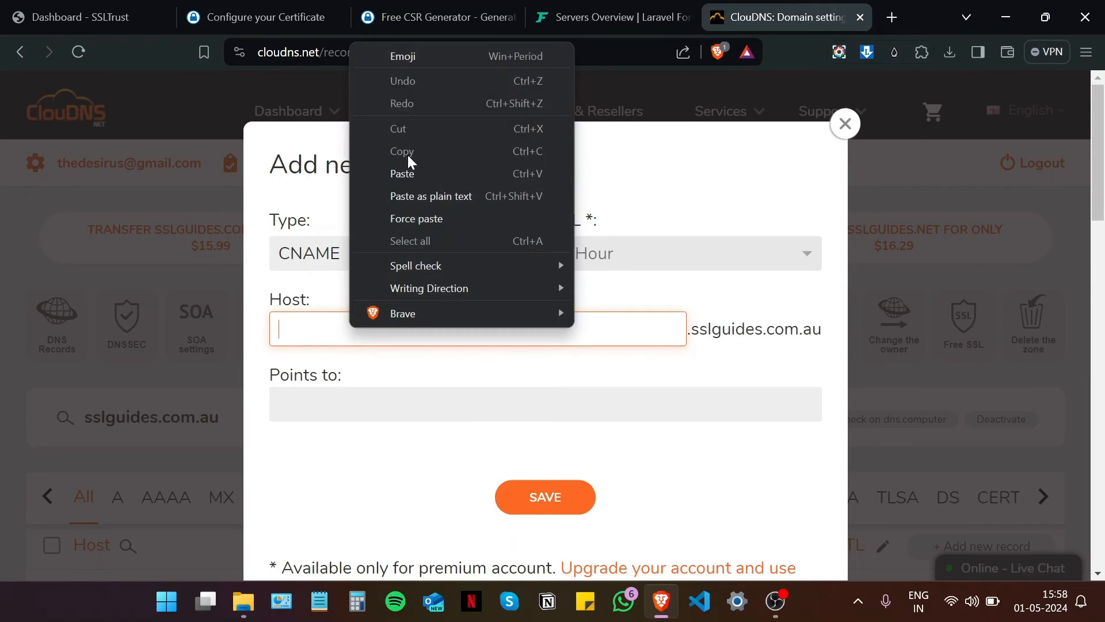
click(262, 16)
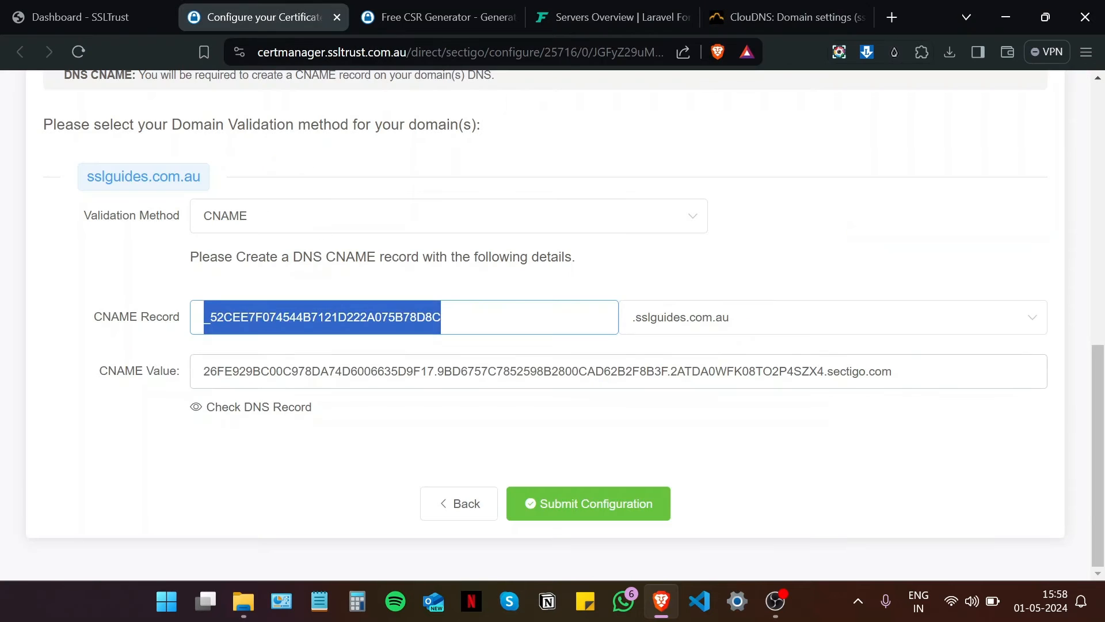
right_click(546, 371)
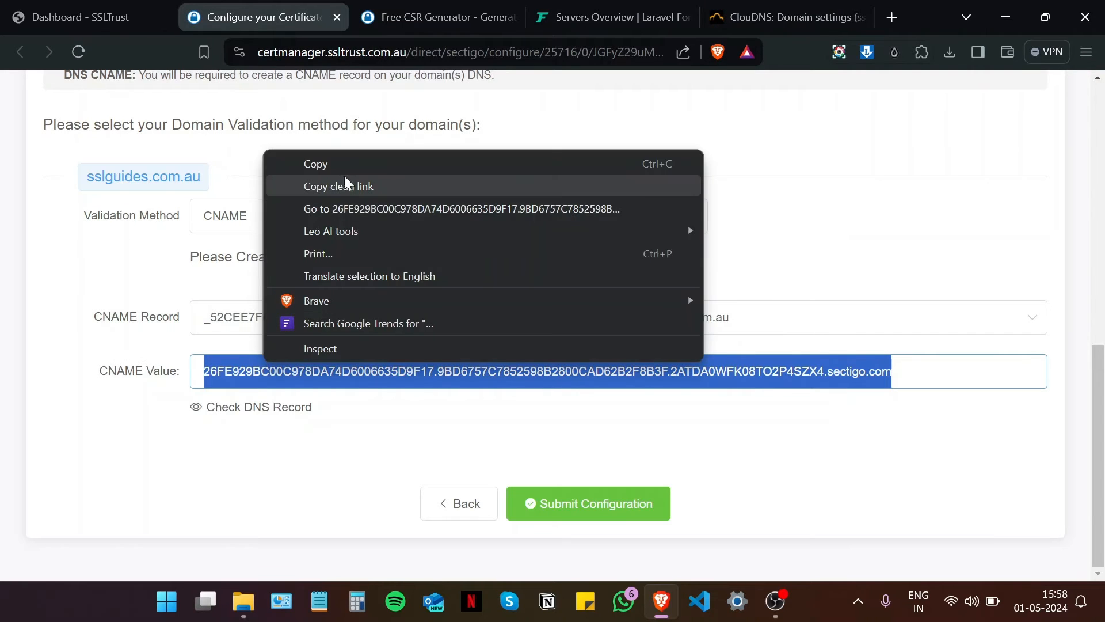
click(785, 16)
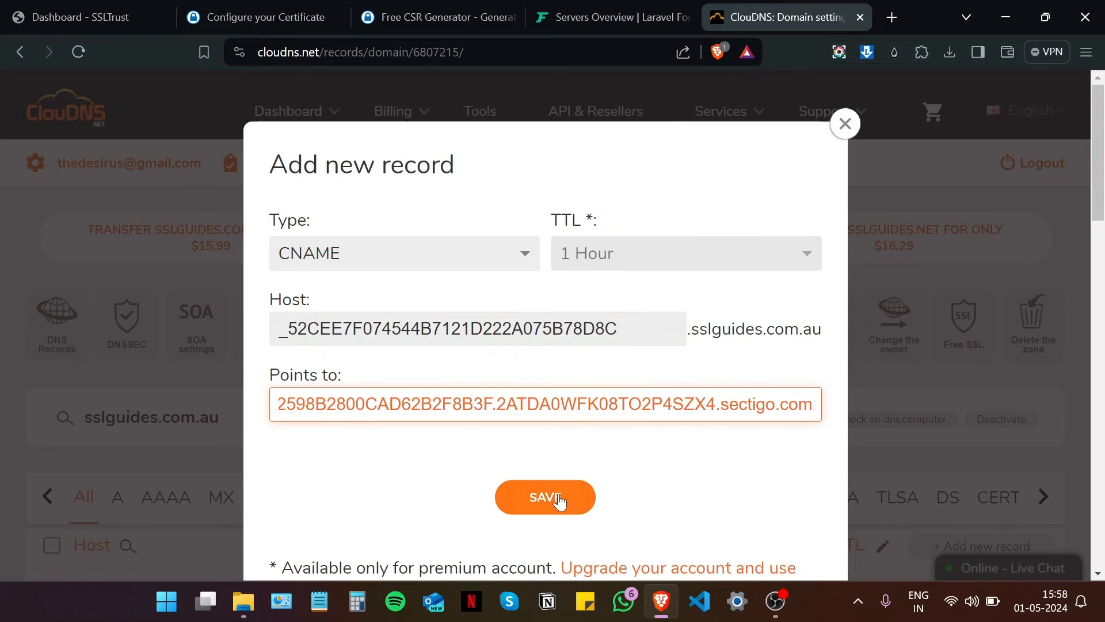
click(545, 497)
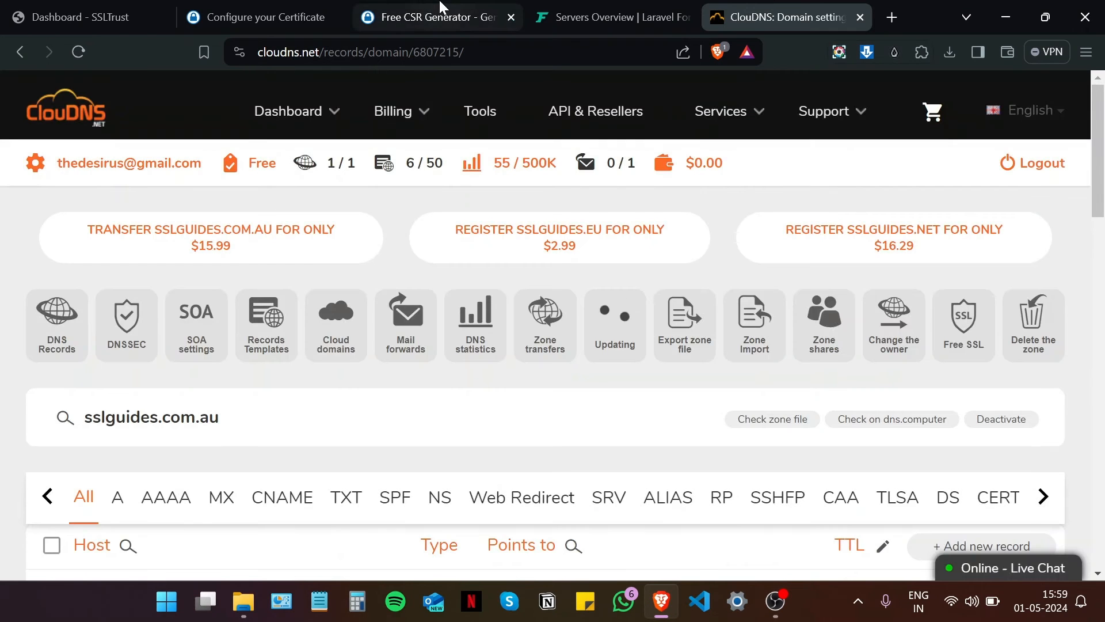
click(263, 17)
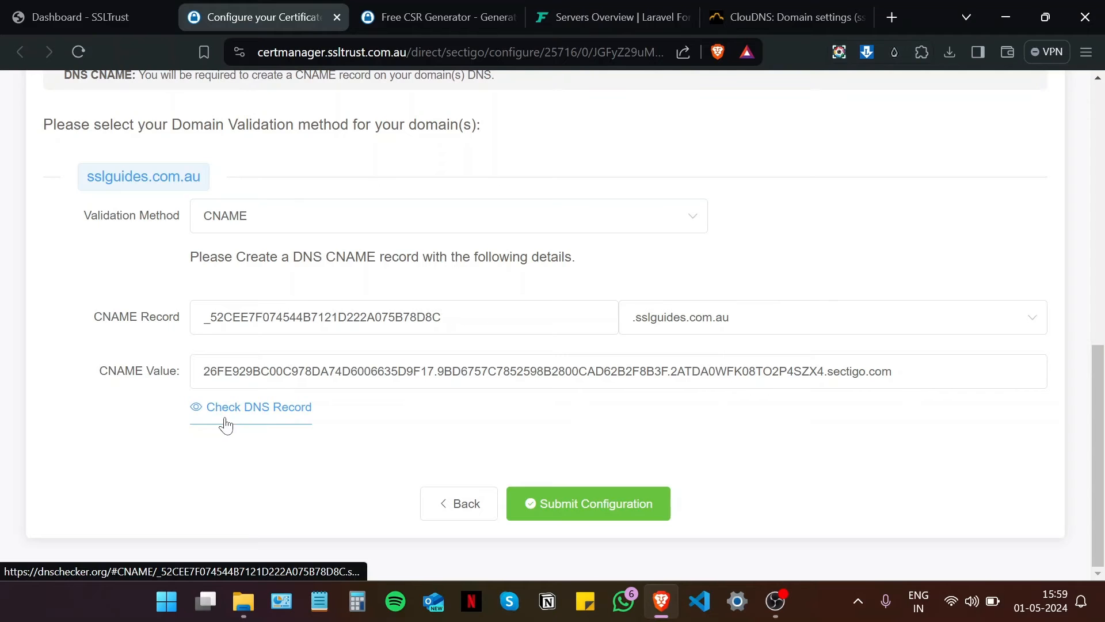
Step: Look up the validation CNAME in DNS Checker, where every server shows Not Resolved
click(258, 407)
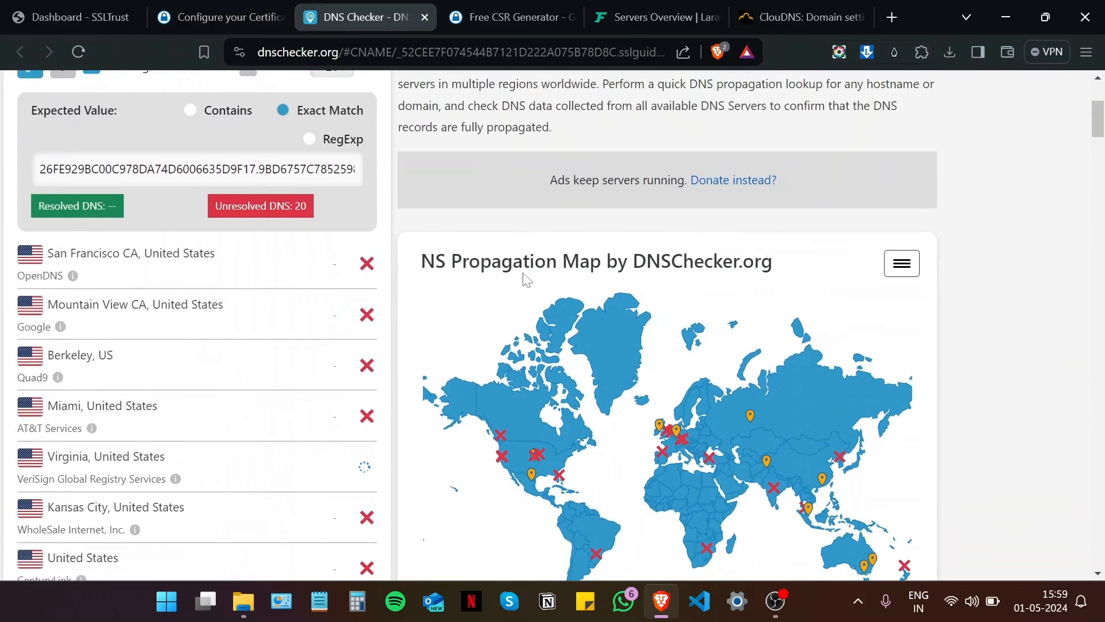
scroll(down, 3)
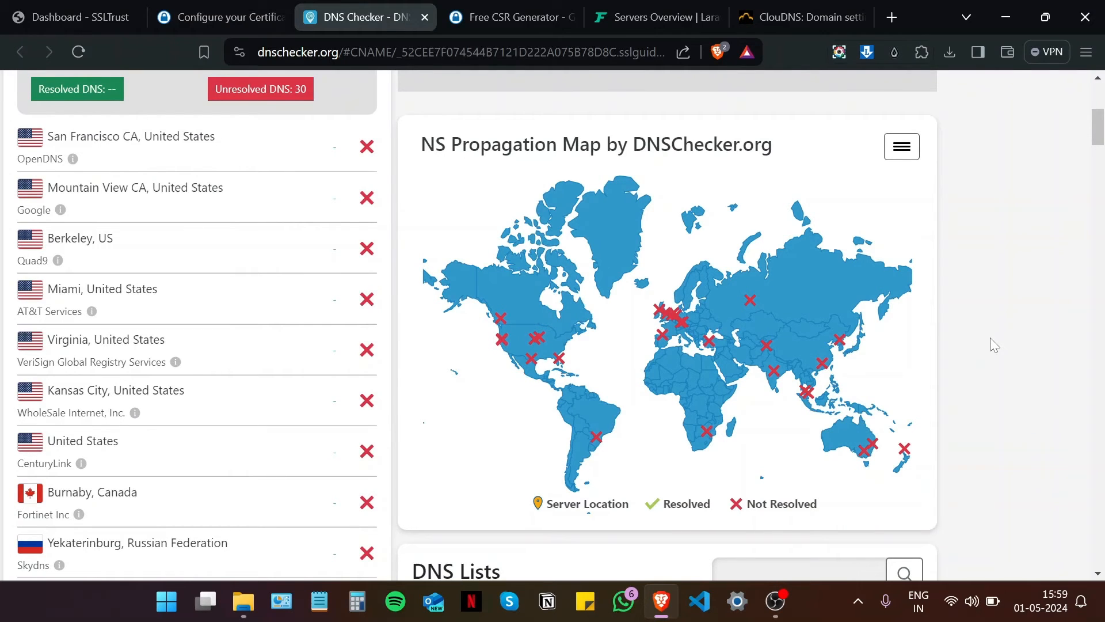
mouse_move(472, 366)
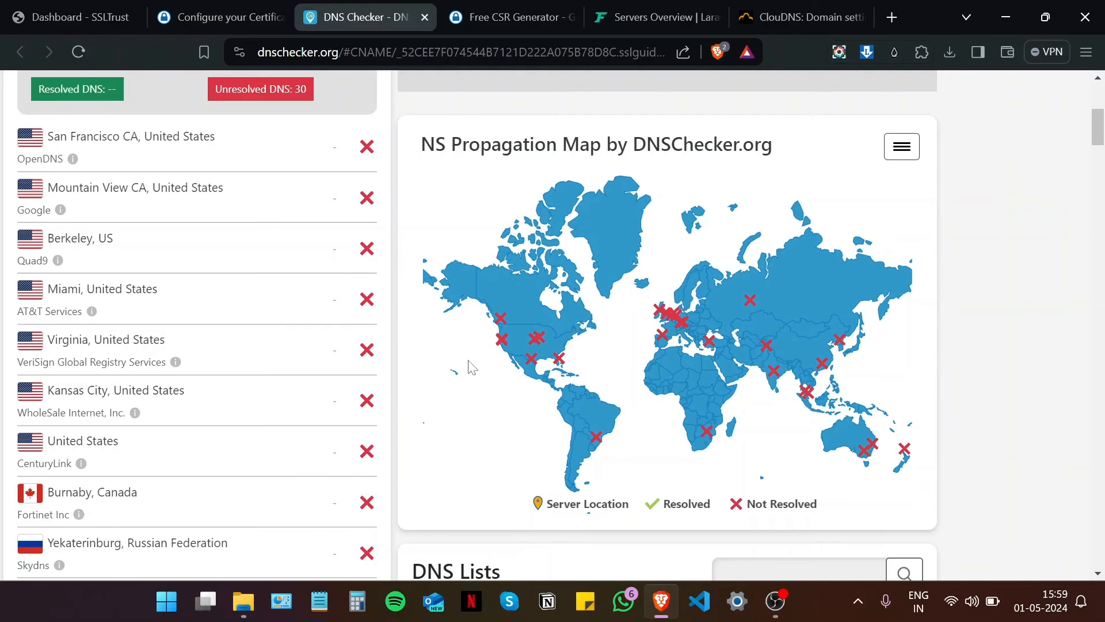
scroll(up, 3)
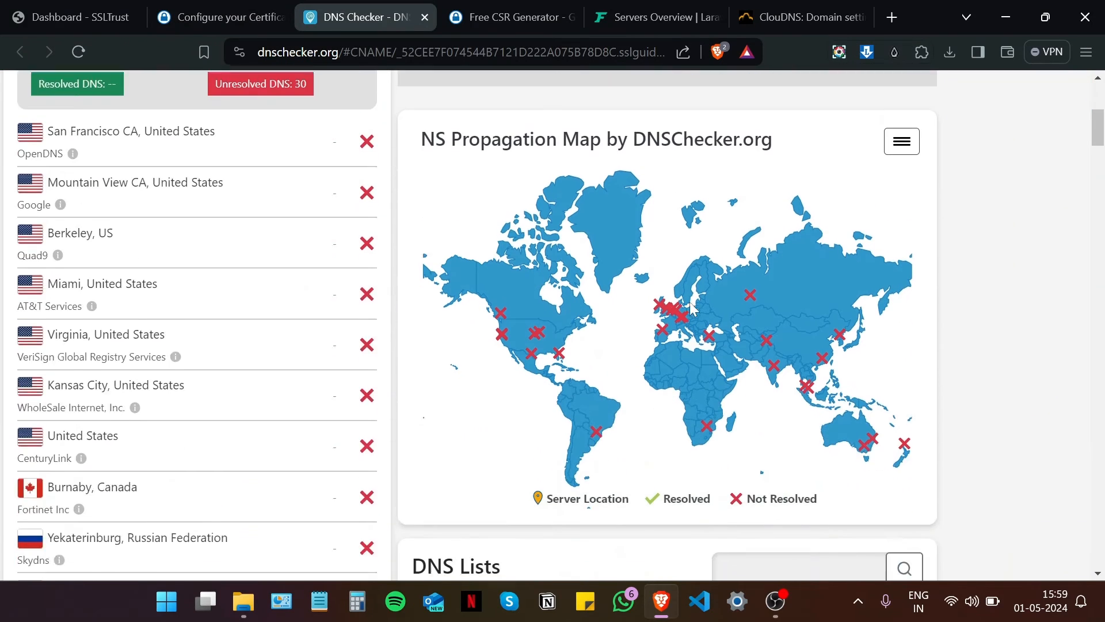
scroll(down, 3)
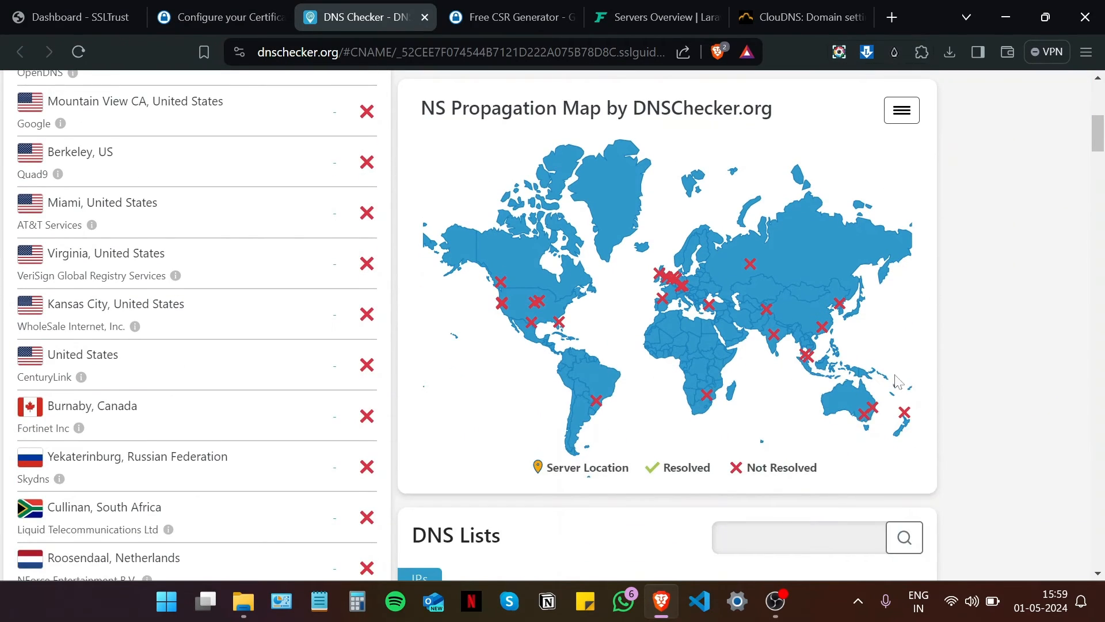
mouse_move(412, 191)
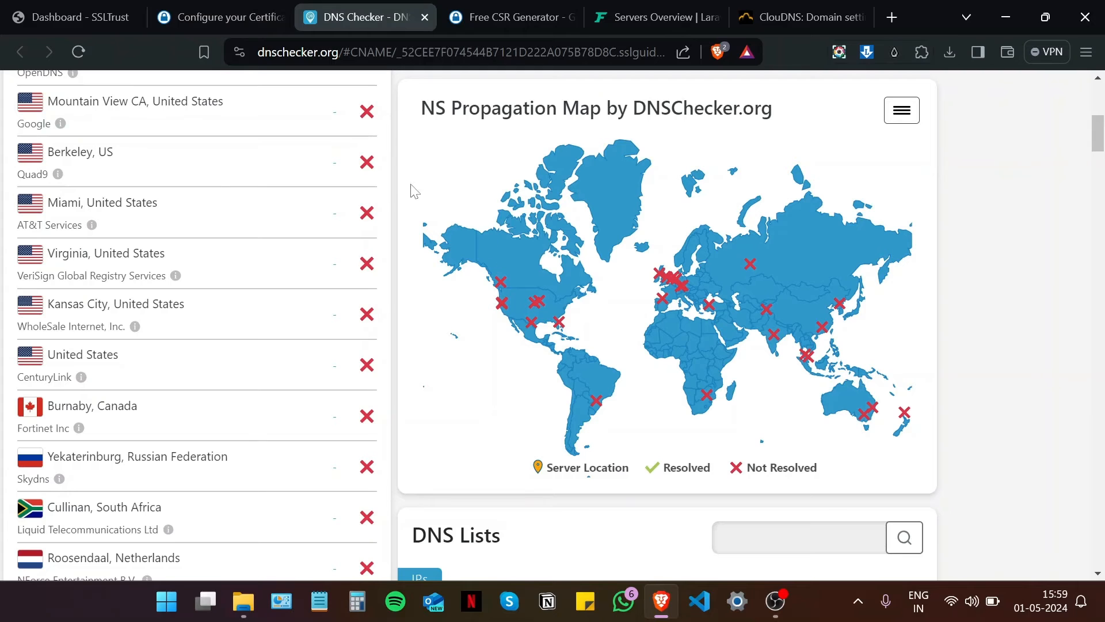
click(218, 17)
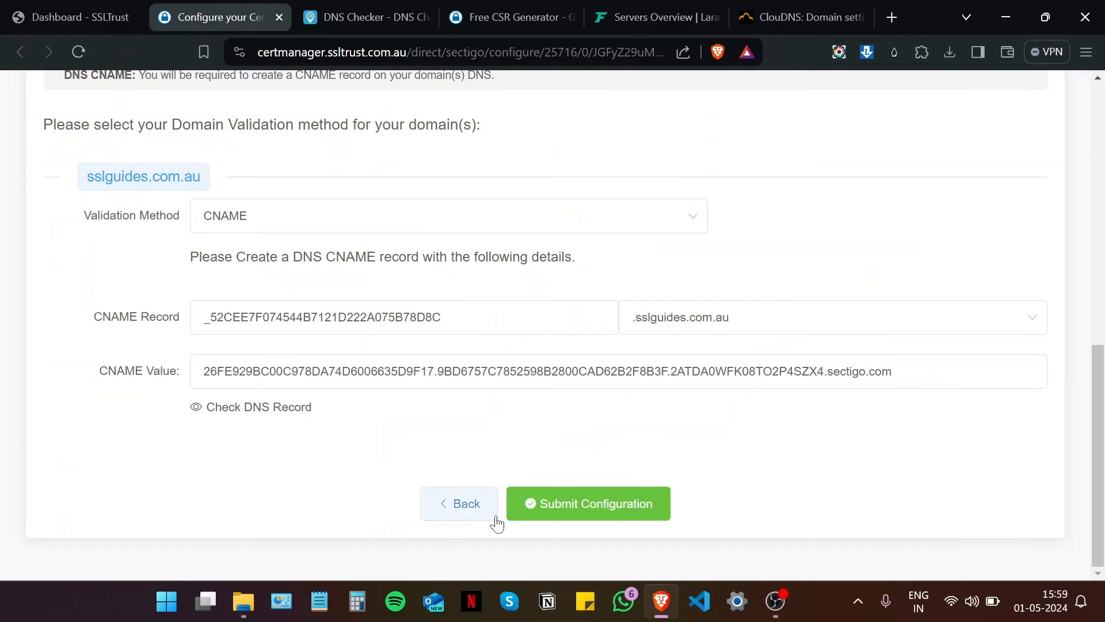
click(588, 503)
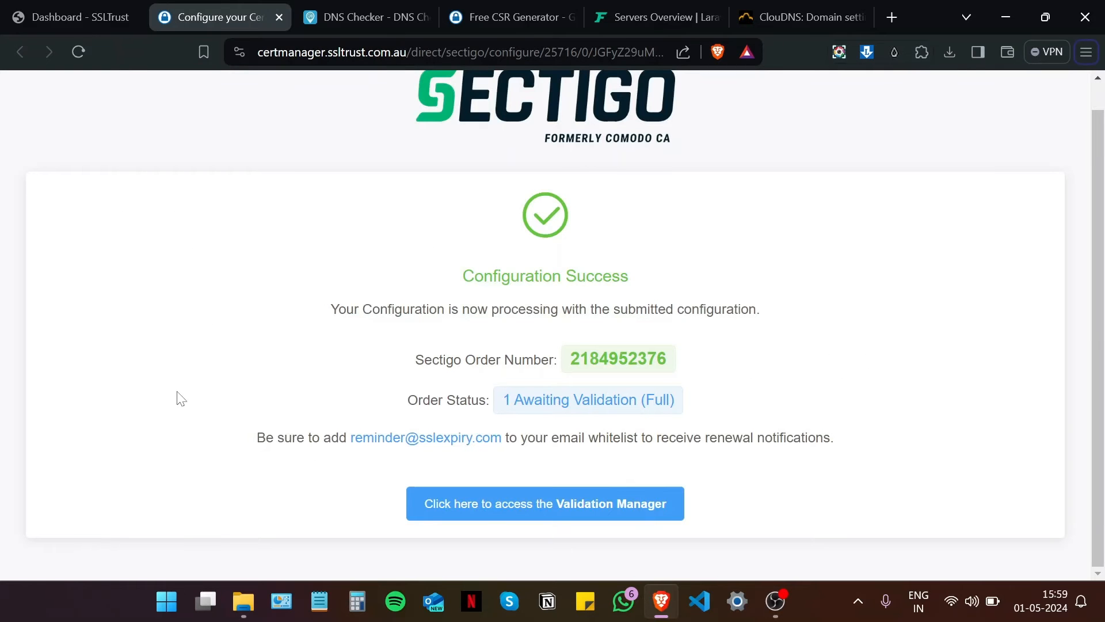
mouse_move(531, 348)
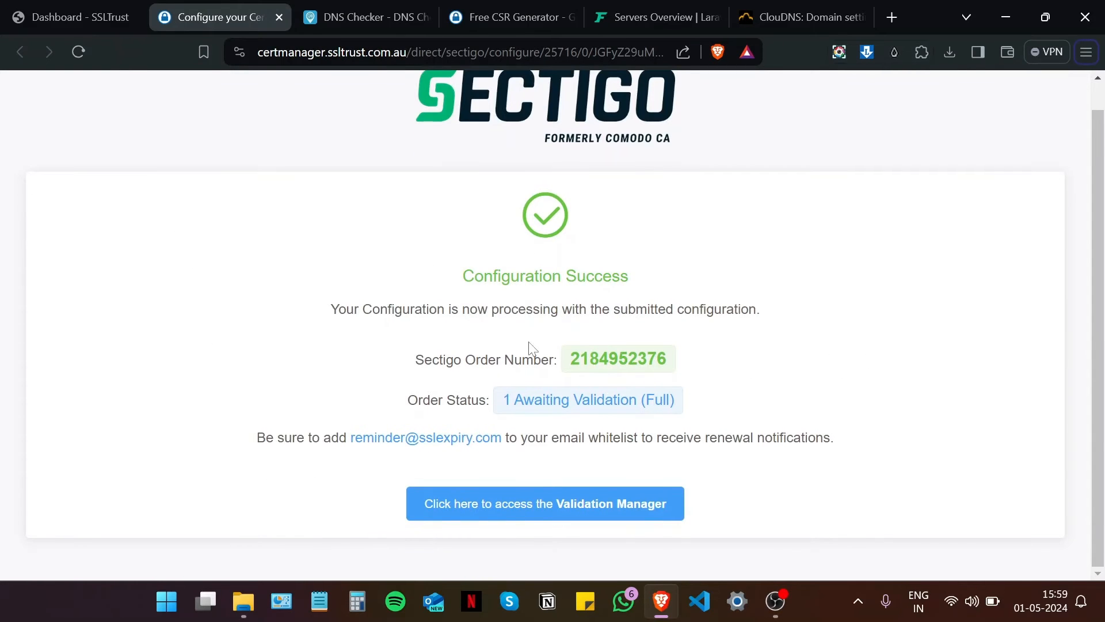
mouse_move(704, 363)
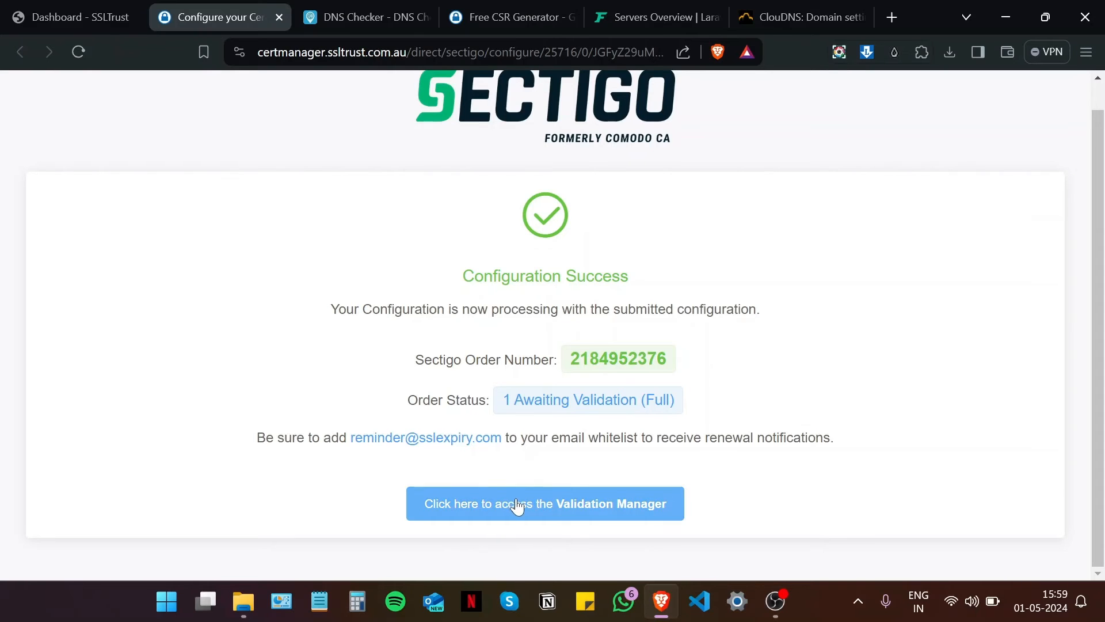
click(544, 503)
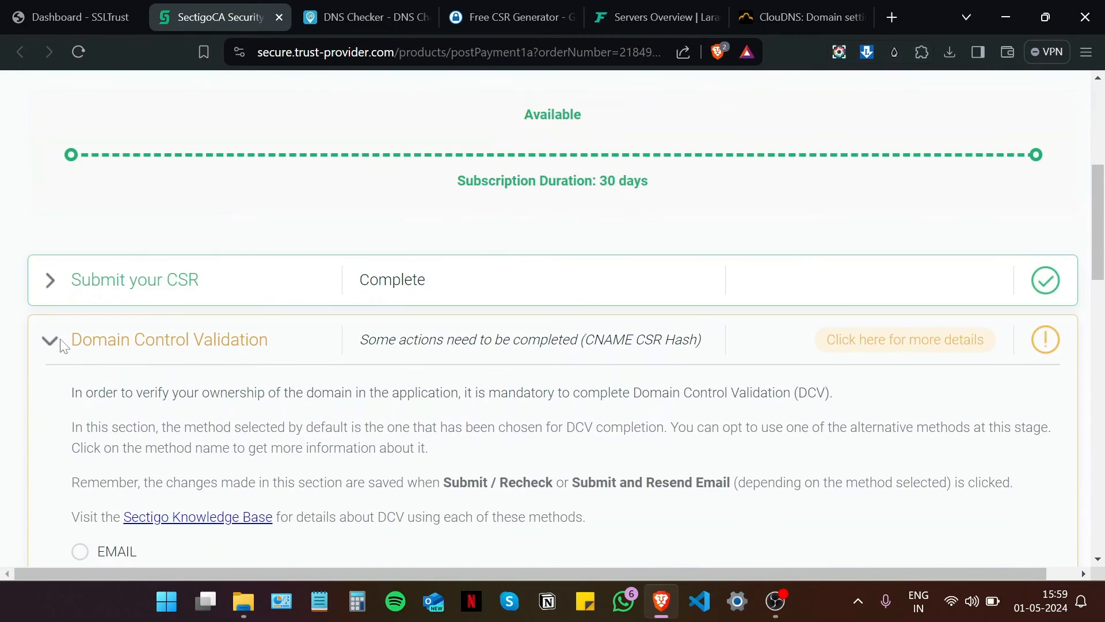
Step: Choose CNAME CSR Hash as the domain validation method and recheck the pending order status
click(79, 235)
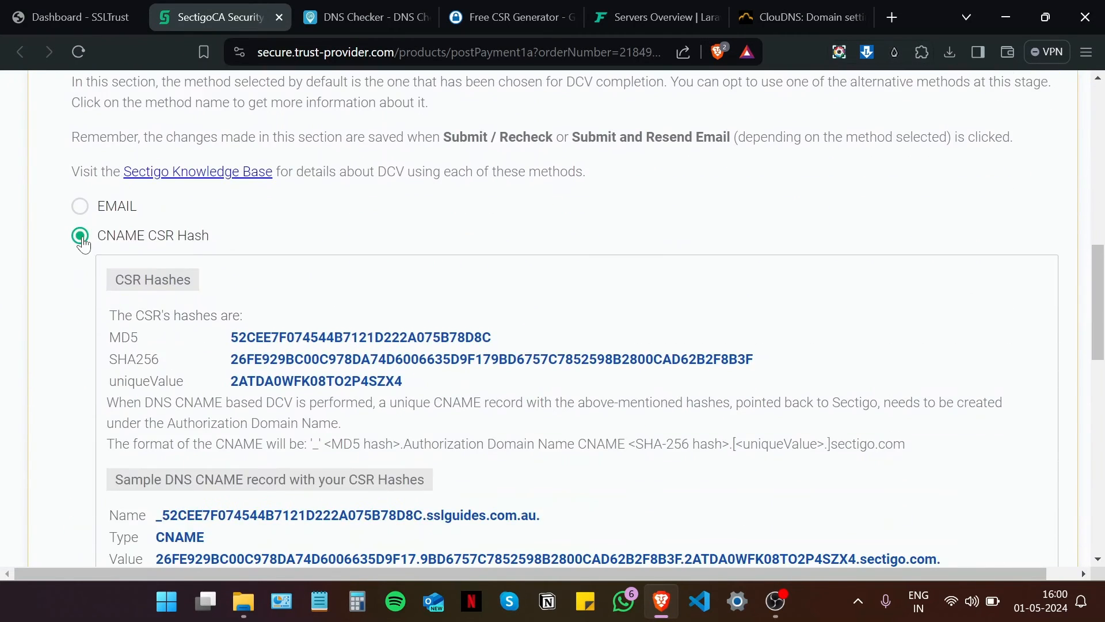
scroll(down, 3)
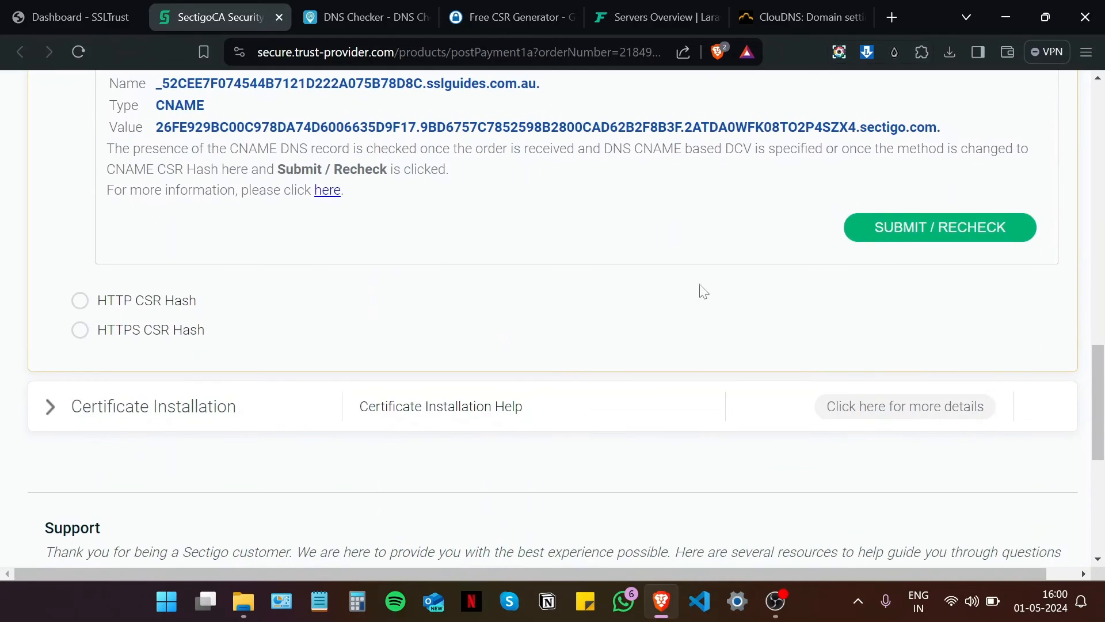
click(938, 226)
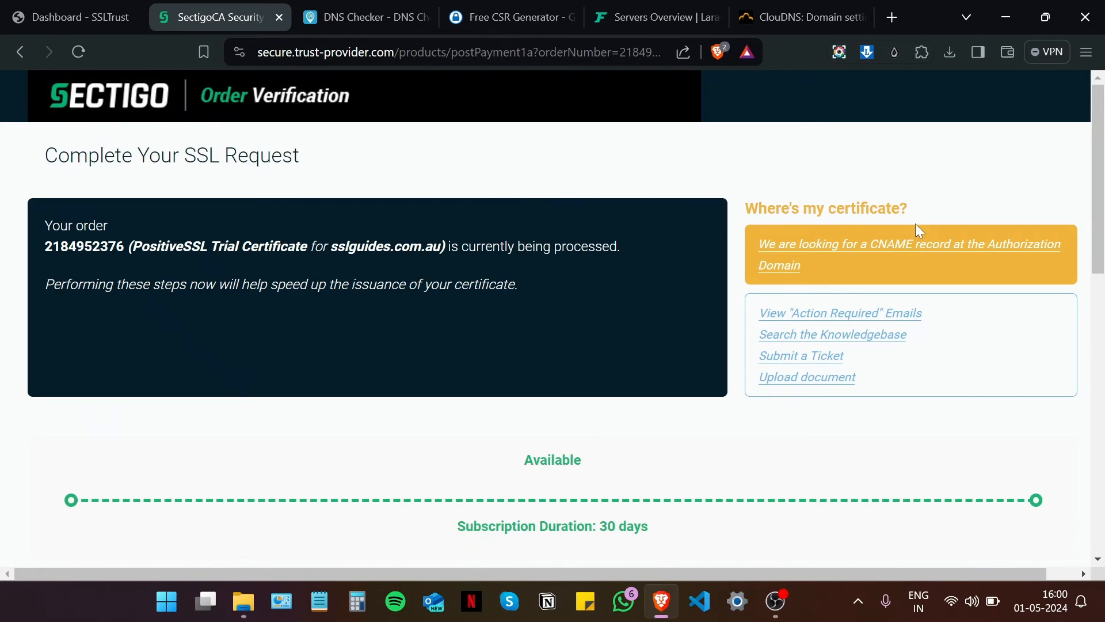
scroll(down, 3)
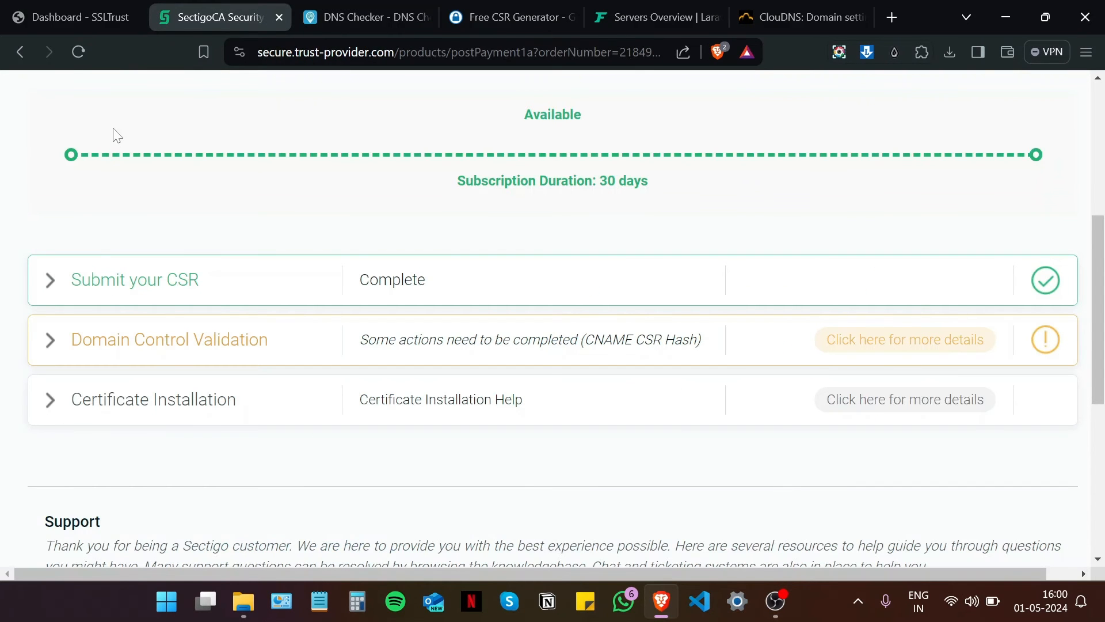
scroll(up, 3)
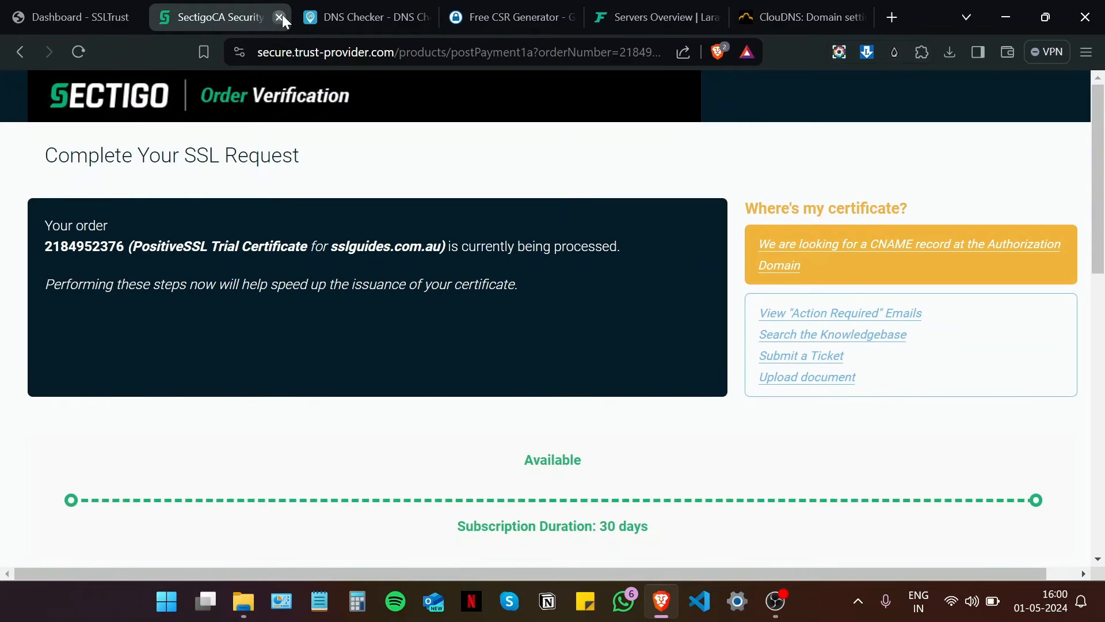
Step: Close the Sectigo page and open the sslguides.com.au product, which shows Certificate Issued
click(279, 16)
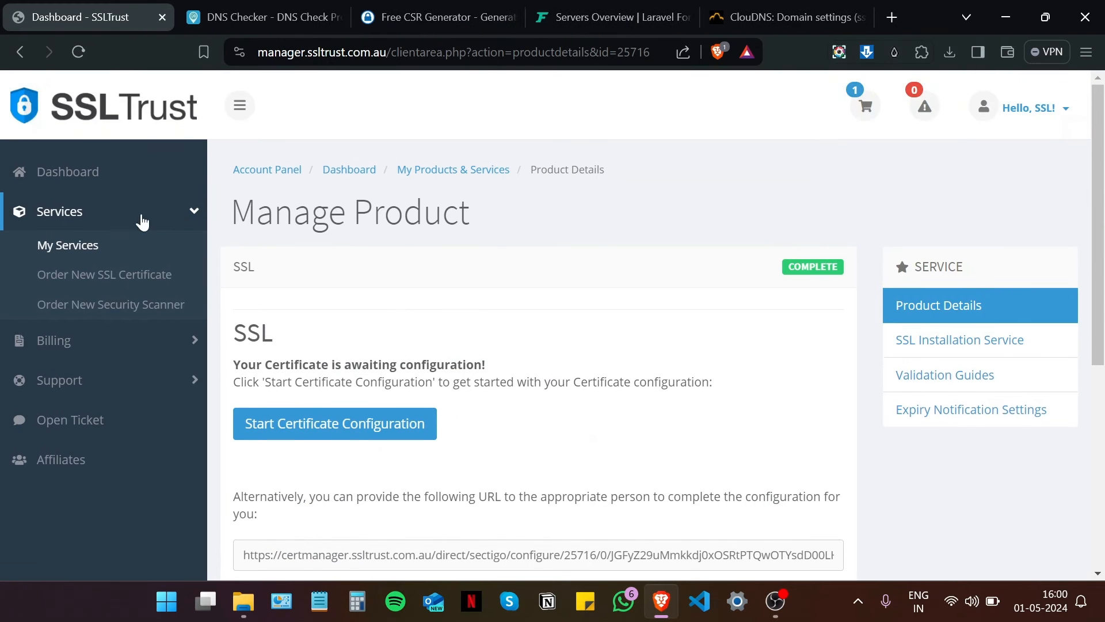
click(68, 172)
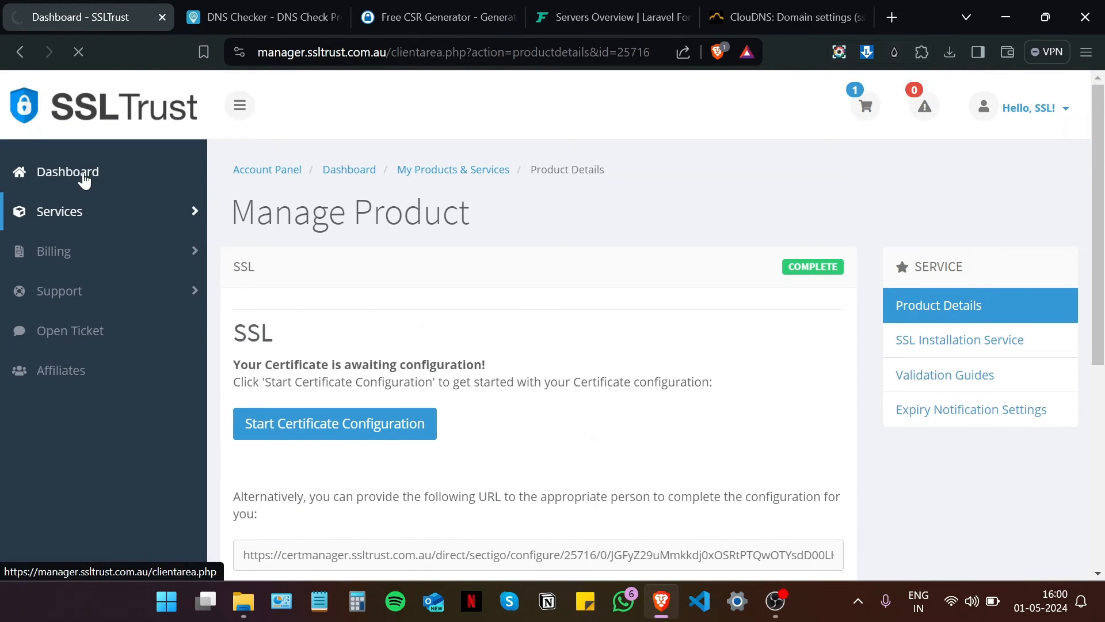
click(69, 171)
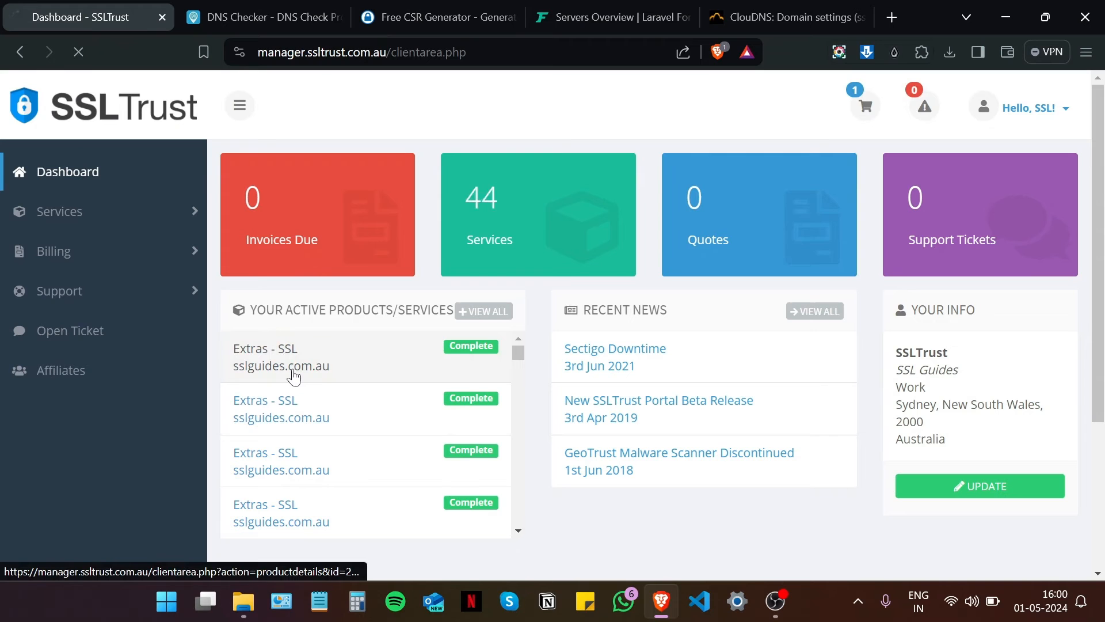
click(280, 357)
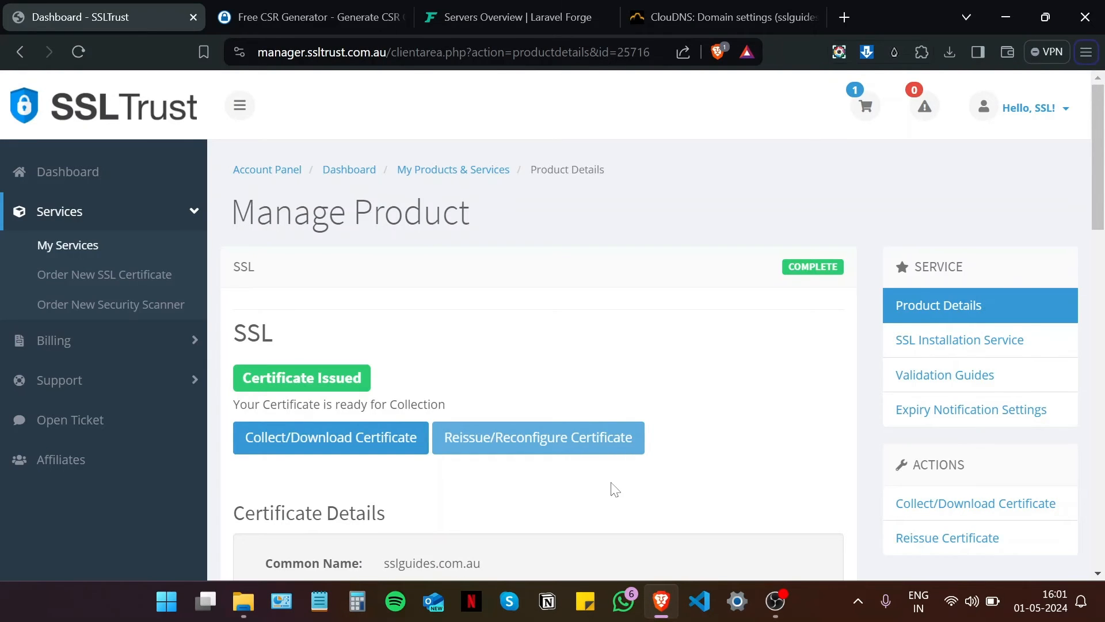
mouse_move(570, 458)
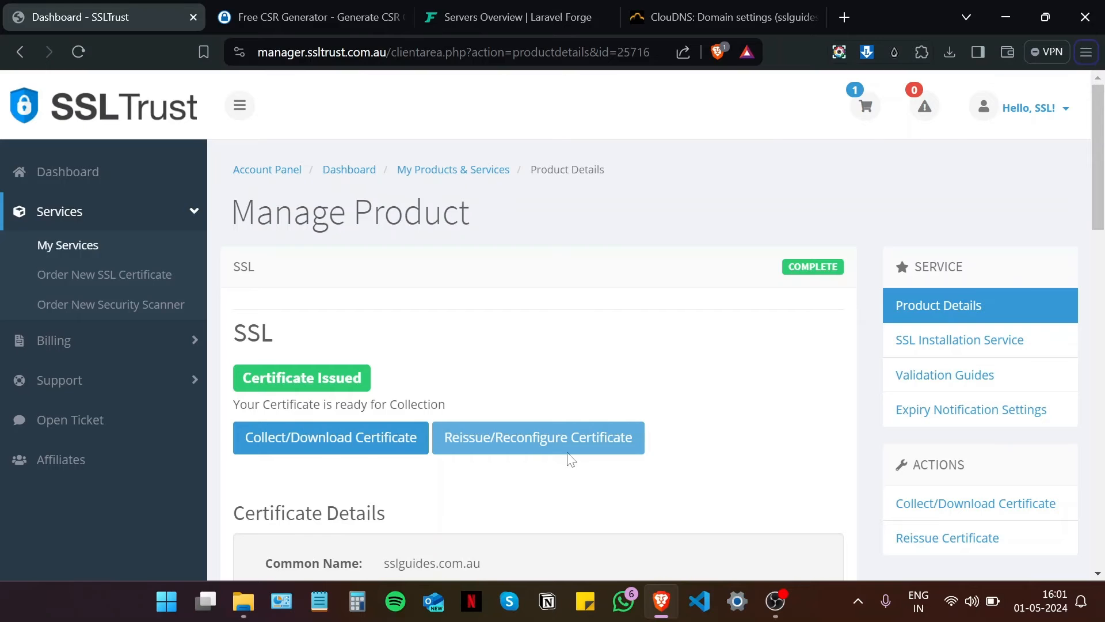
Step: Open Collect/Download Certificate to view the certificate, intermediate and root certificate texts
click(329, 437)
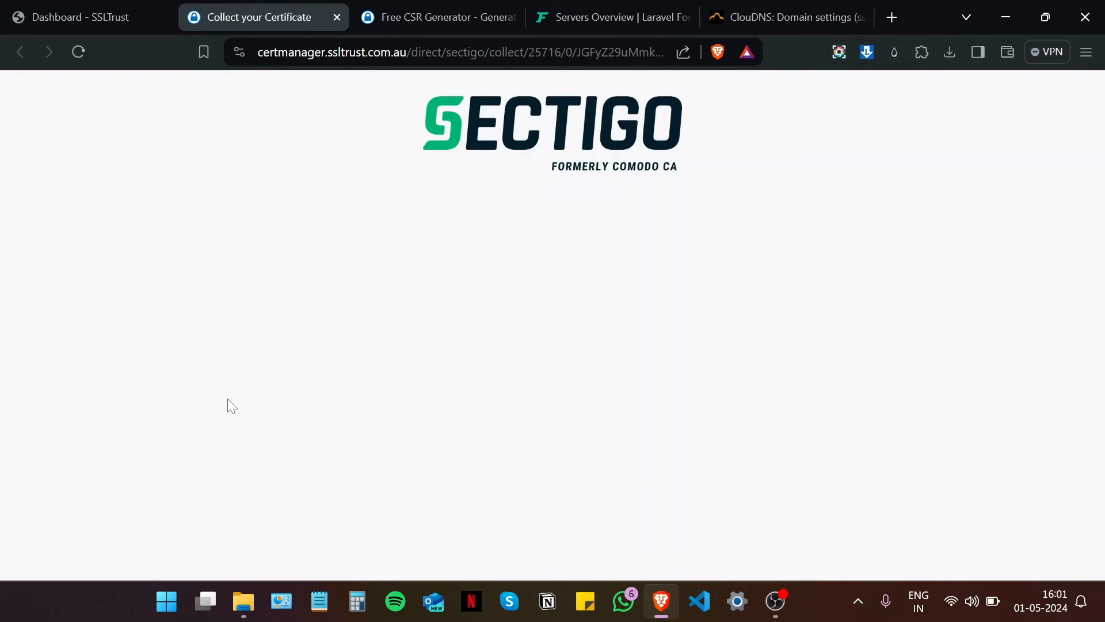
scroll(down, 3)
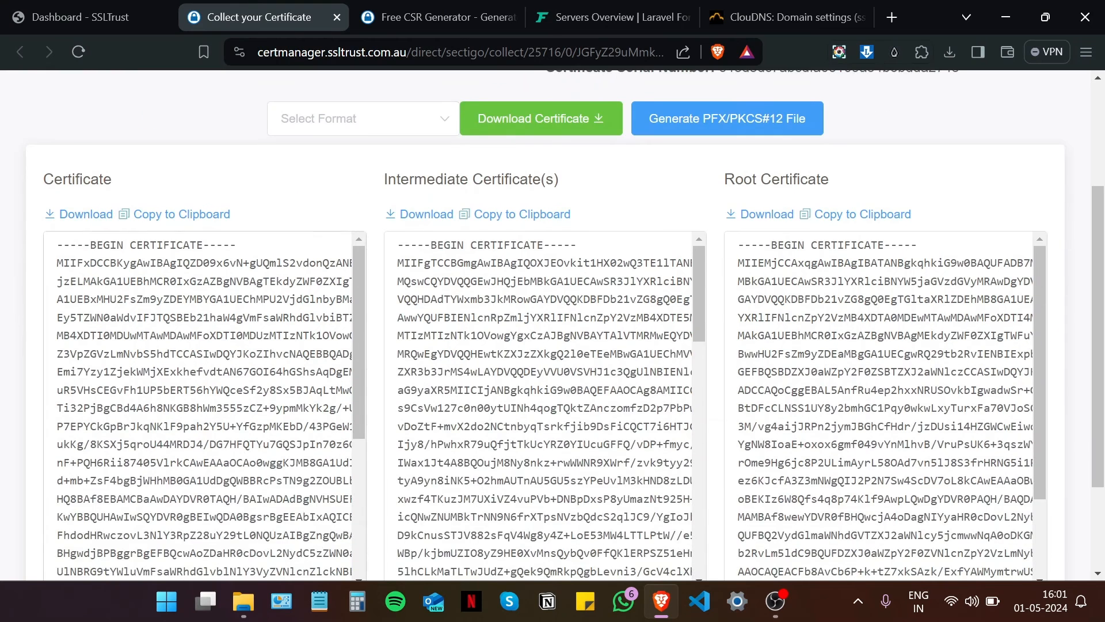
scroll(down, 3)
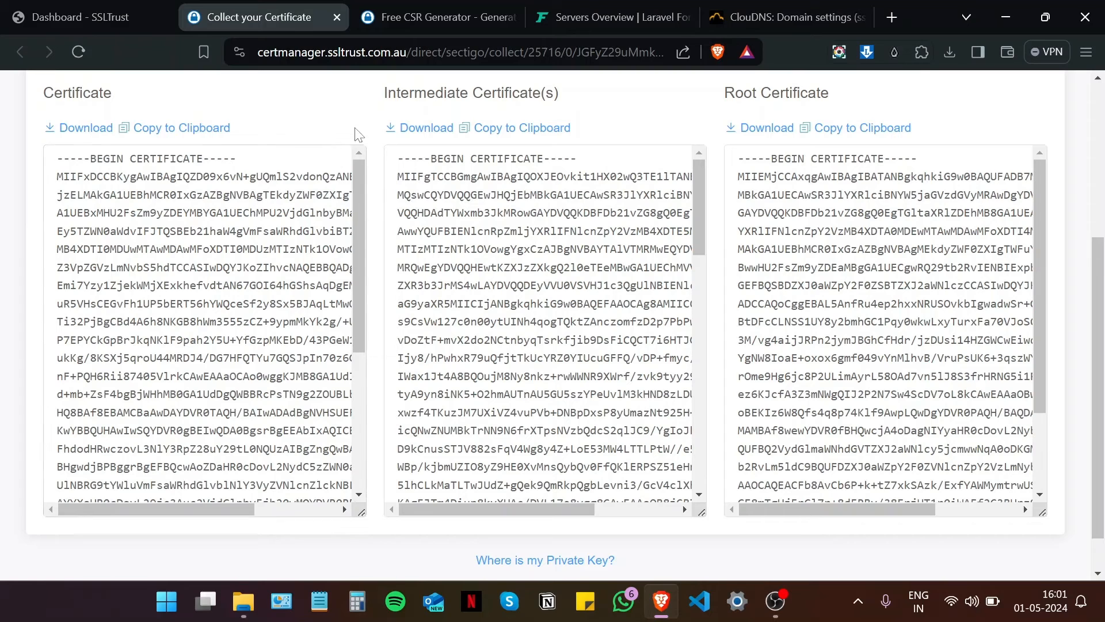
mouse_move(273, 116)
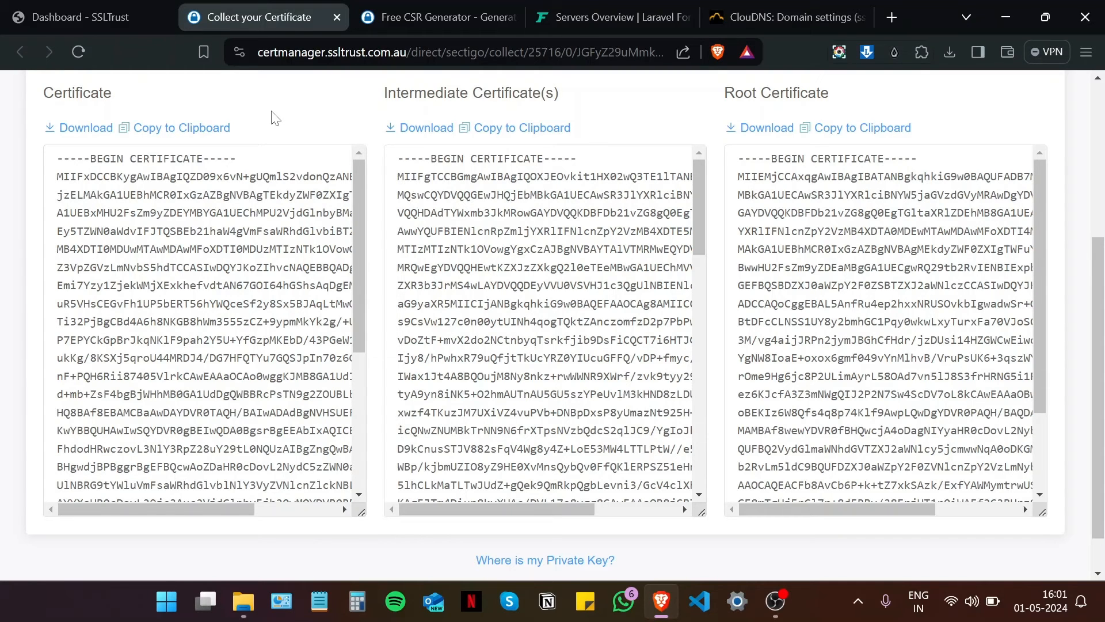
mouse_move(340, 120)
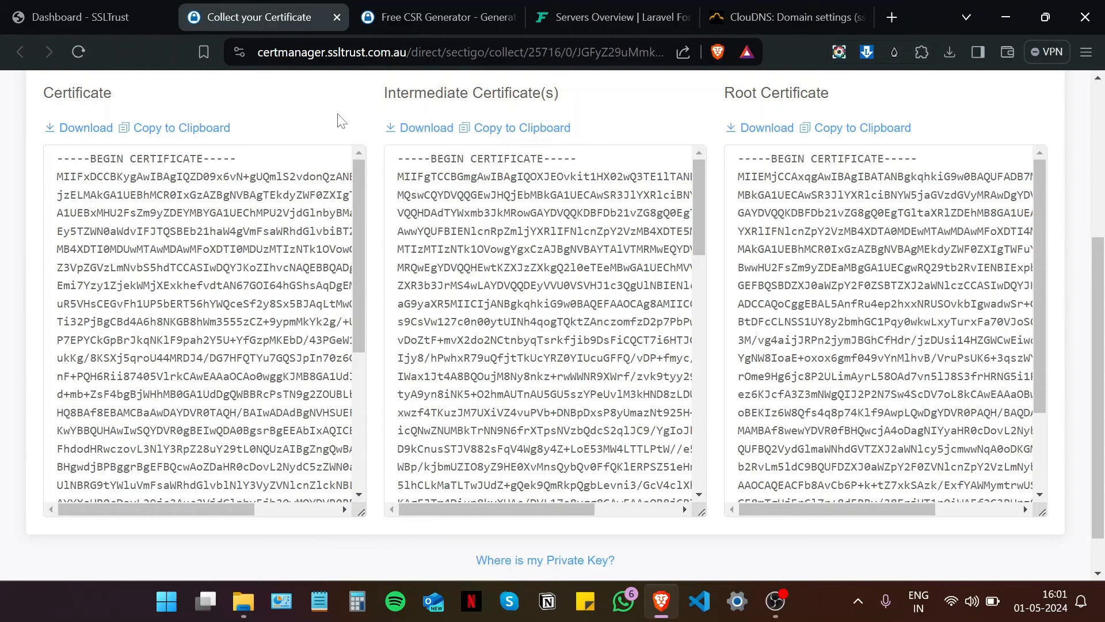
Step: In Laravel Forge, select the sslguides.com.au site and open its SSL settings
click(610, 17)
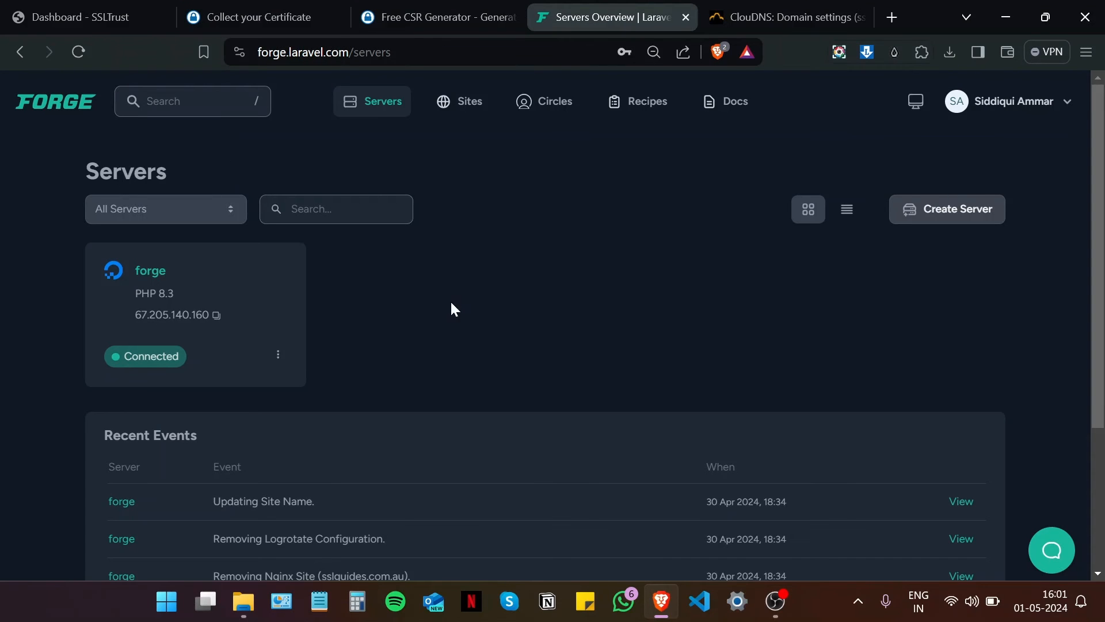
scroll(down, 3)
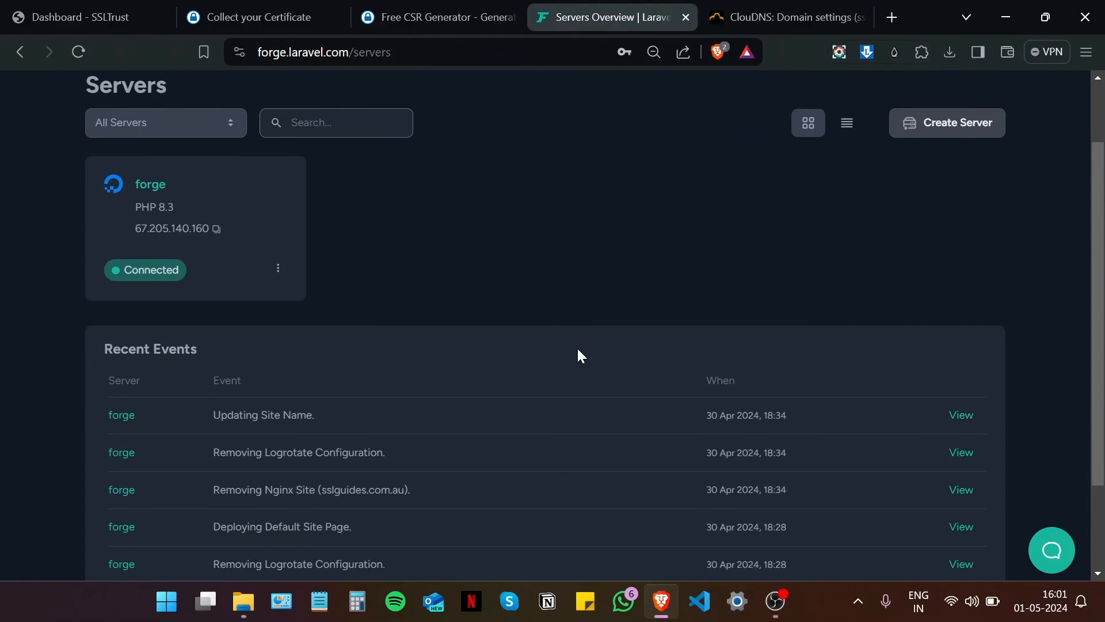
click(459, 101)
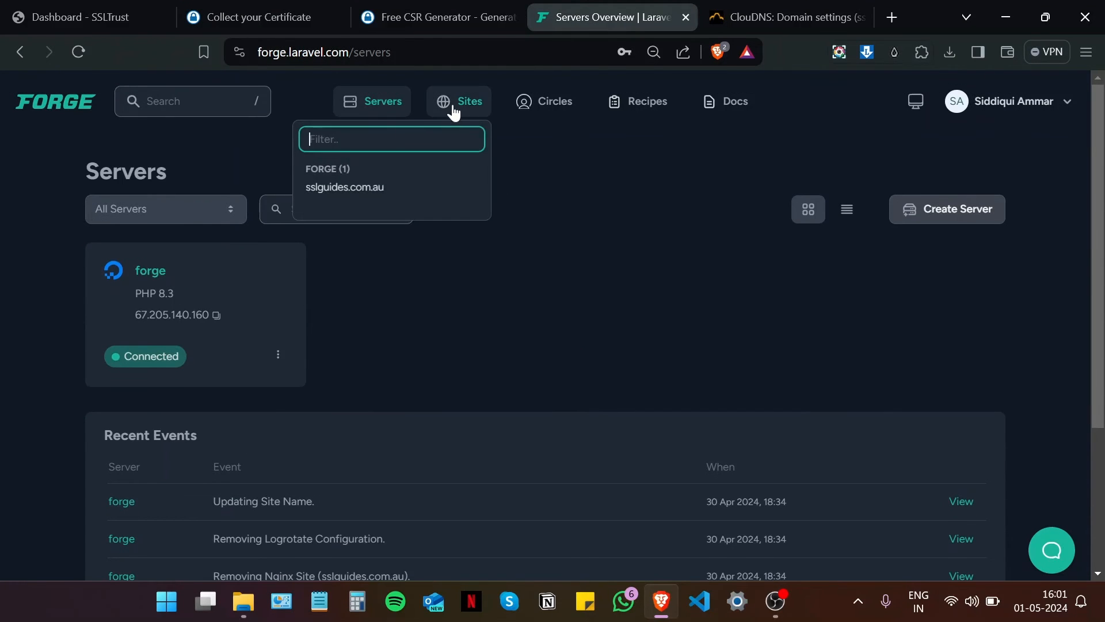
click(336, 191)
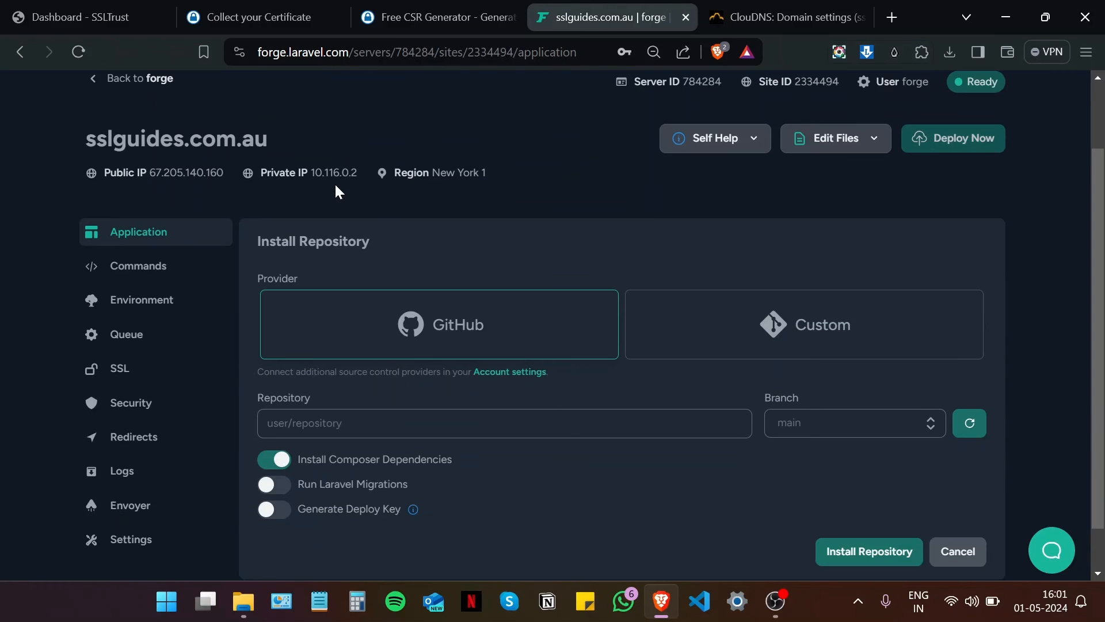
scroll(down, 3)
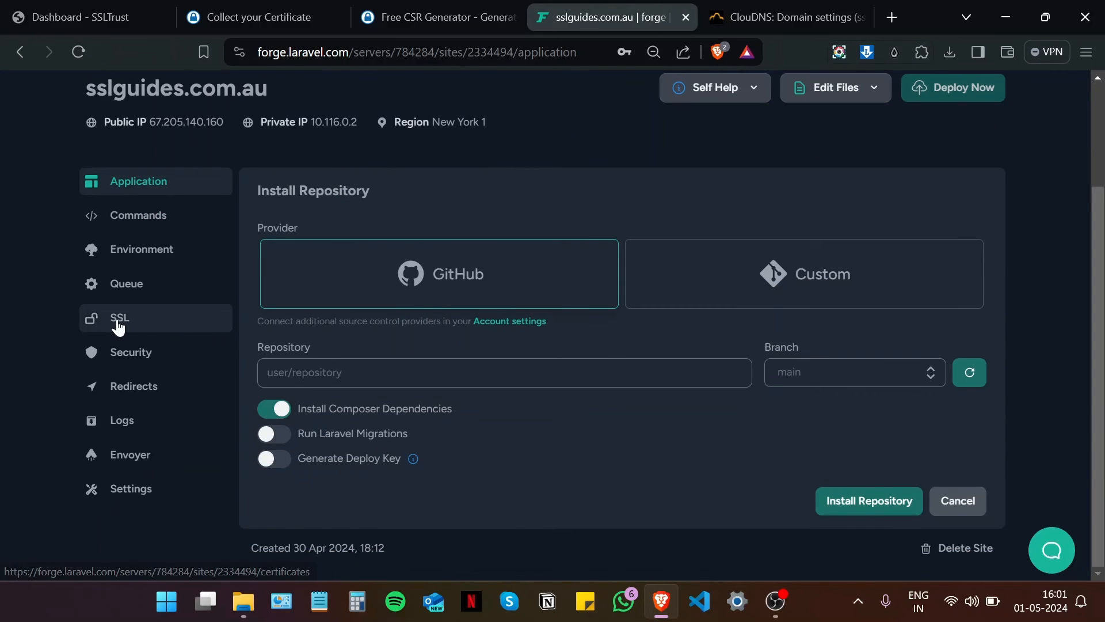
click(119, 318)
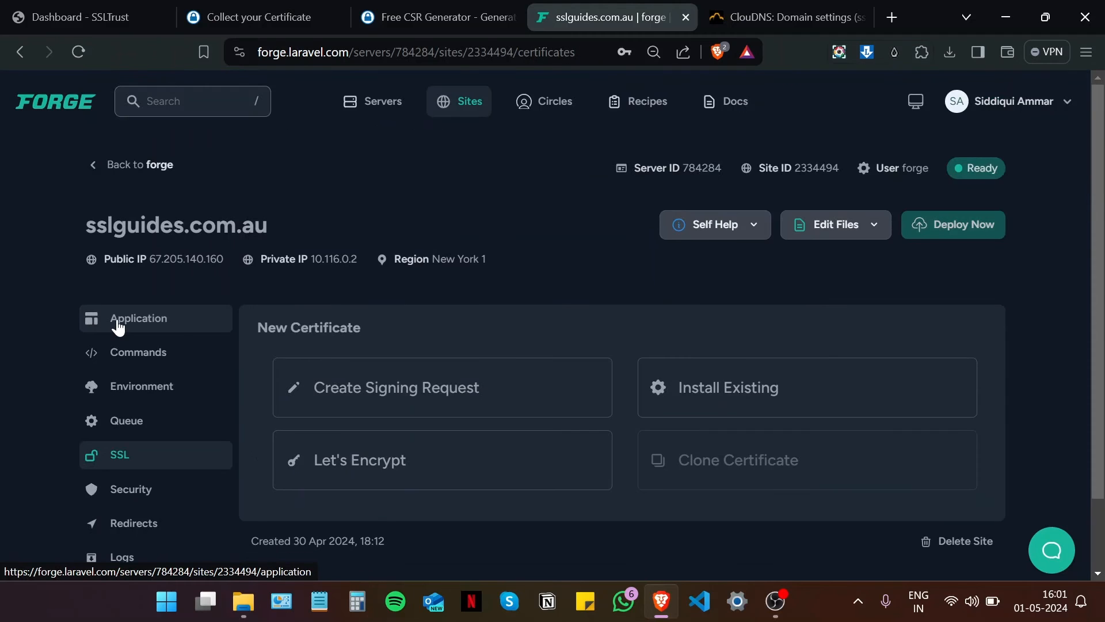
scroll(down, 3)
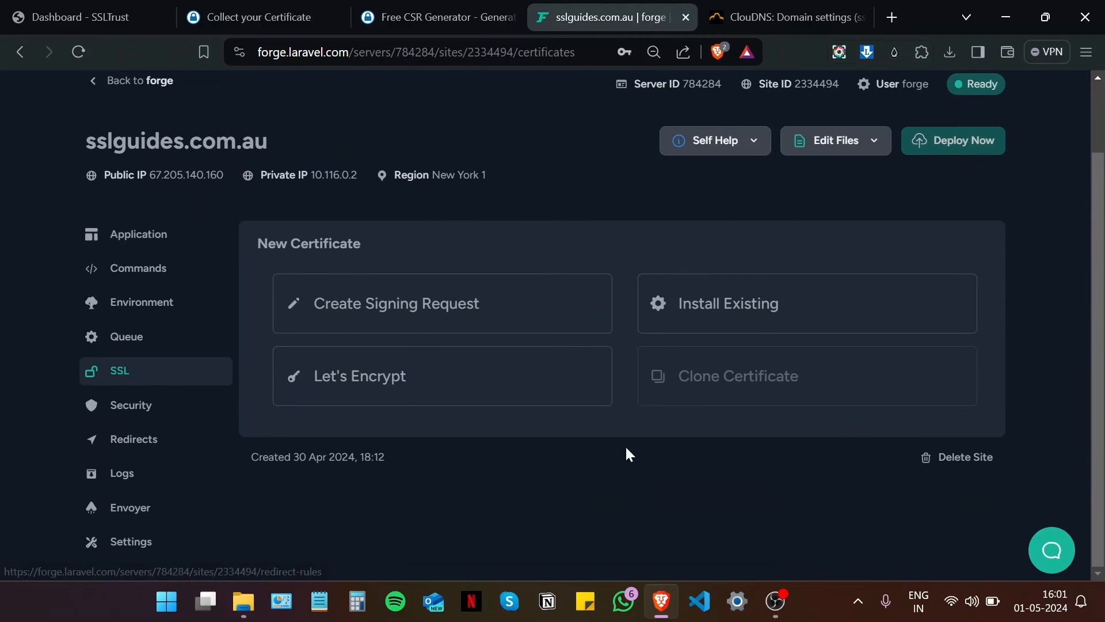
Step: Open Forge's Install Existing certificate form and locate the generated private key in SSLTrust
click(727, 301)
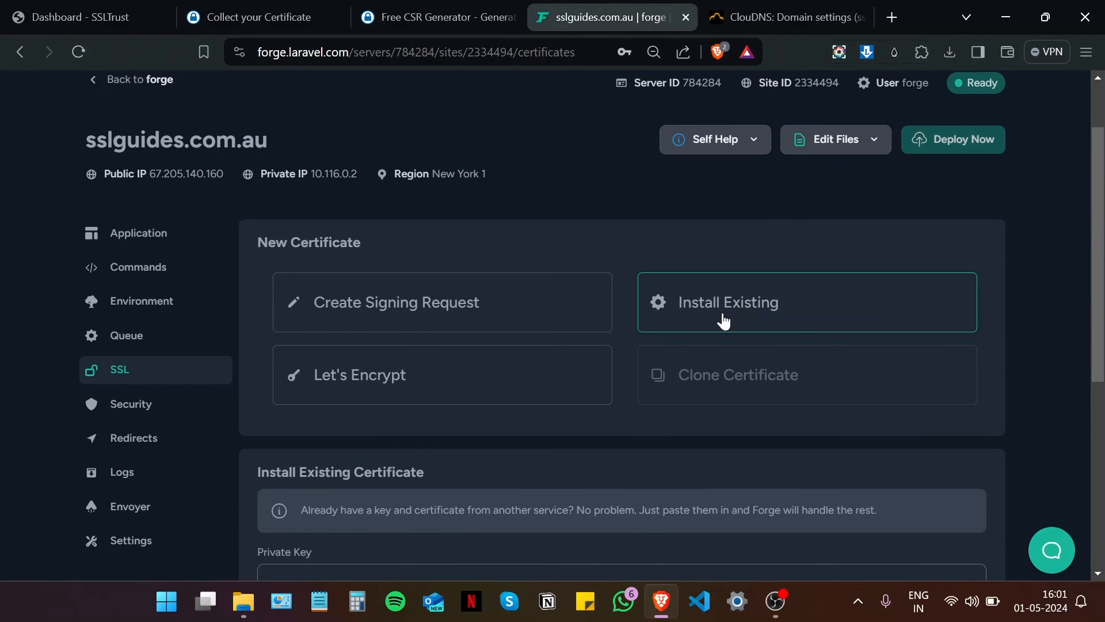
scroll(down, 3)
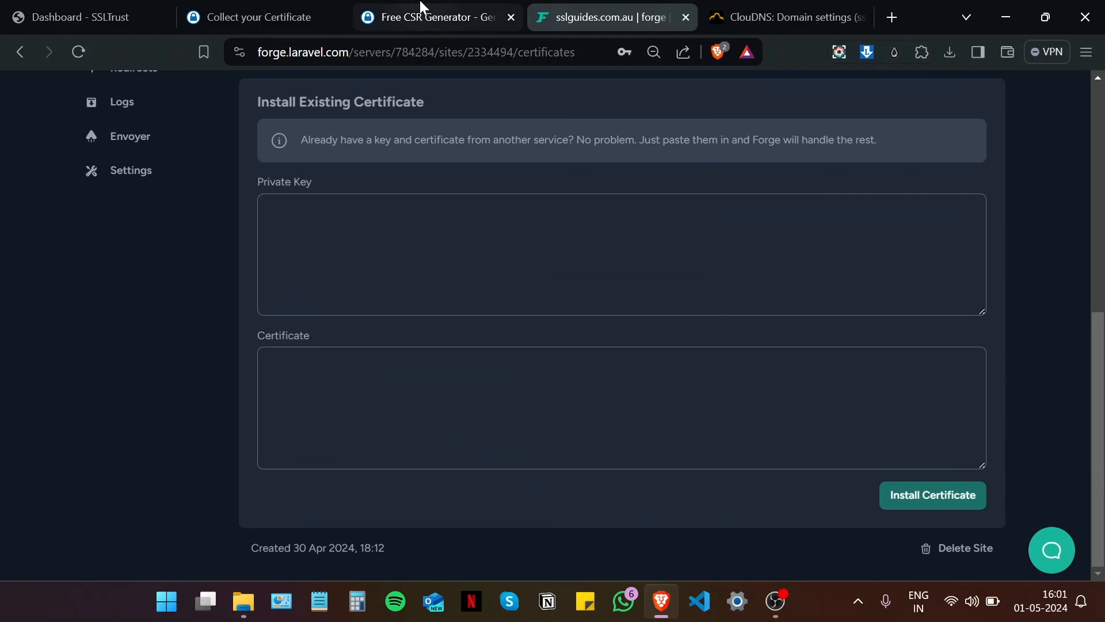
click(436, 17)
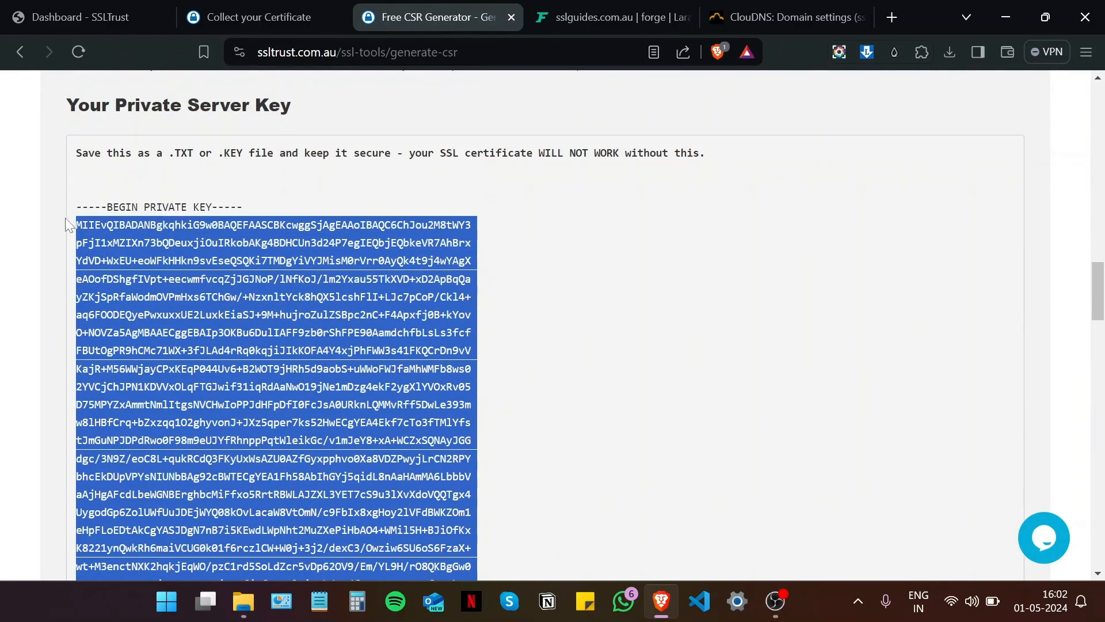
scroll(down, 3)
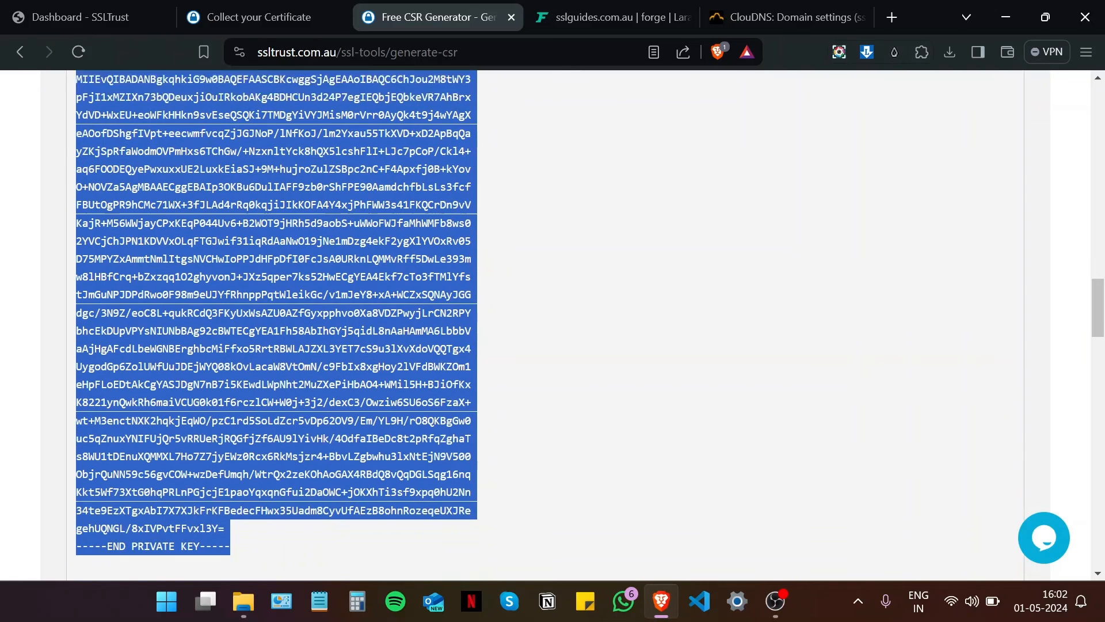
scroll(down, 3)
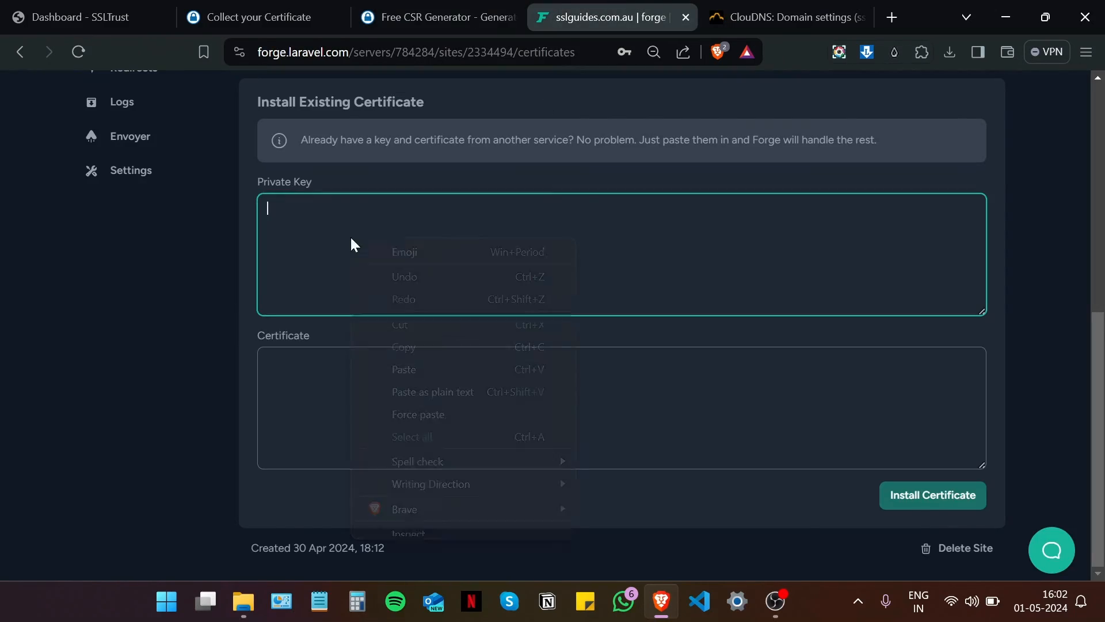
scroll(up, 3)
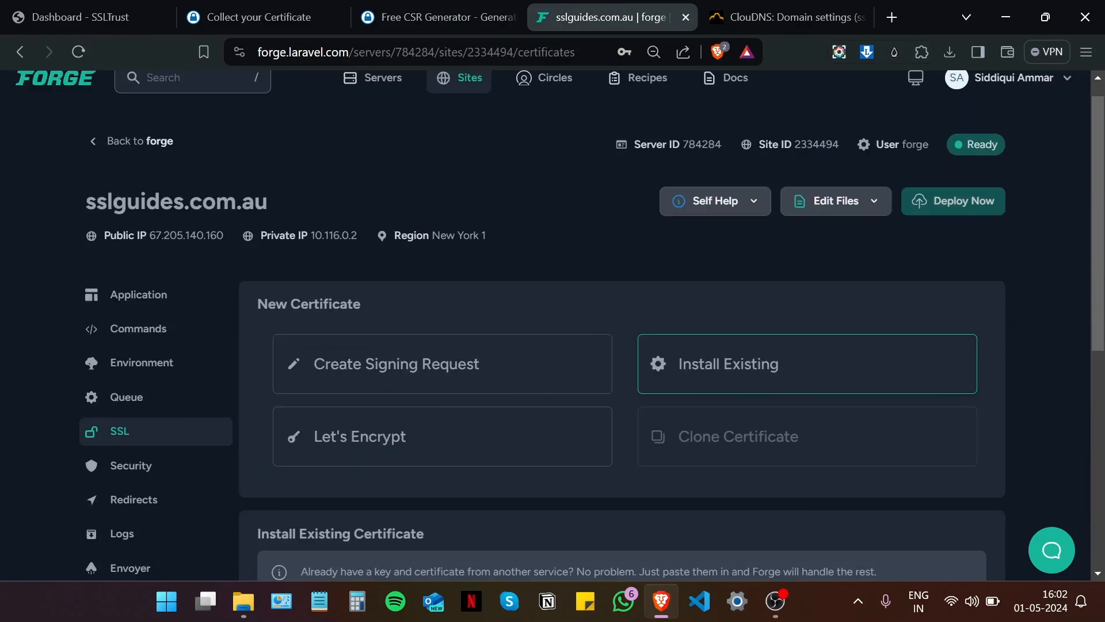
click(436, 17)
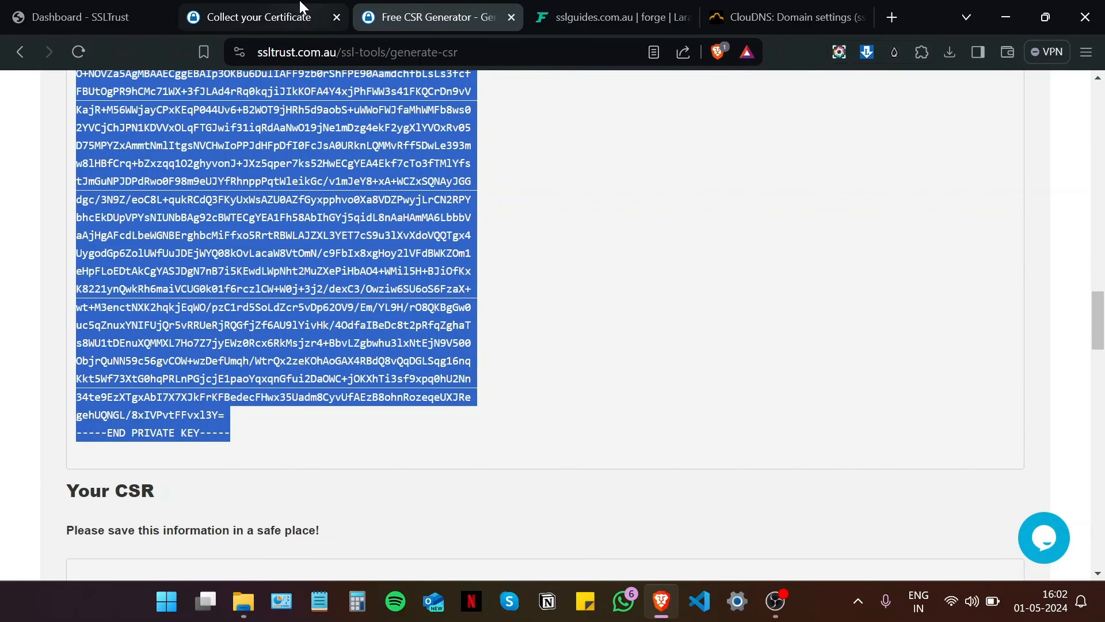
Step: Paste SSLTrust's intermediate certificate chain below the site certificate in Forge's form
click(260, 17)
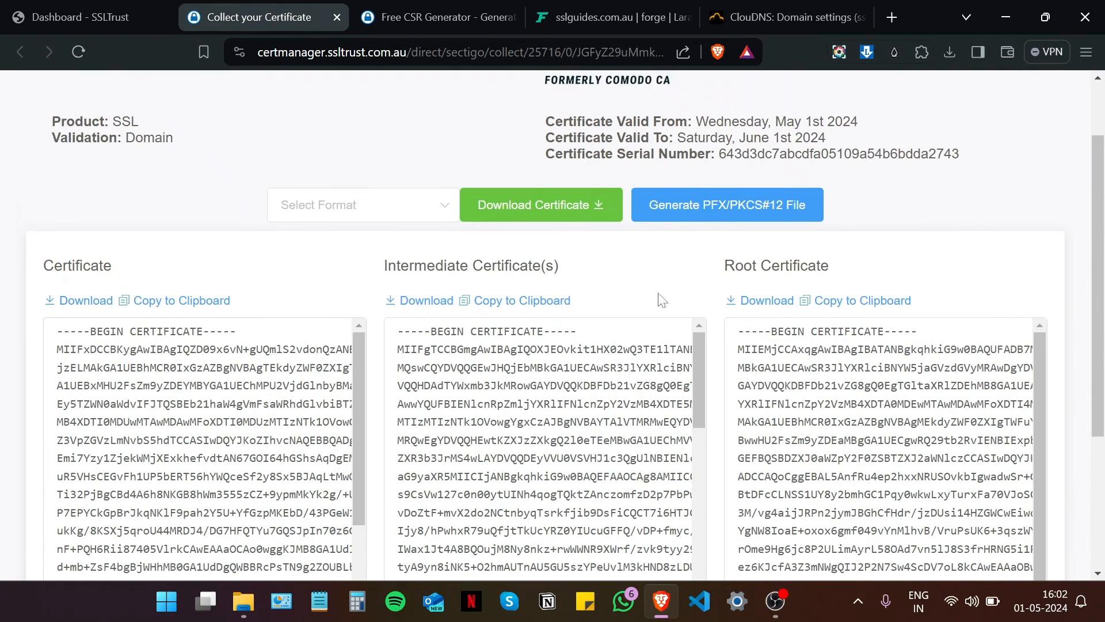
scroll(down, 3)
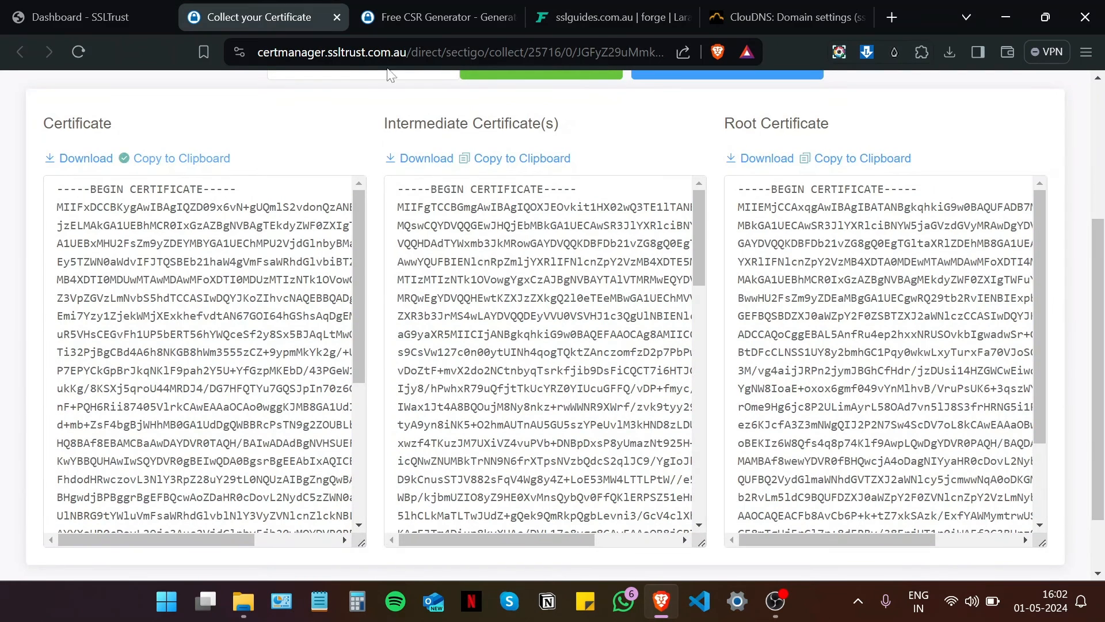
click(606, 17)
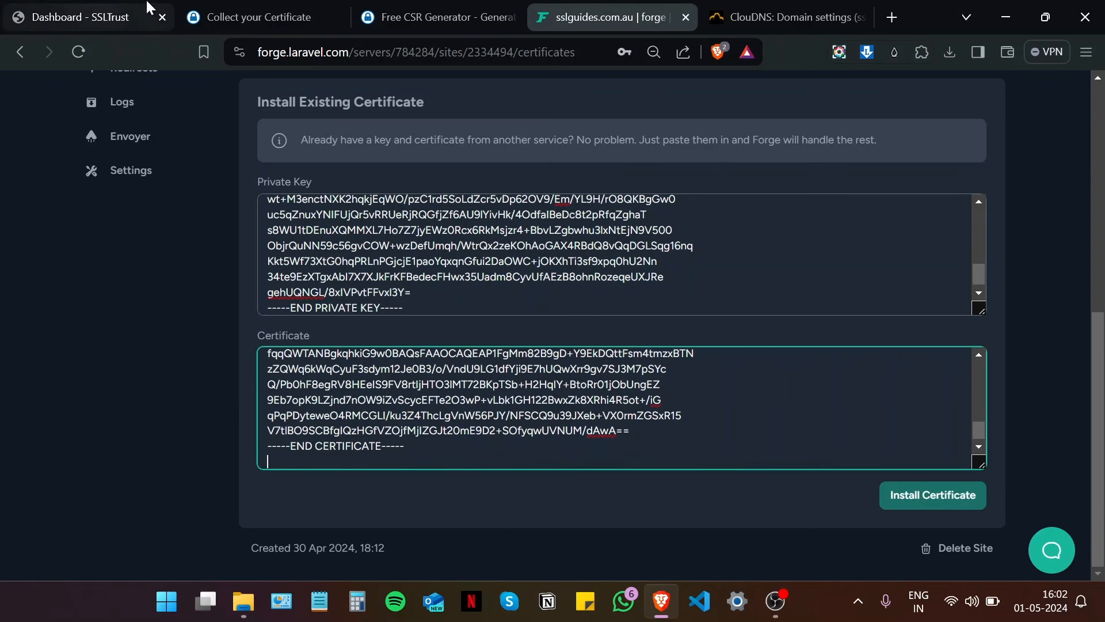
click(255, 17)
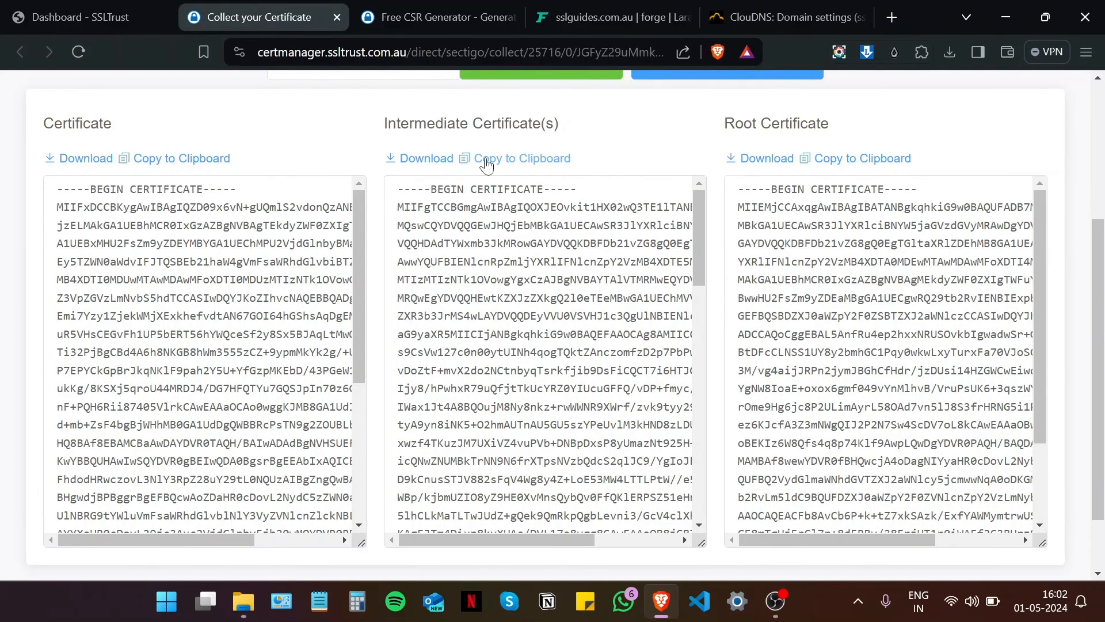
click(606, 17)
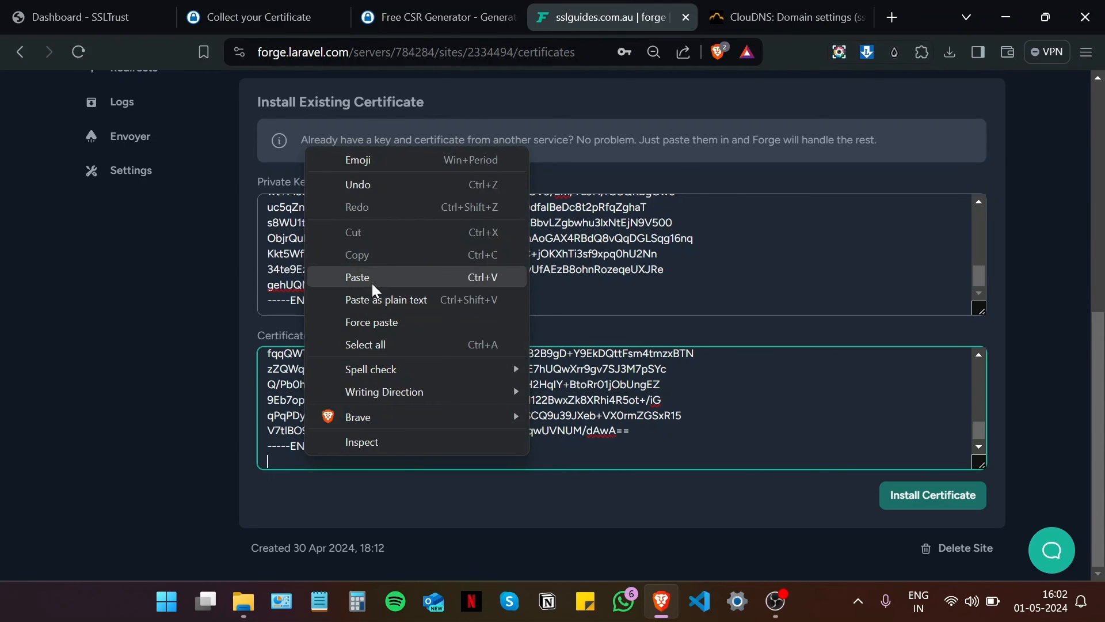
click(357, 277)
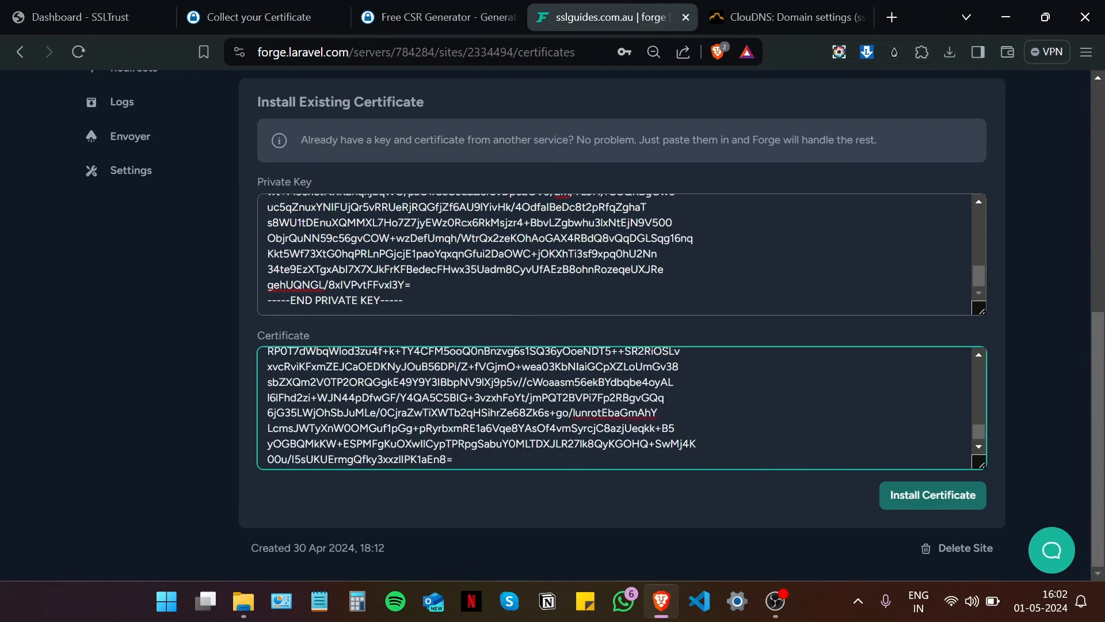
scroll(up, 3)
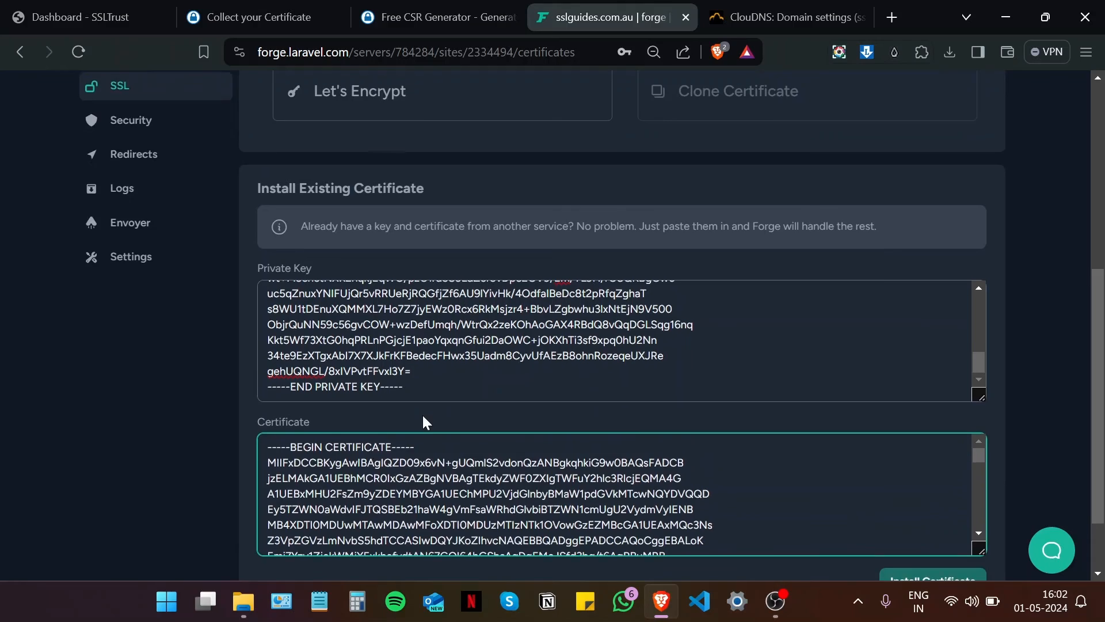
scroll(down, 3)
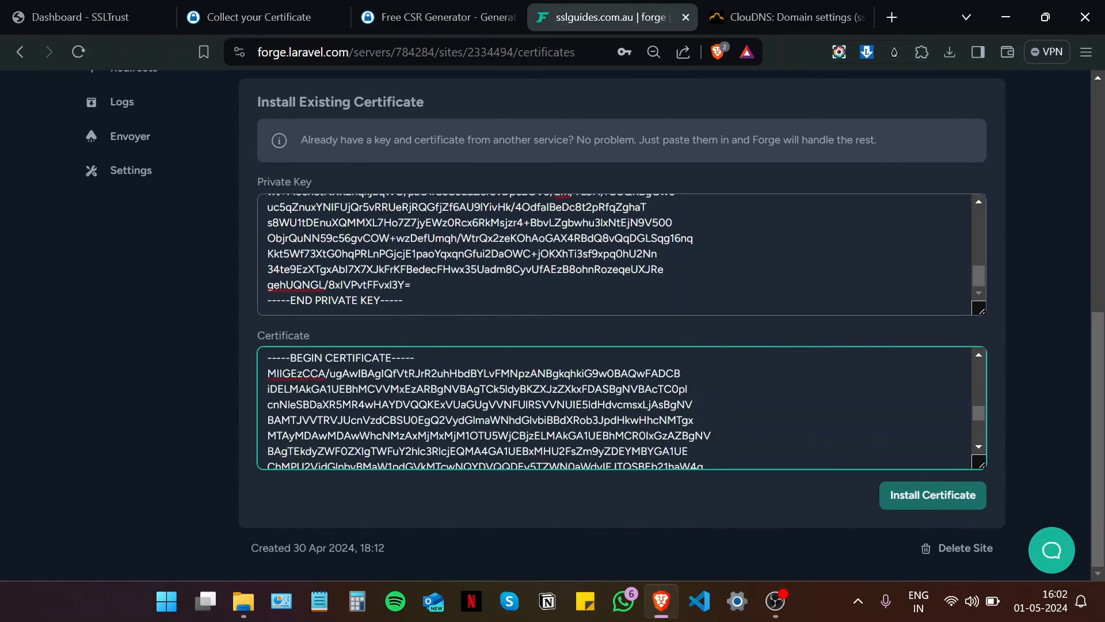
scroll(down, 3)
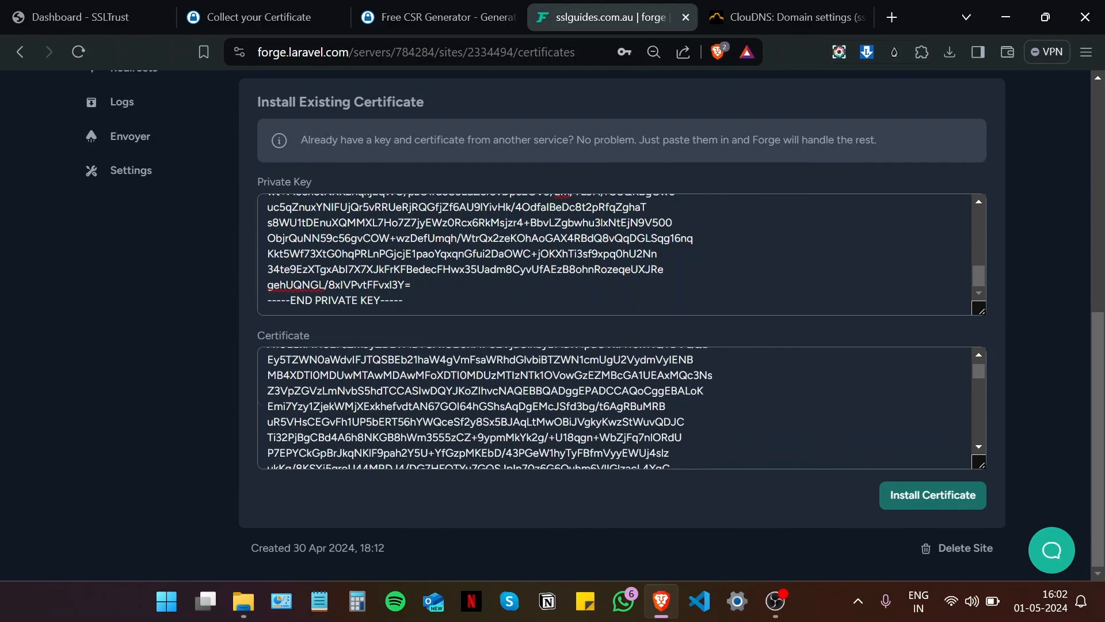
scroll(up, 3)
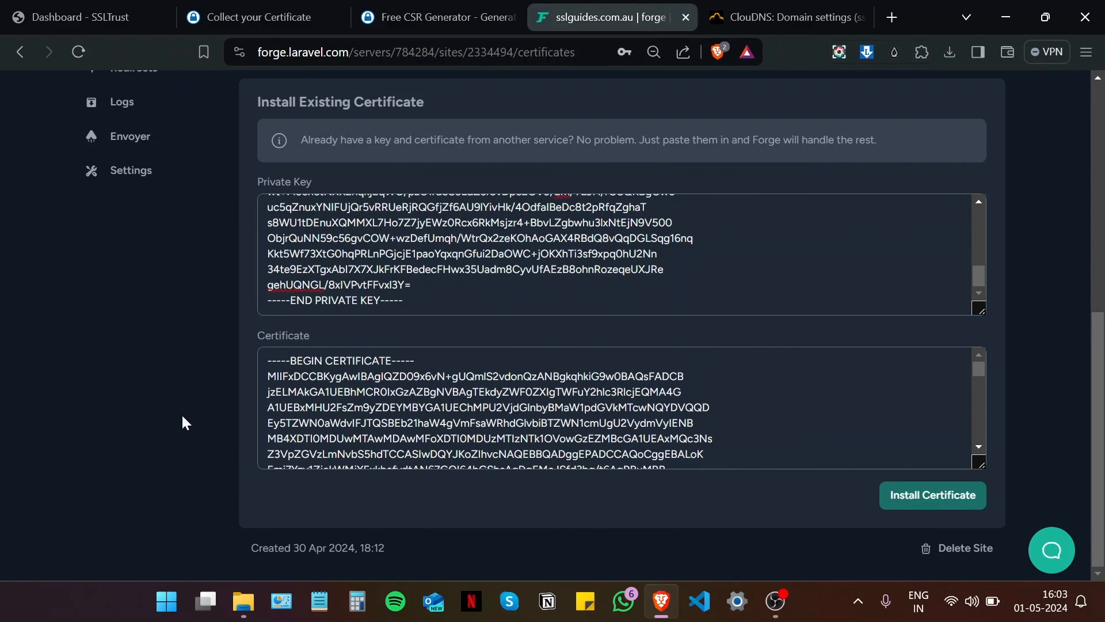
mouse_move(192, 420)
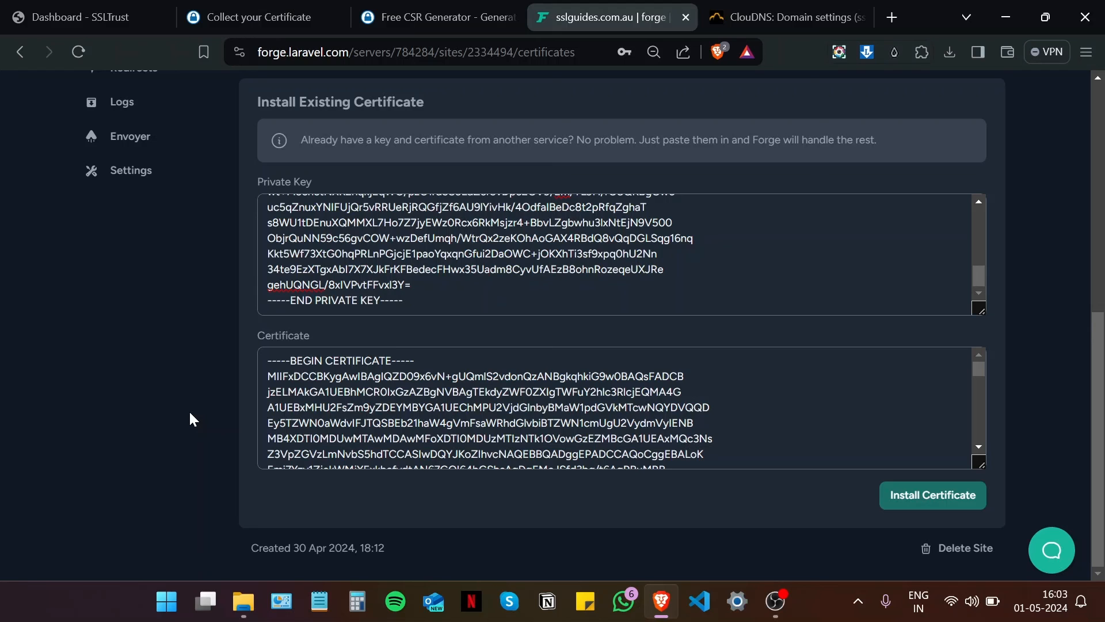
mouse_move(931, 495)
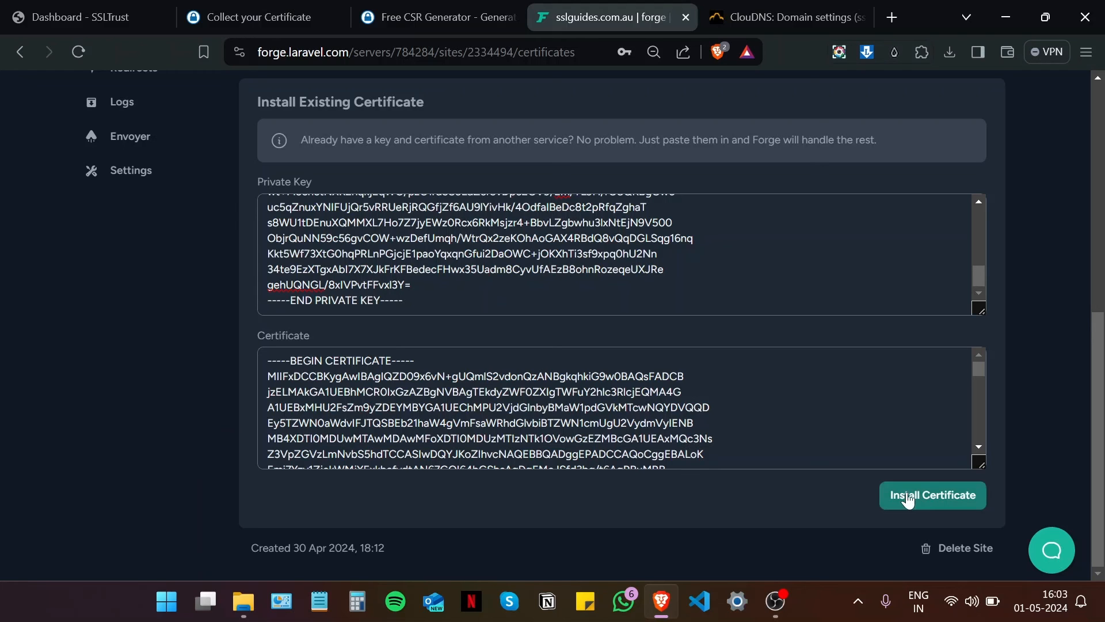
Step: Install the pasted sslguides.com.au key and certificate, then activate the new certificate
click(932, 494)
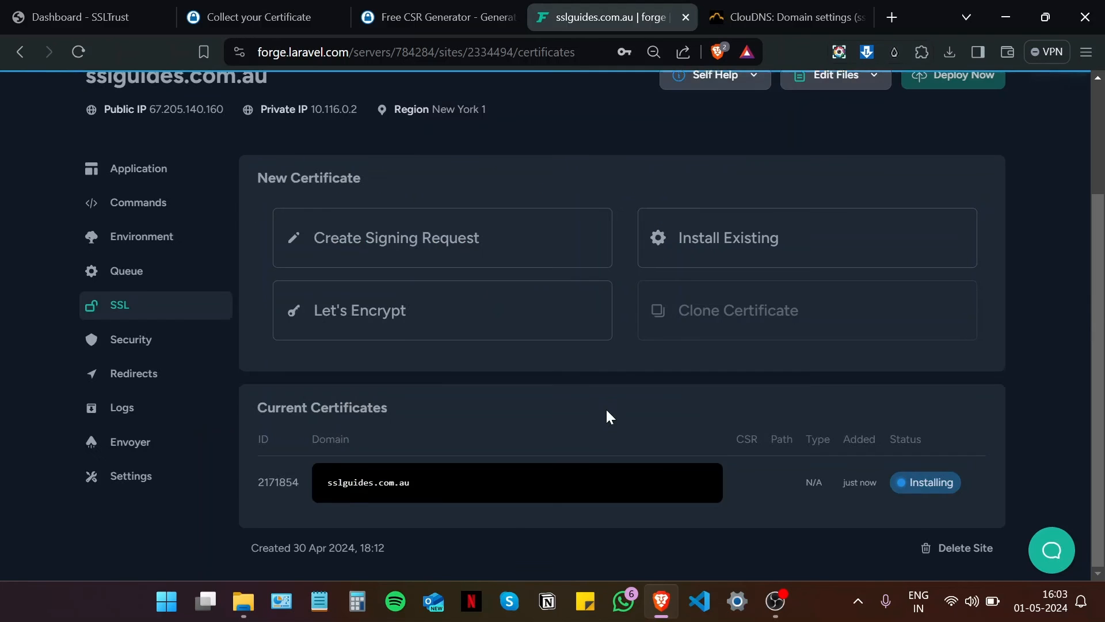
mouse_move(823, 342)
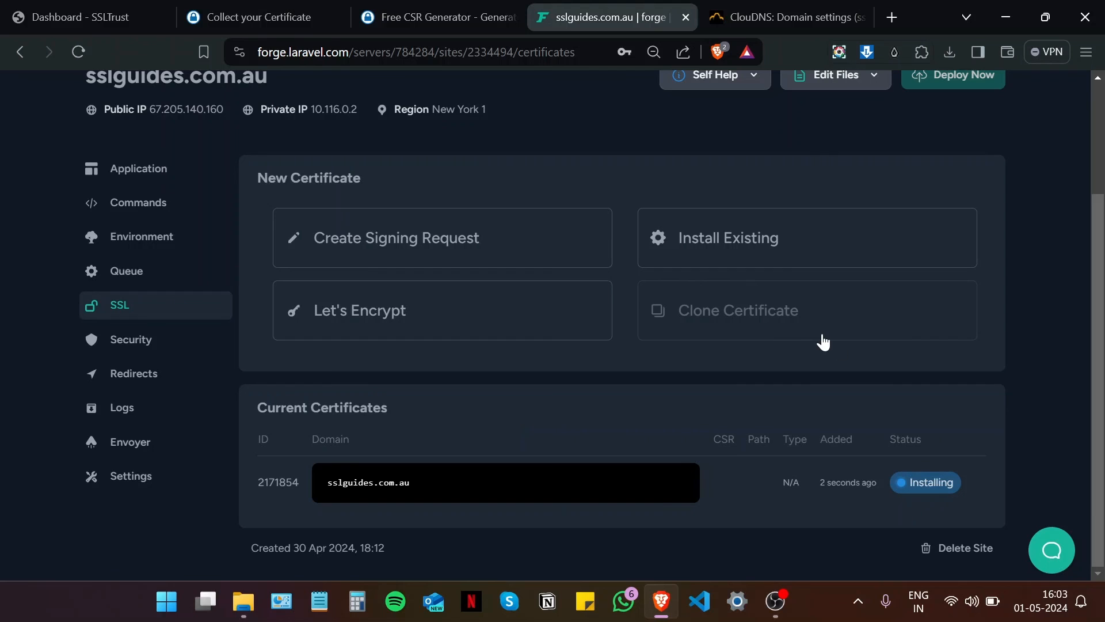
mouse_move(905, 496)
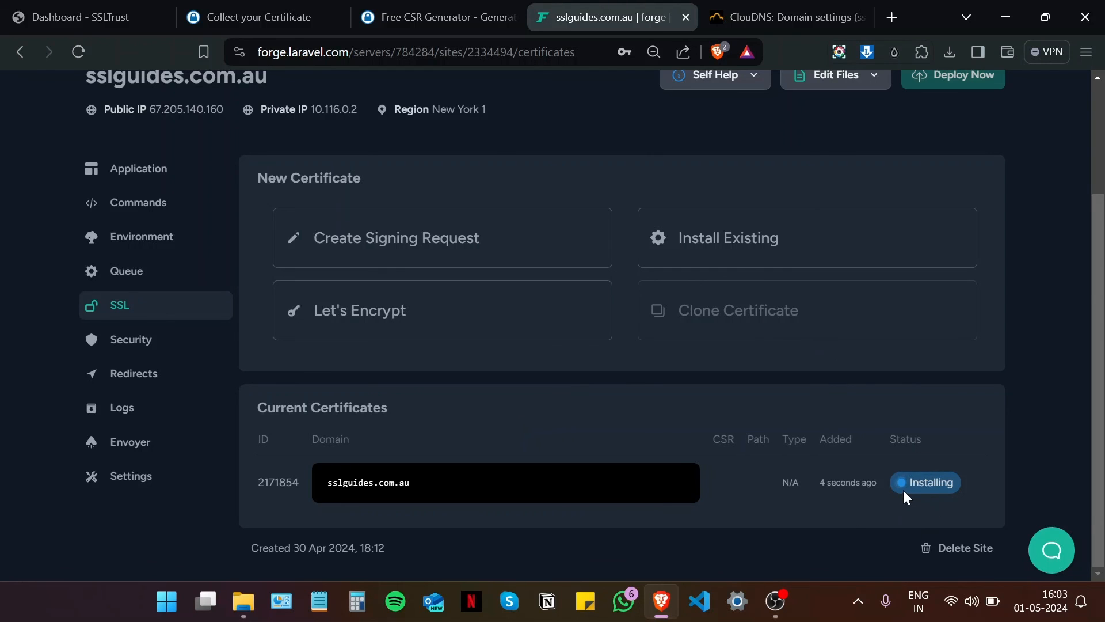
mouse_move(916, 505)
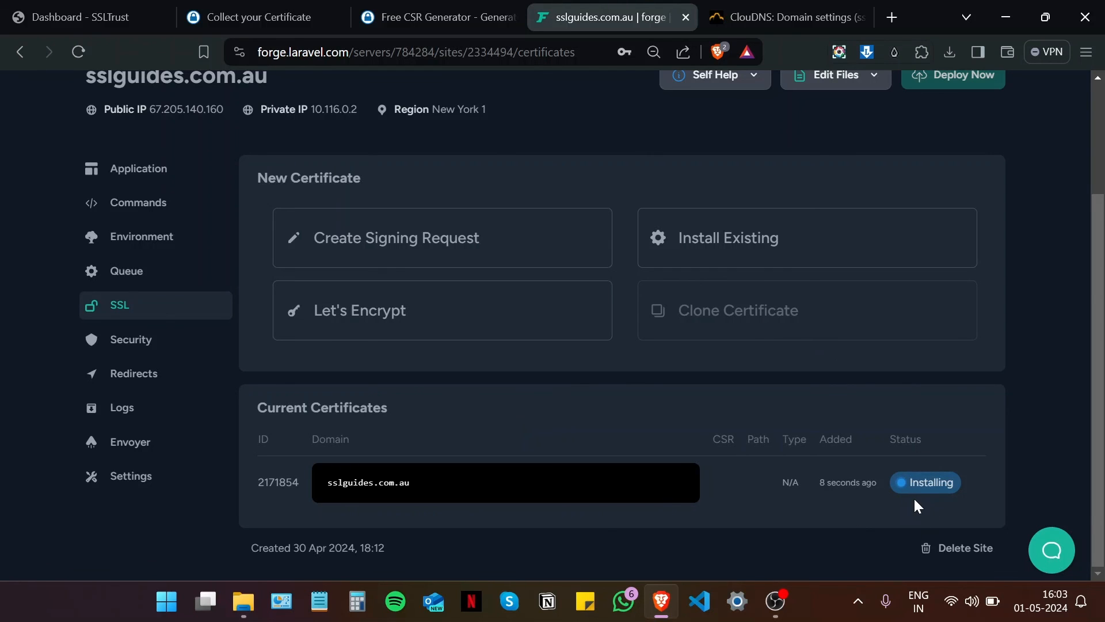
mouse_move(872, 530)
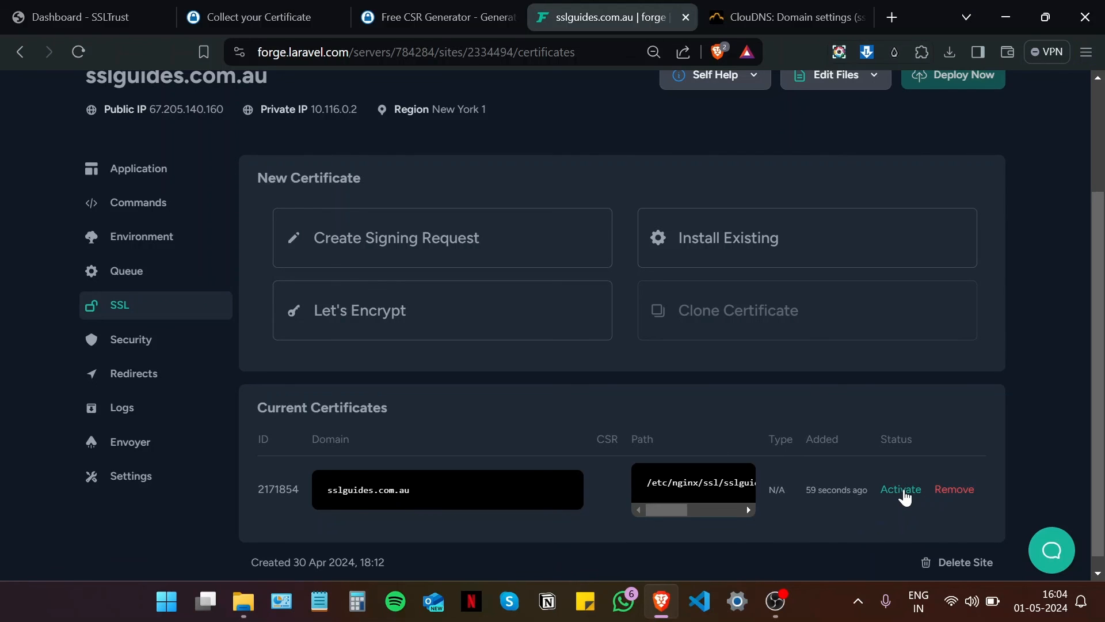
click(900, 489)
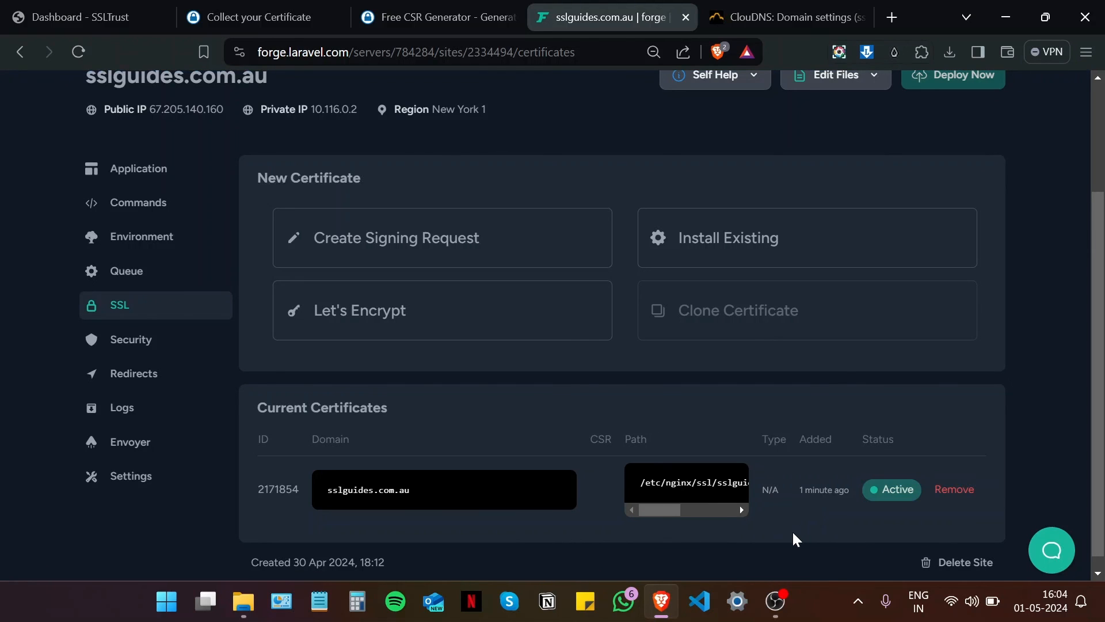
mouse_move(882, 480)
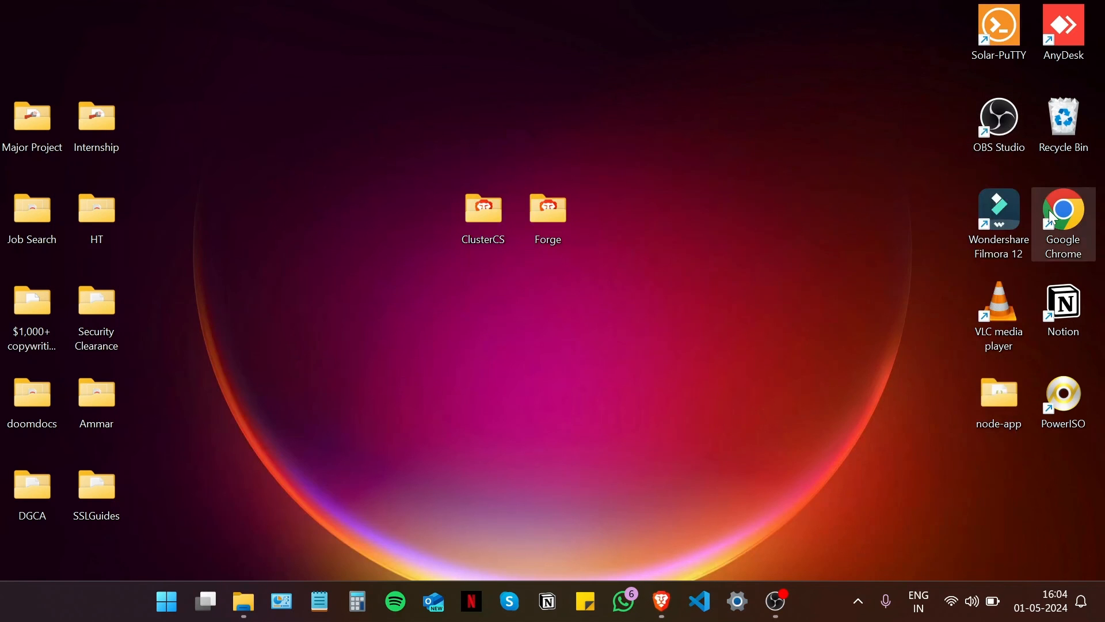
double_click(1063, 217)
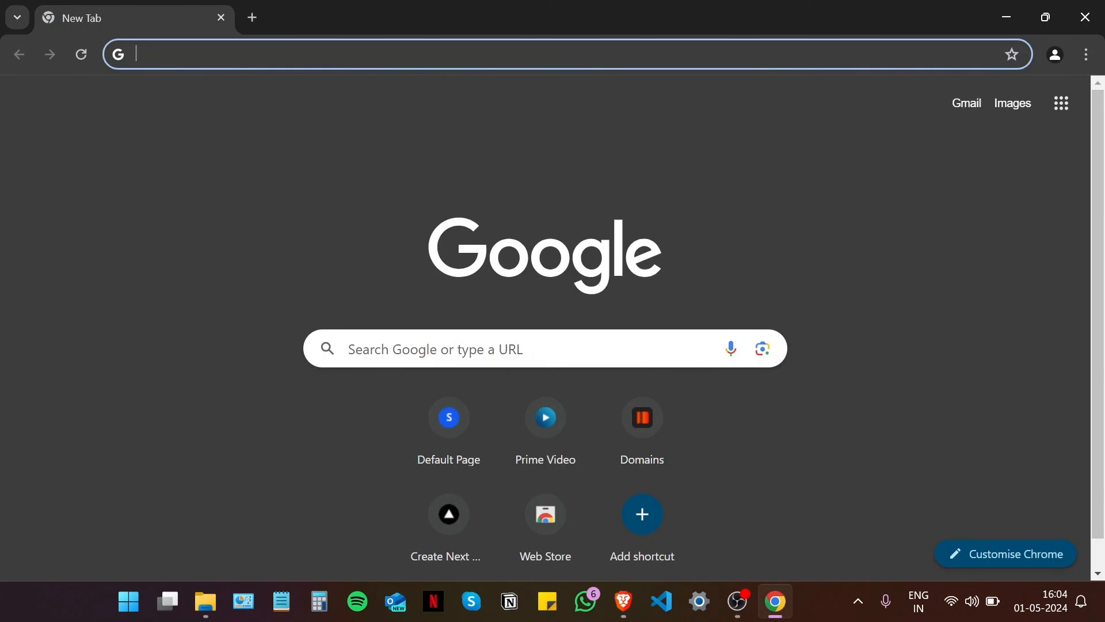
text(https://sslguides.com.au)
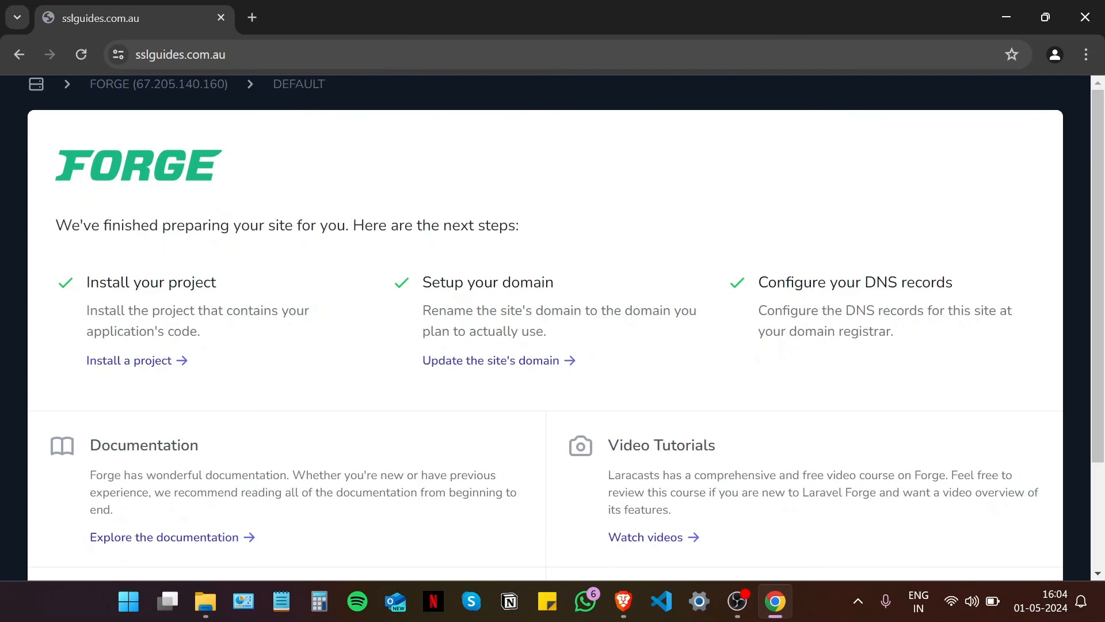
mouse_move(118, 65)
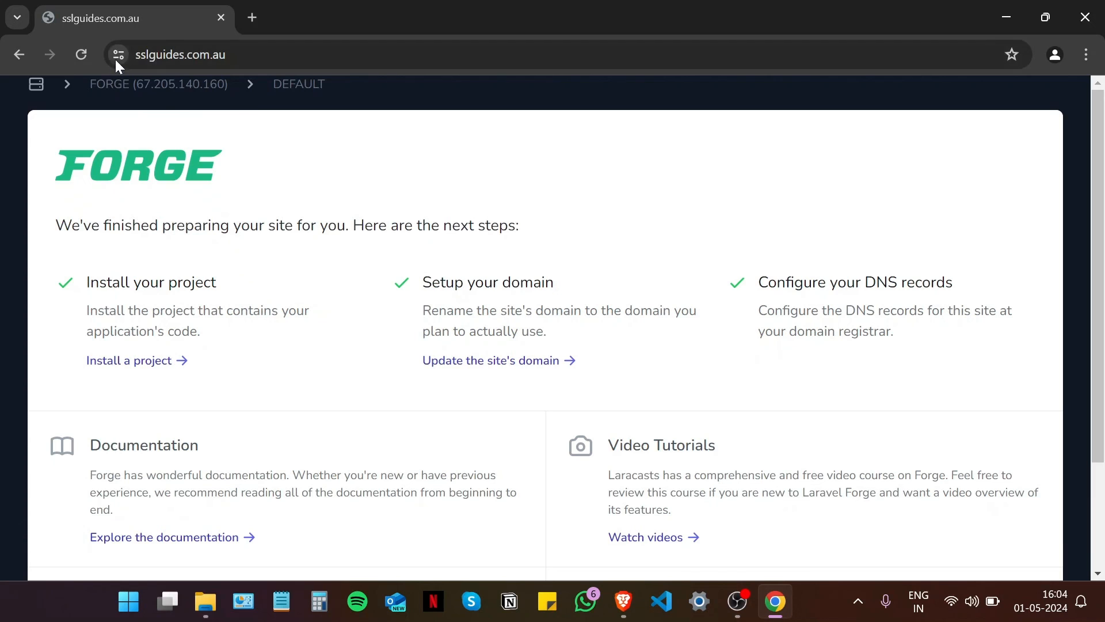
click(117, 54)
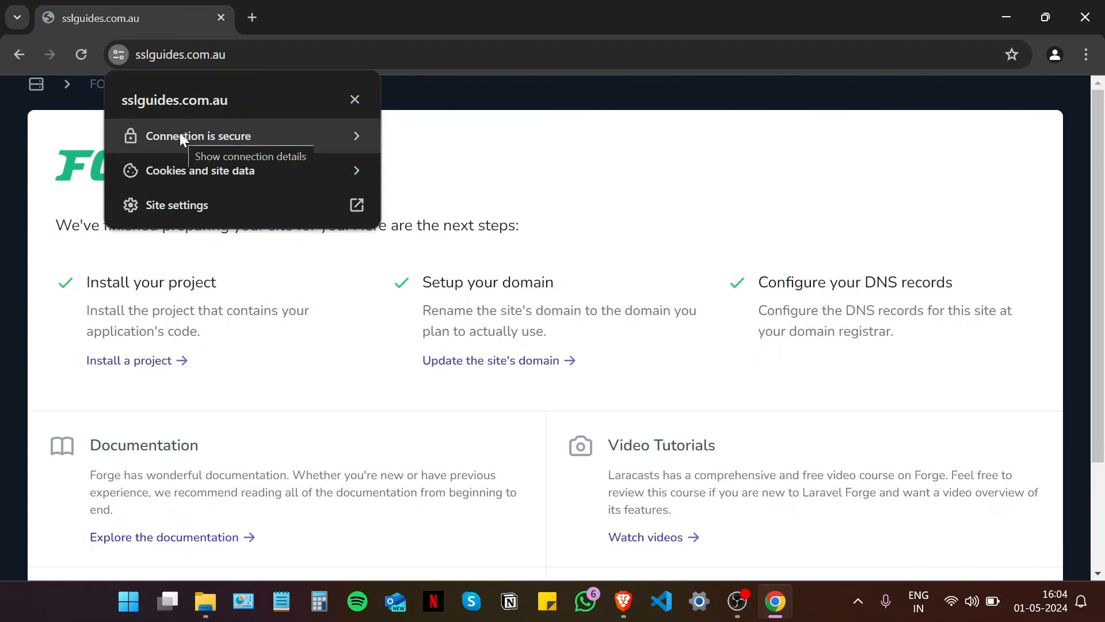
click(198, 135)
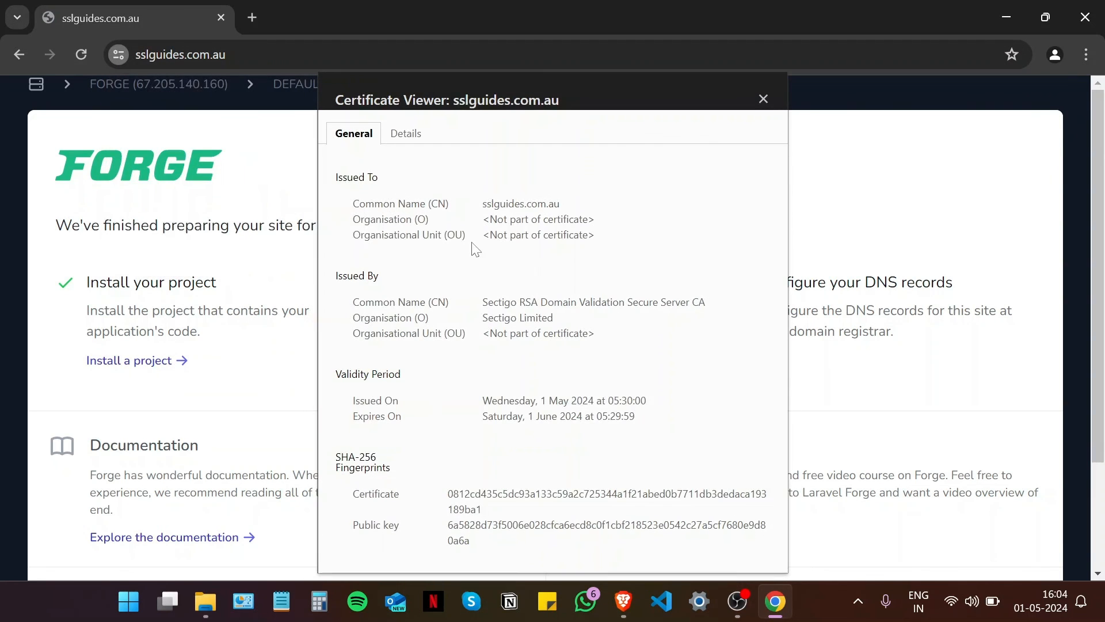
mouse_move(606, 217)
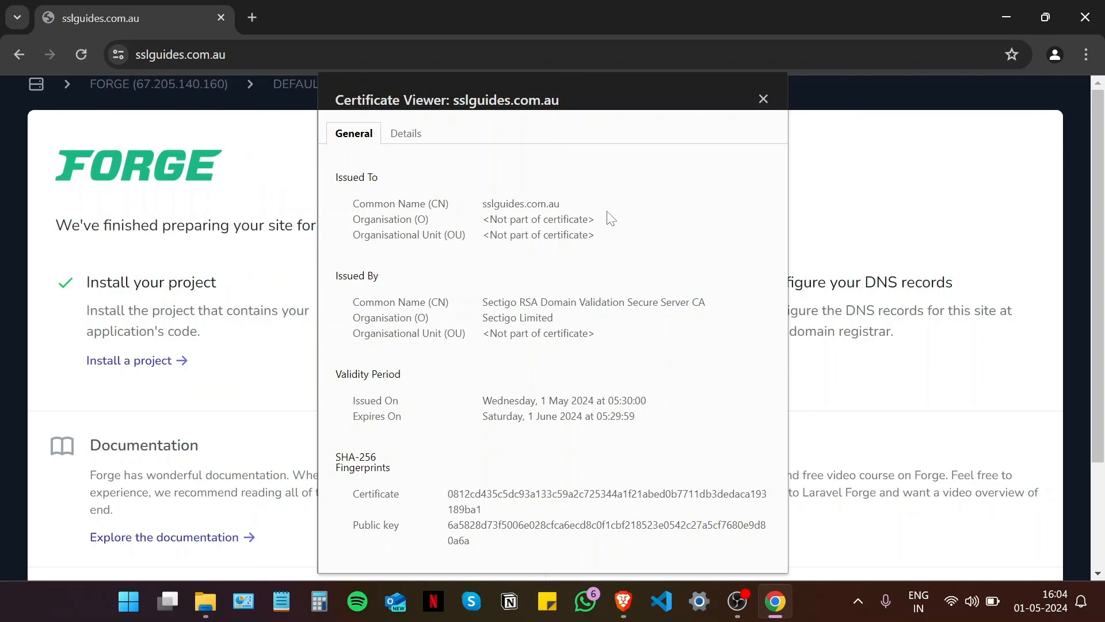
mouse_move(762, 98)
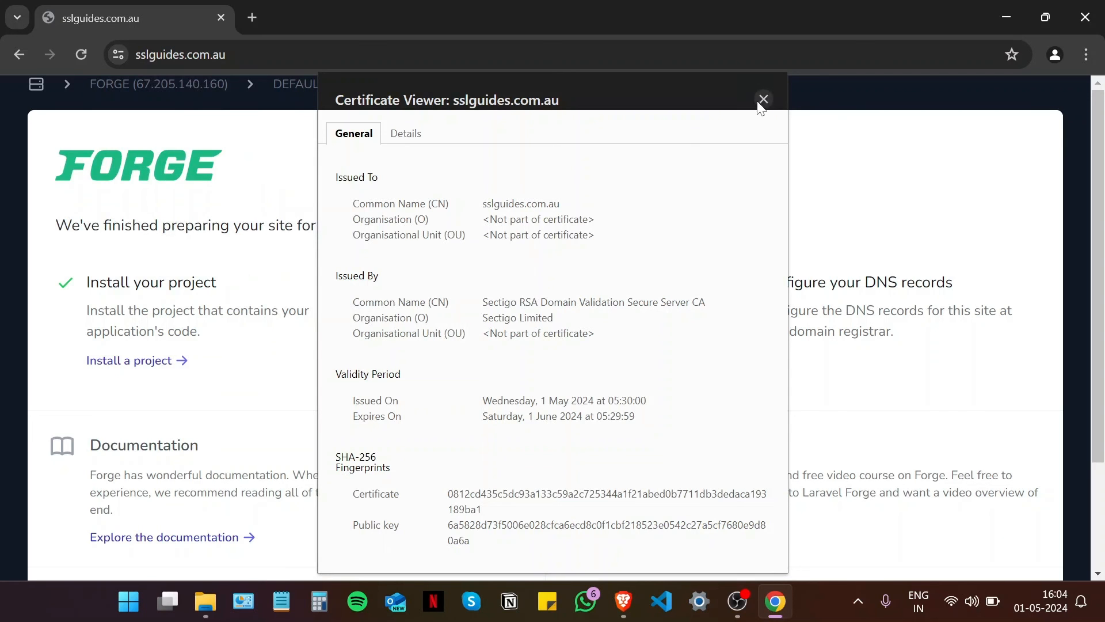